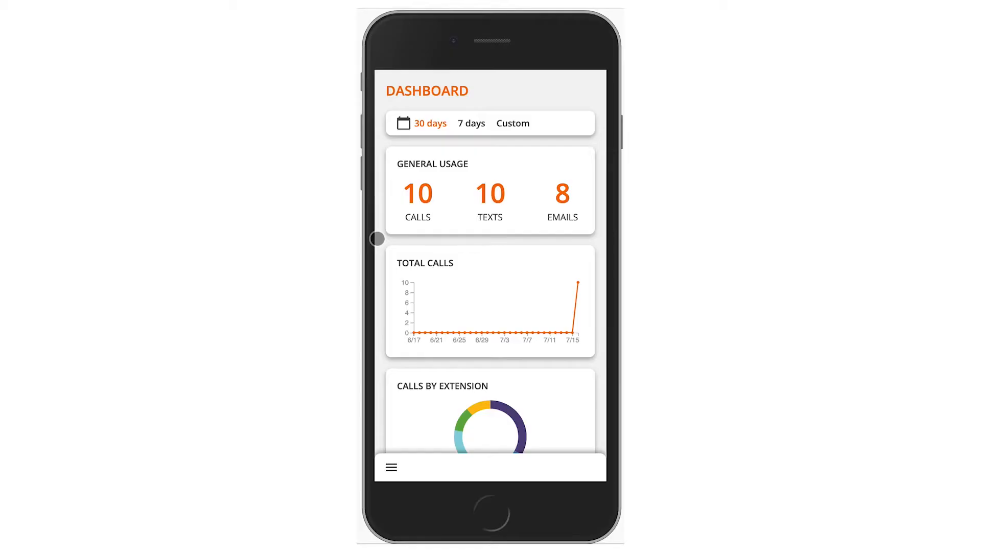
- Expand the two most recent Call Log rows to review their details
scroll(down, 3)
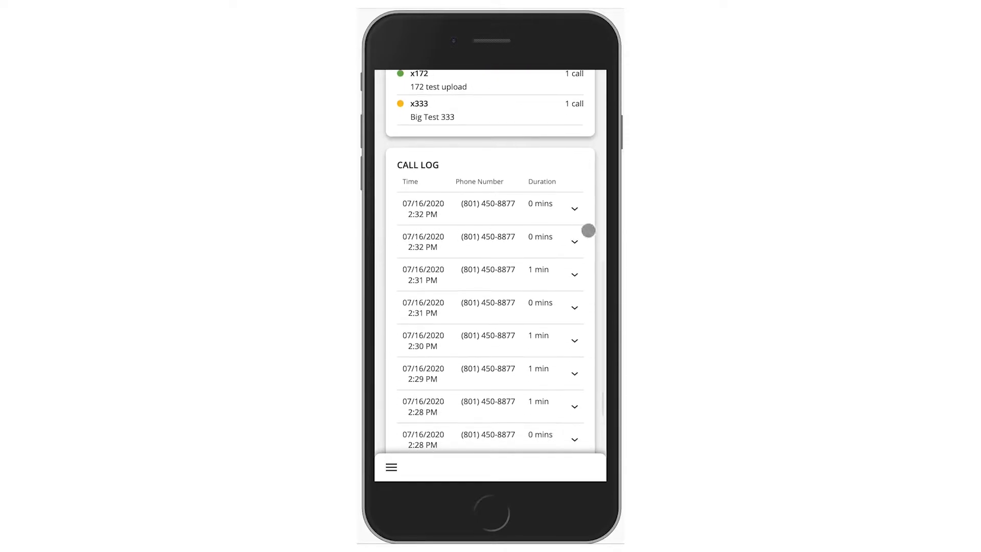
click(574, 209)
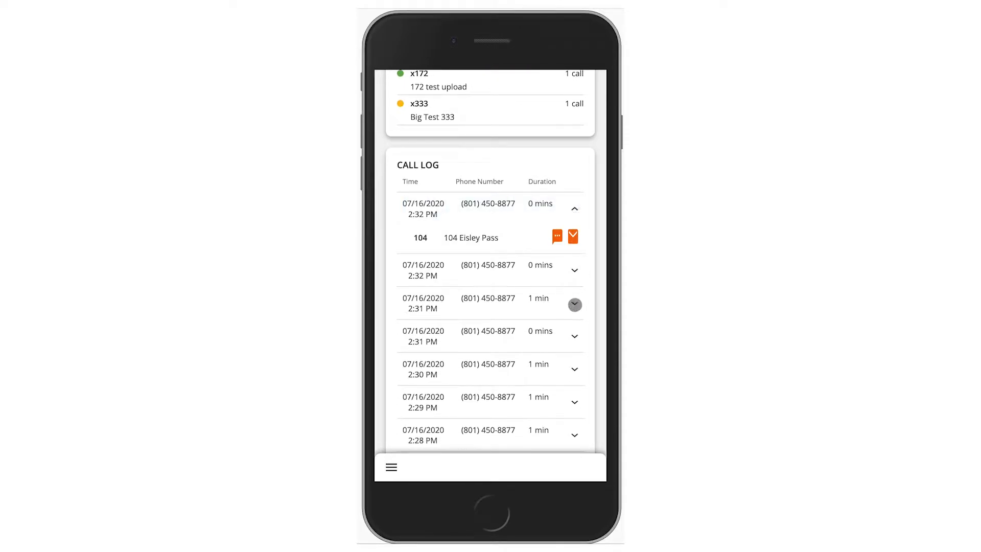
click(573, 305)
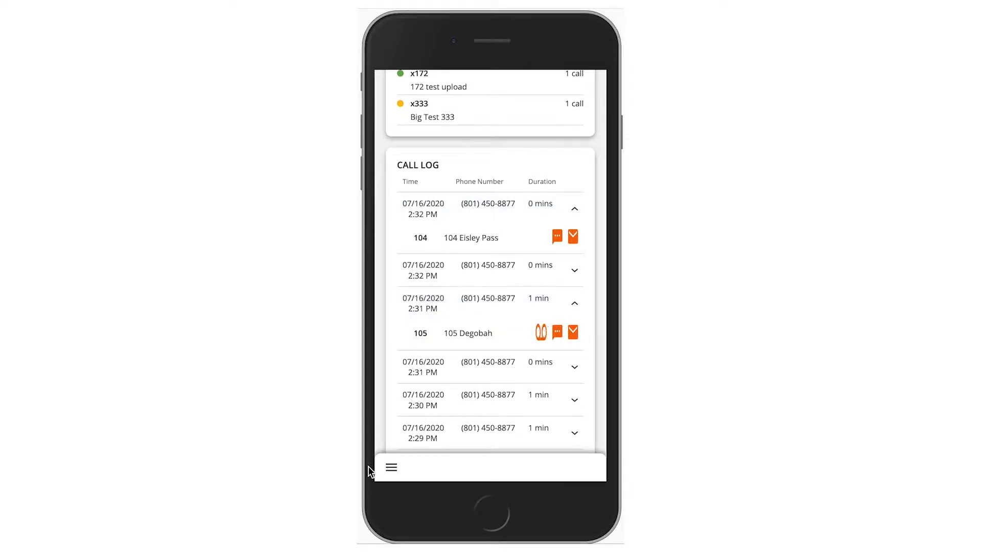
- Start a new extension from the Extensions list and enter 123 as its number
click(390, 467)
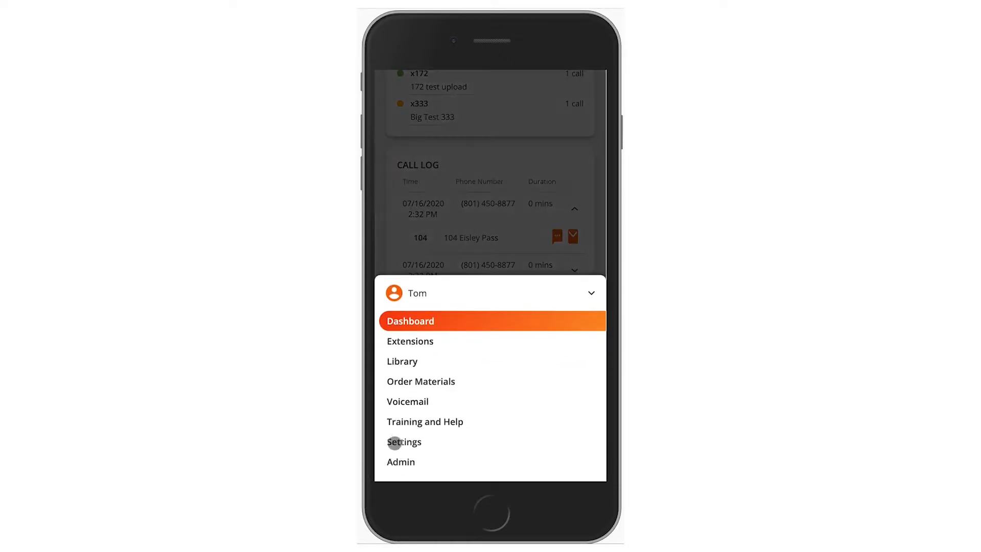
click(409, 342)
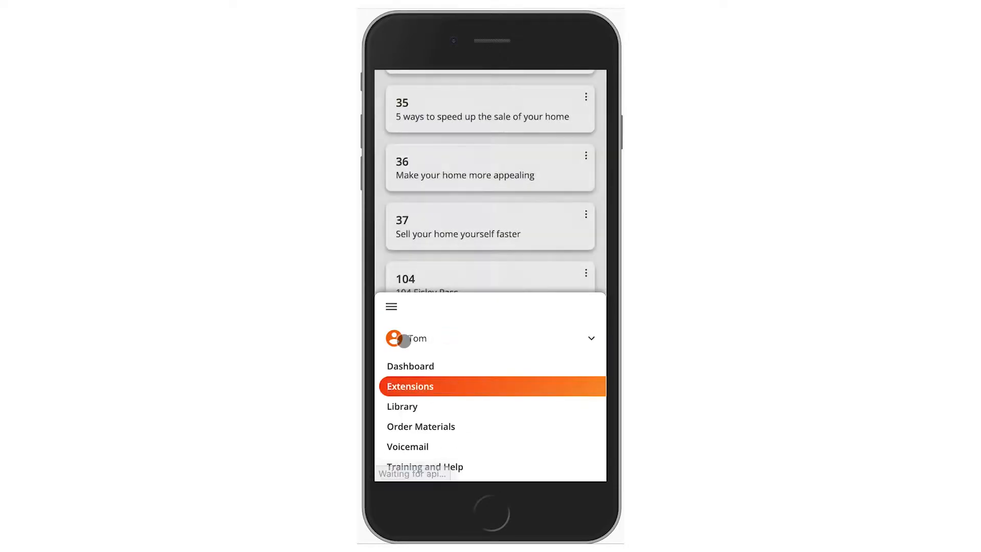
click(410, 387)
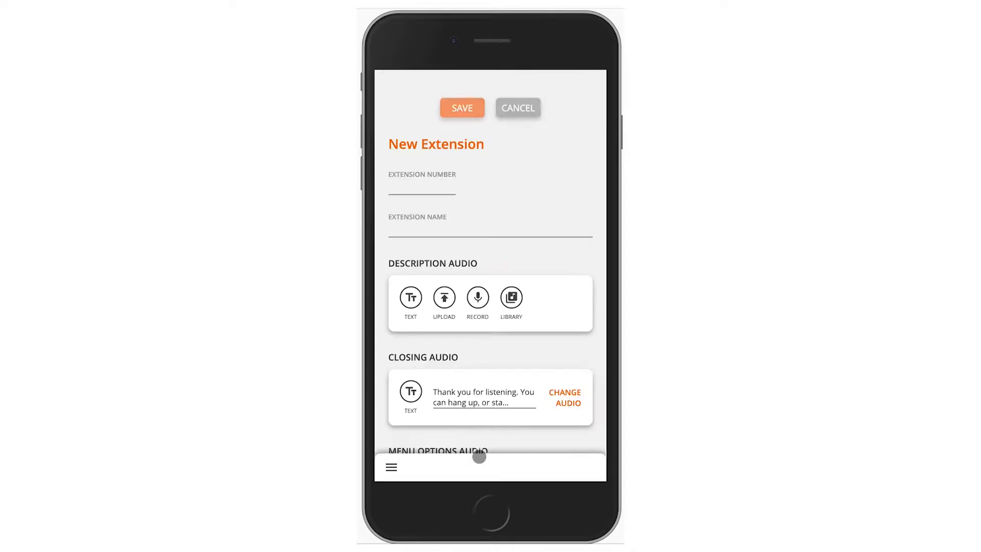
click(422, 187)
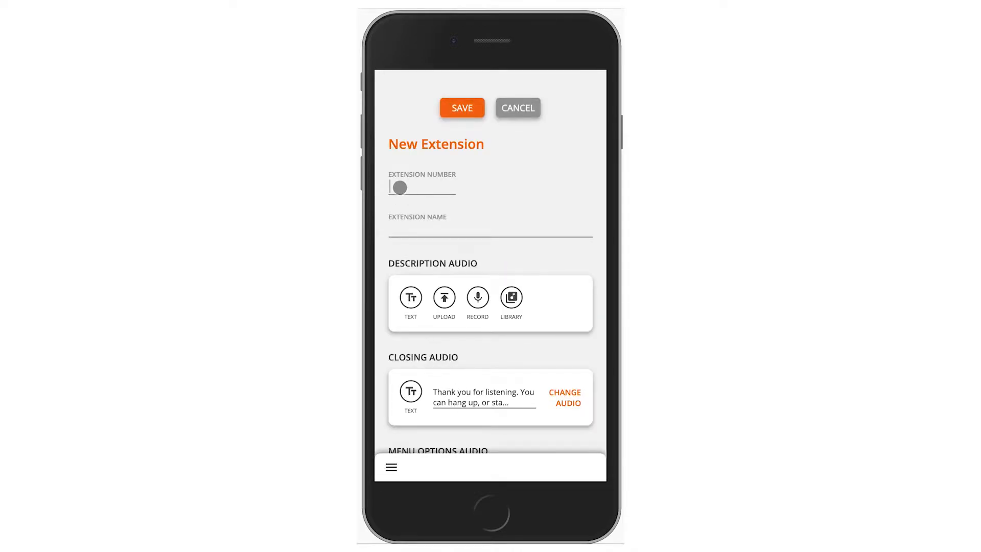
text(123)
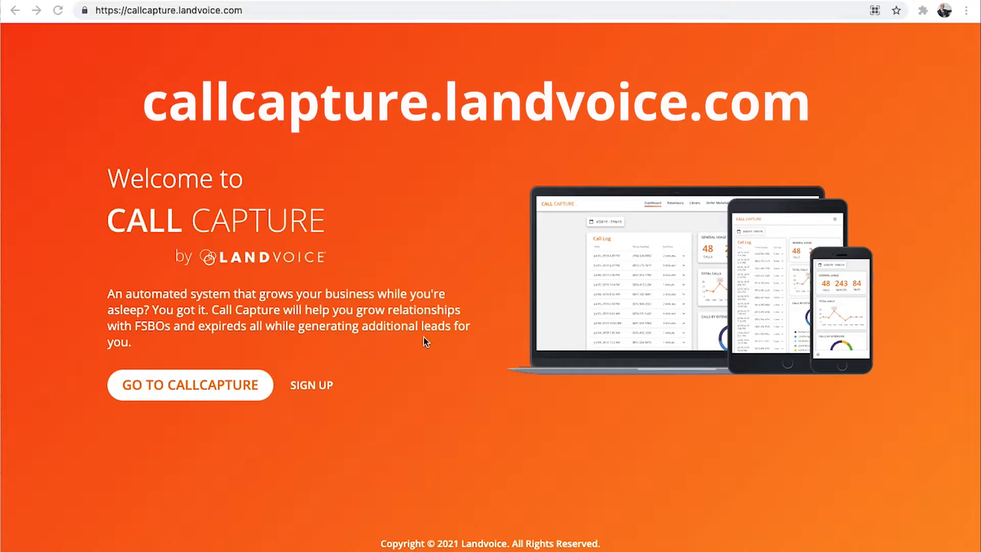
mouse_move(217, 318)
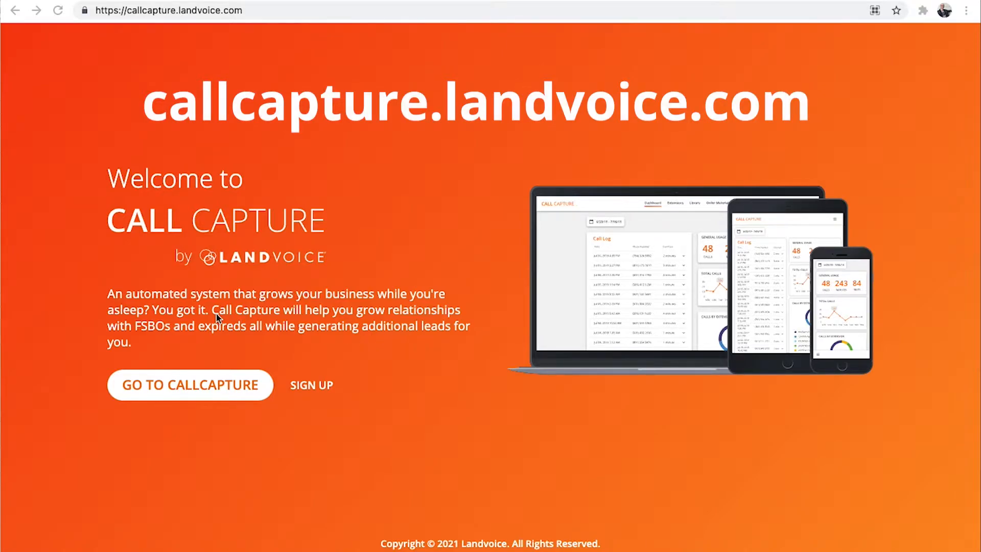
mouse_move(214, 424)
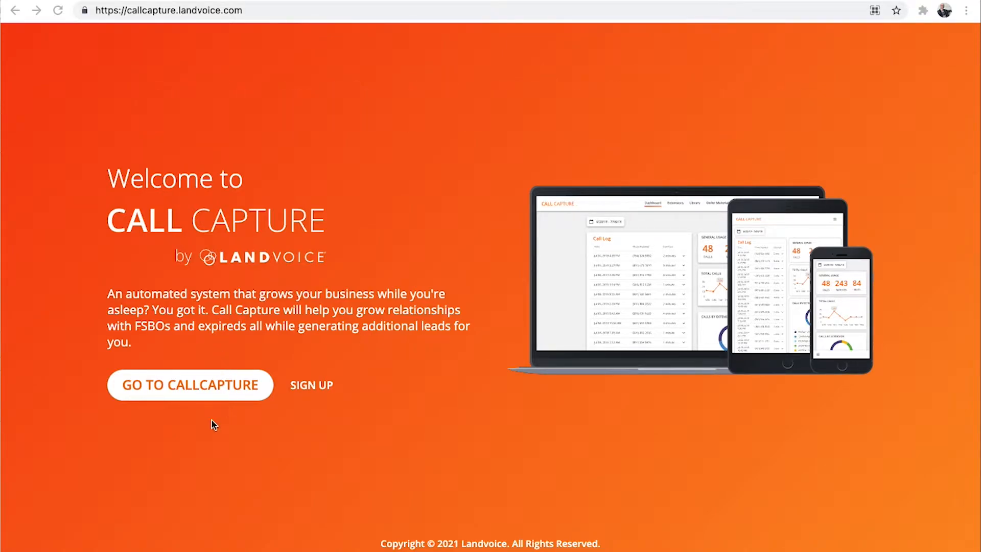
- Proceed from the welcome page, glance at Reset Password, and sign in to the dashboard
click(191, 385)
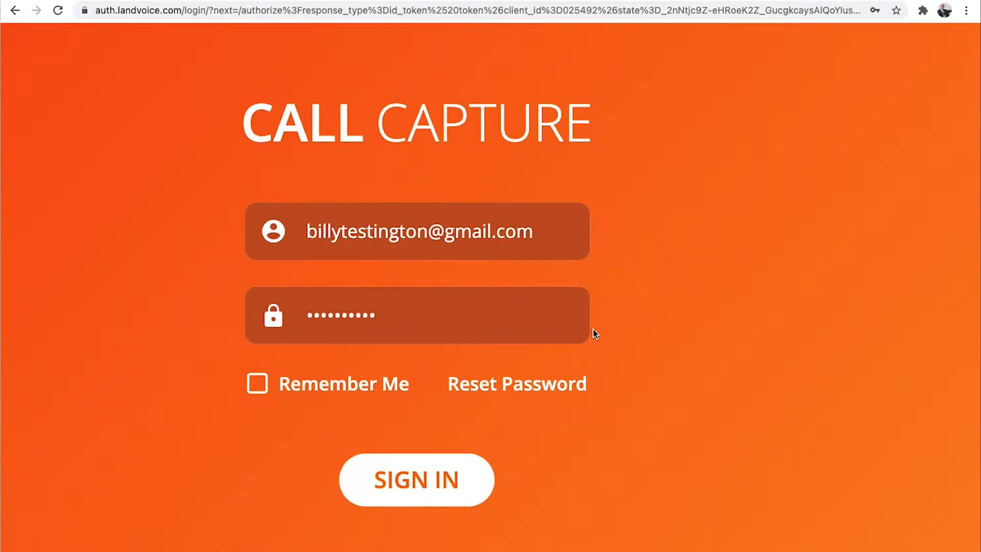
mouse_move(552, 372)
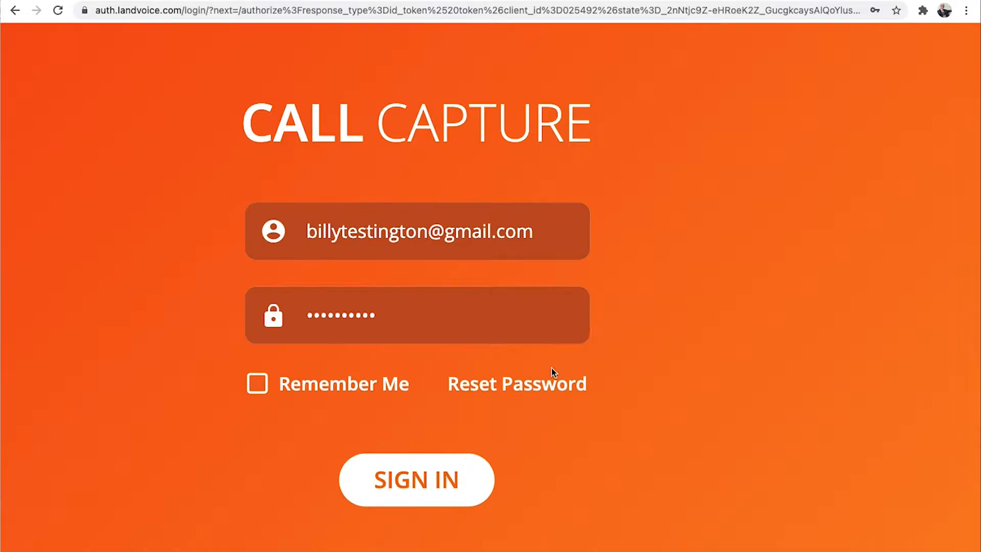
mouse_move(530, 393)
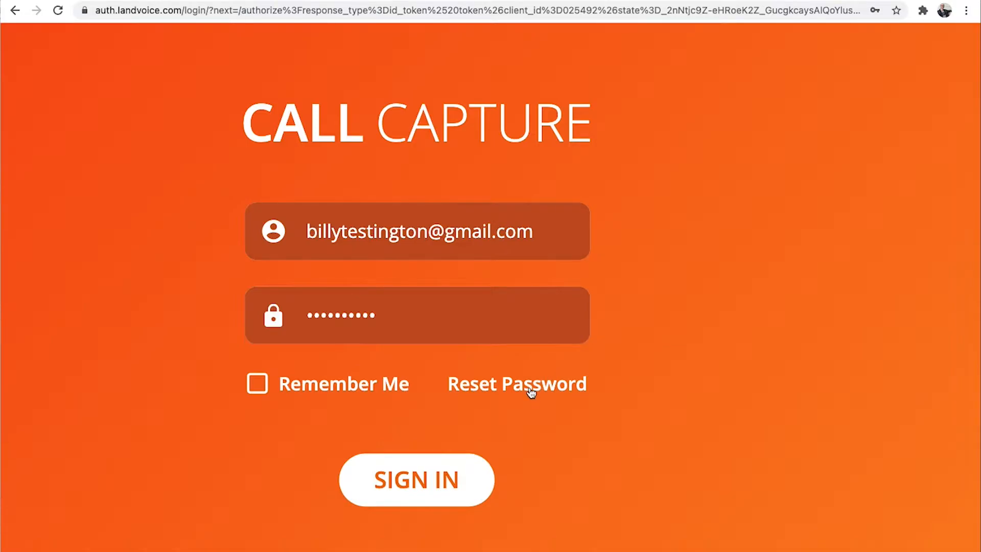
click(516, 383)
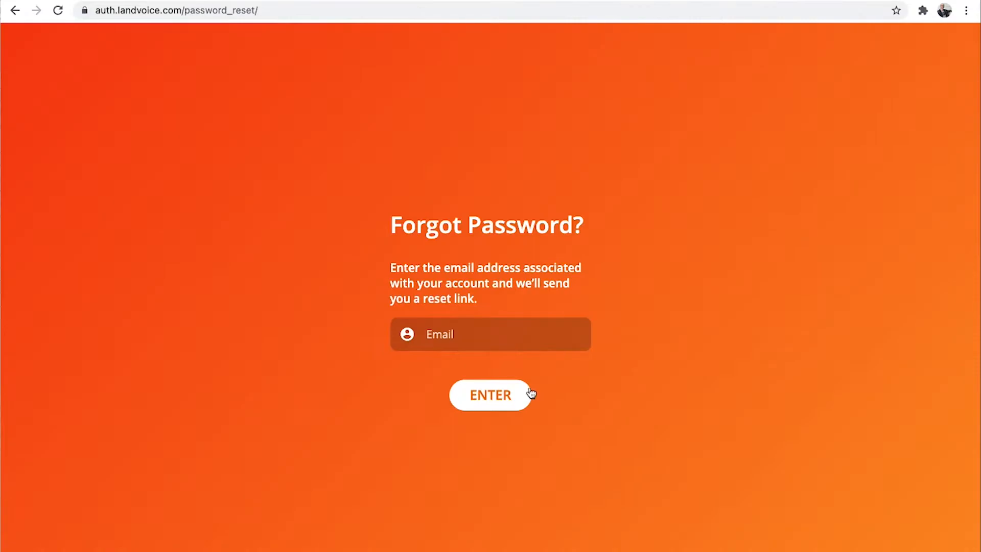
click(13, 10)
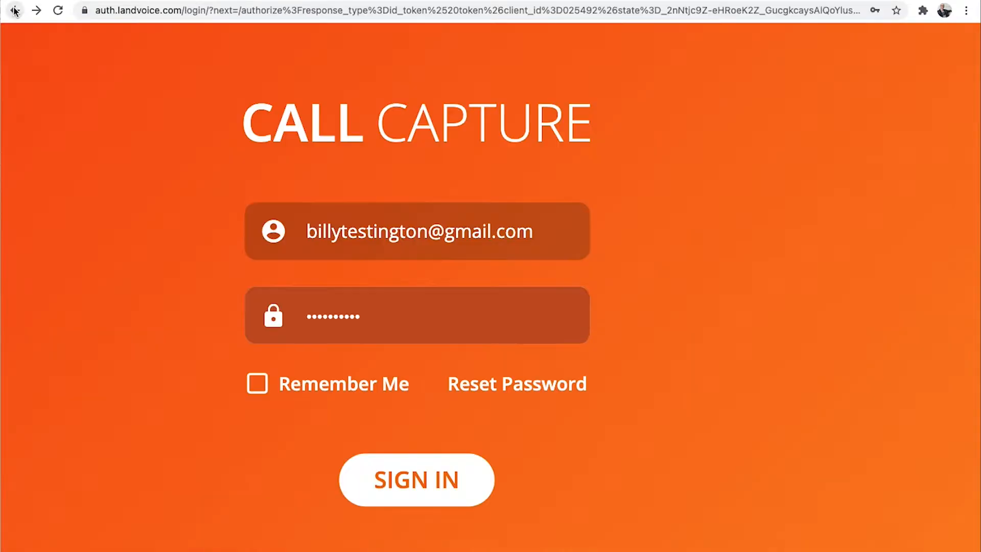
mouse_move(194, 243)
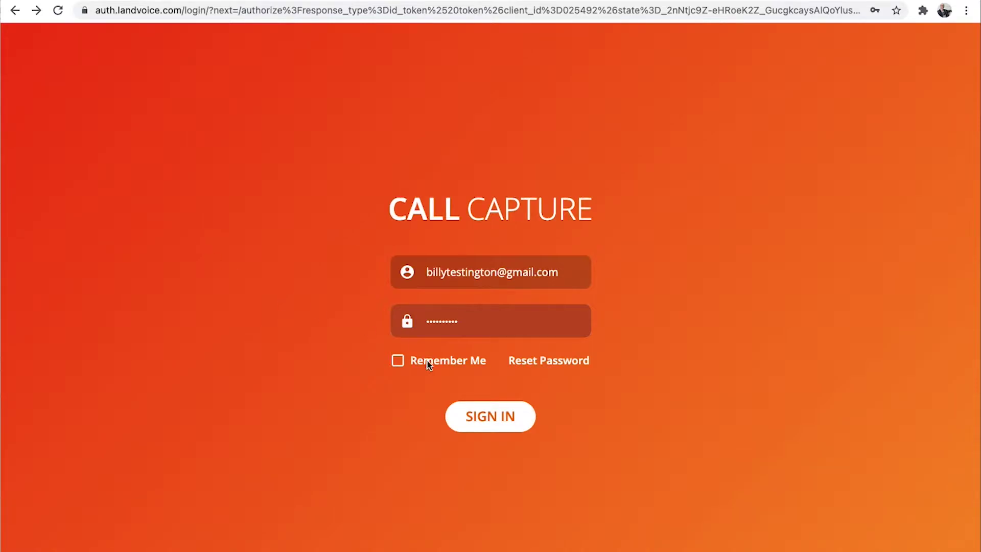
click(489, 416)
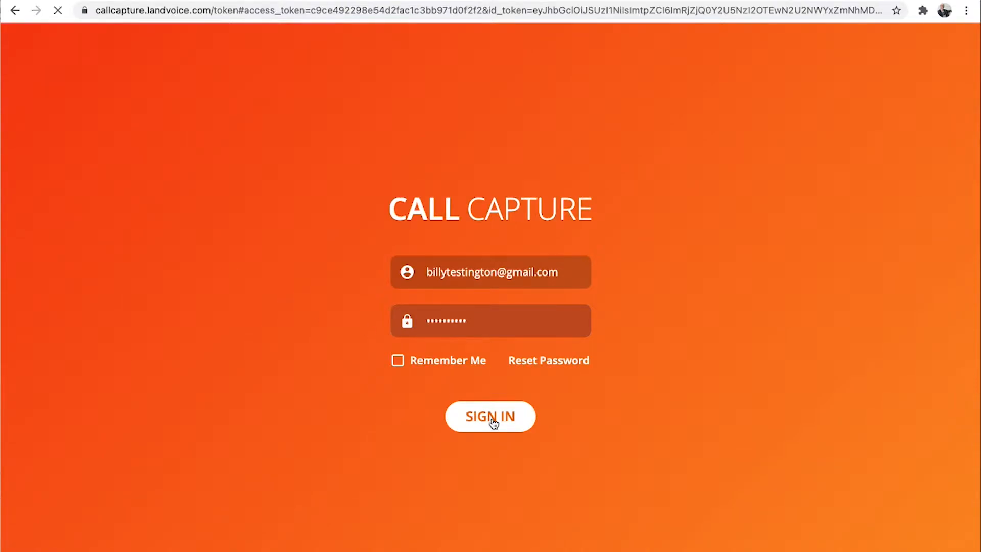
click(489, 416)
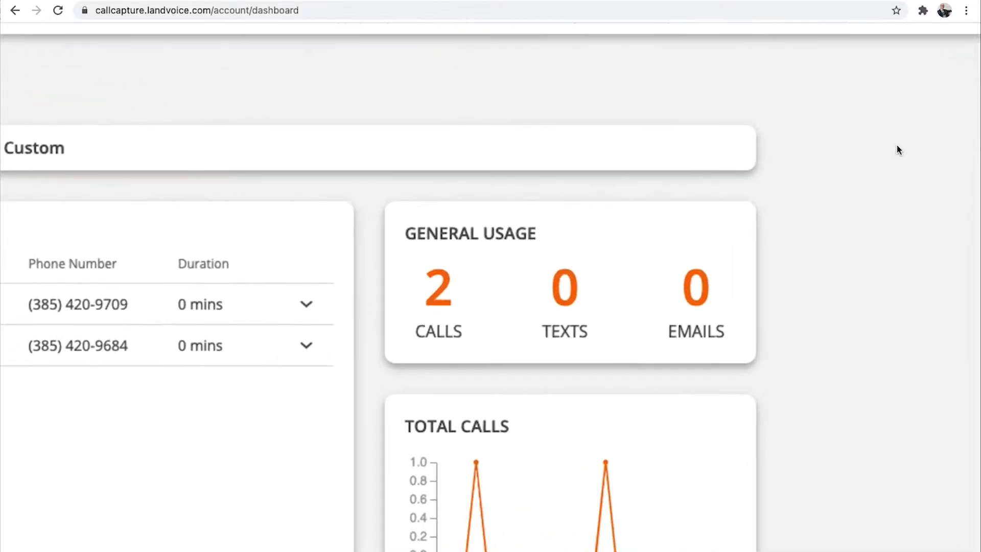
- Open the main extension settings and scroll to 'Entering 0 direct connects to'
scroll(up, 3)
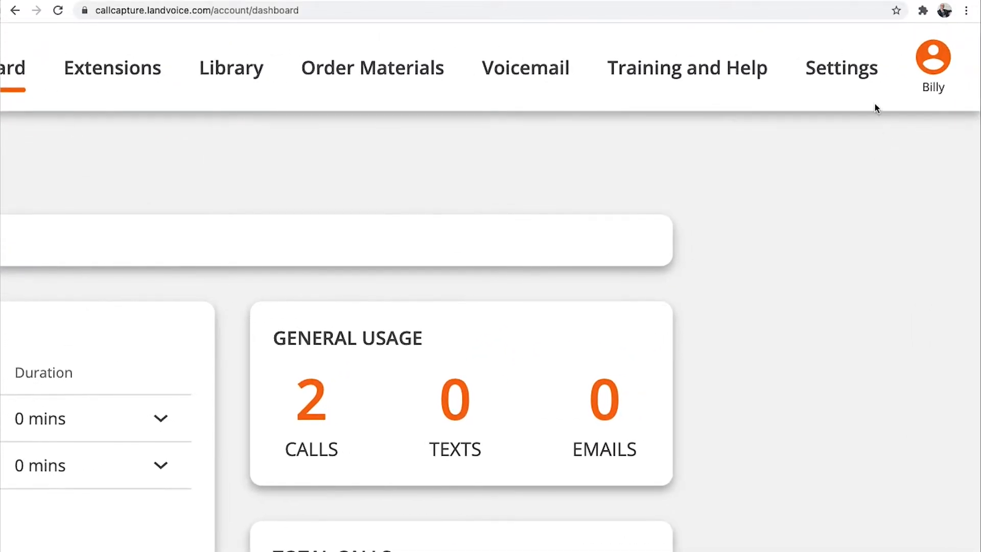
click(841, 68)
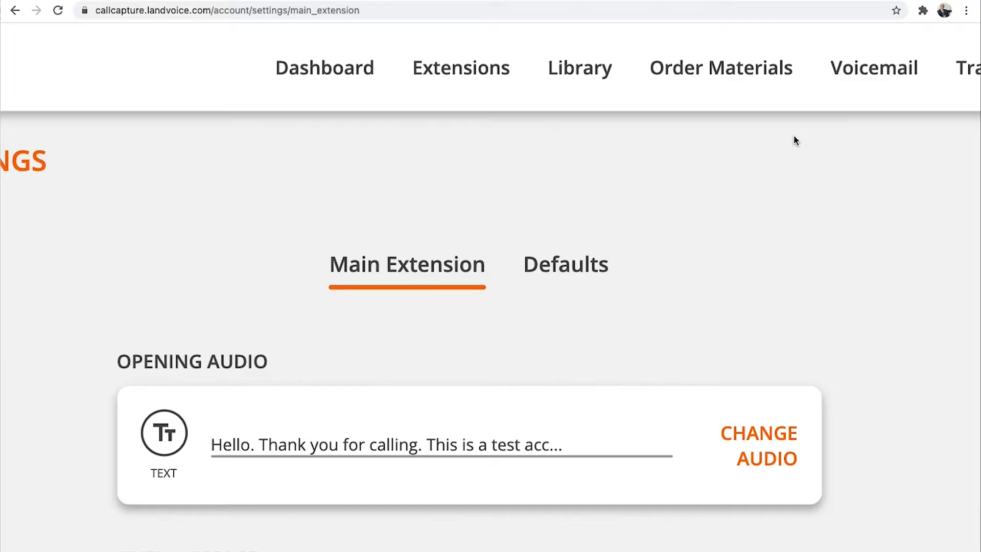
scroll(down, 3)
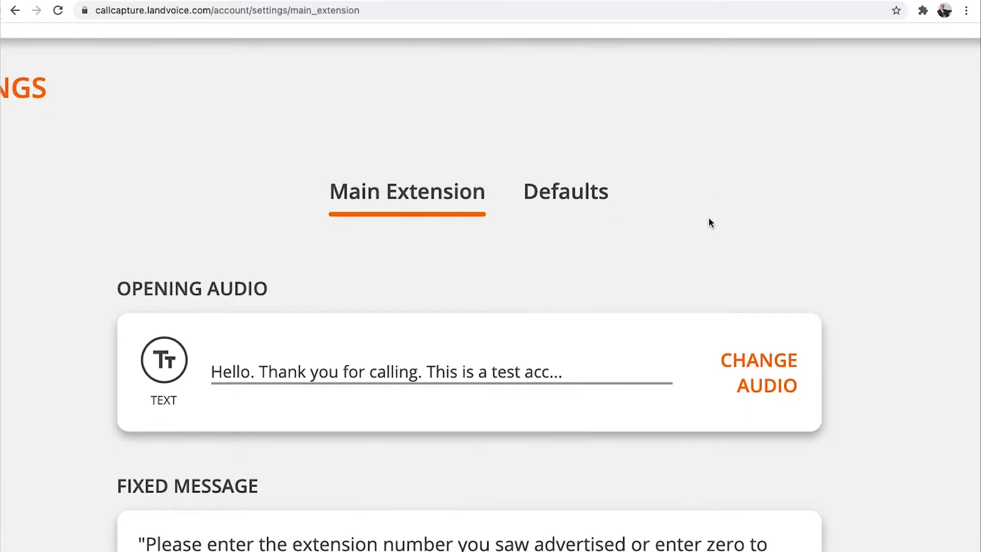
scroll(up, 3)
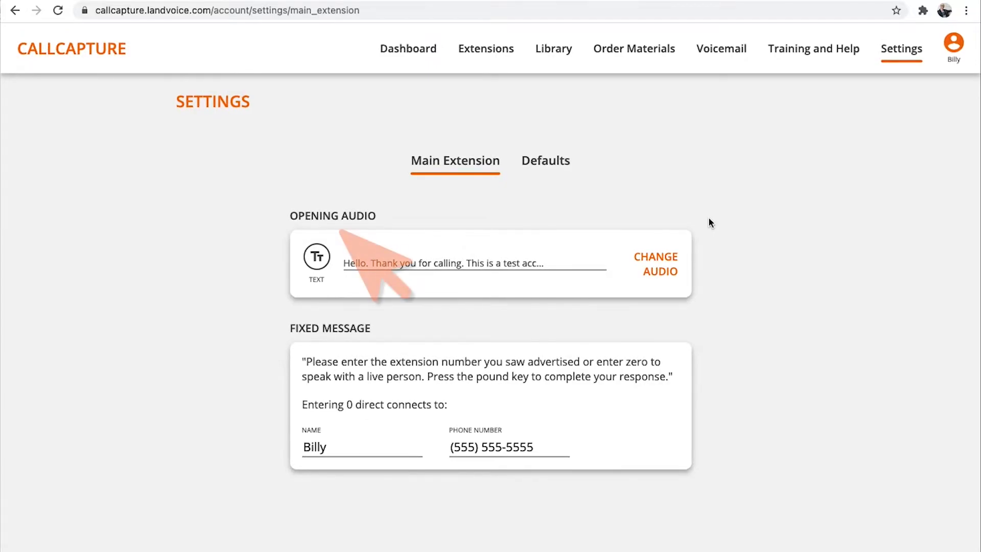
mouse_move(372, 239)
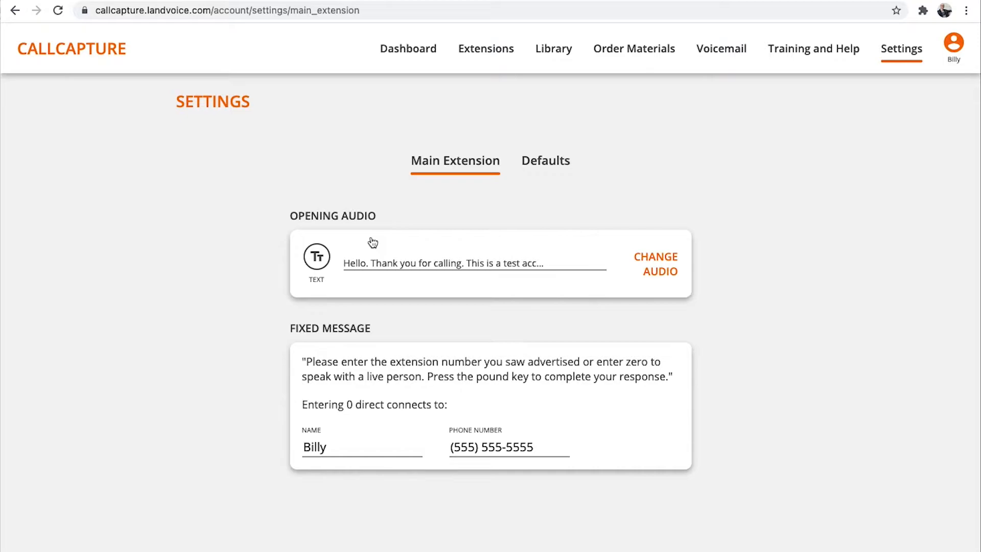
scroll(down, 3)
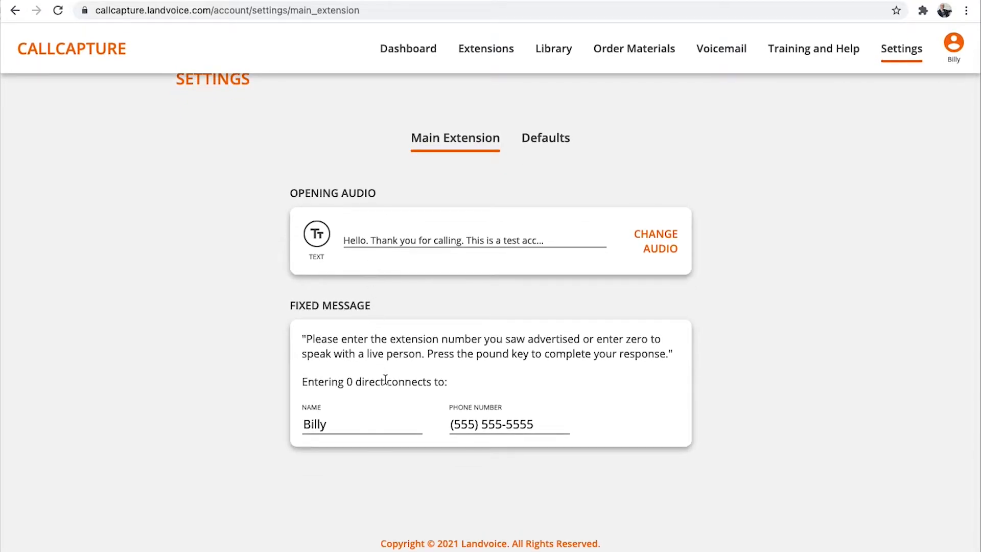
mouse_move(806, 66)
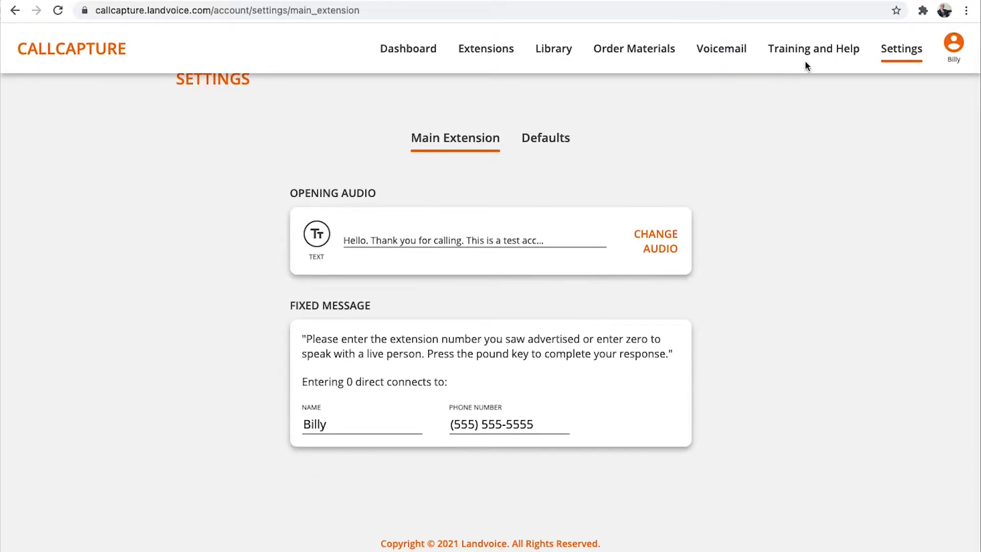
mouse_move(814, 53)
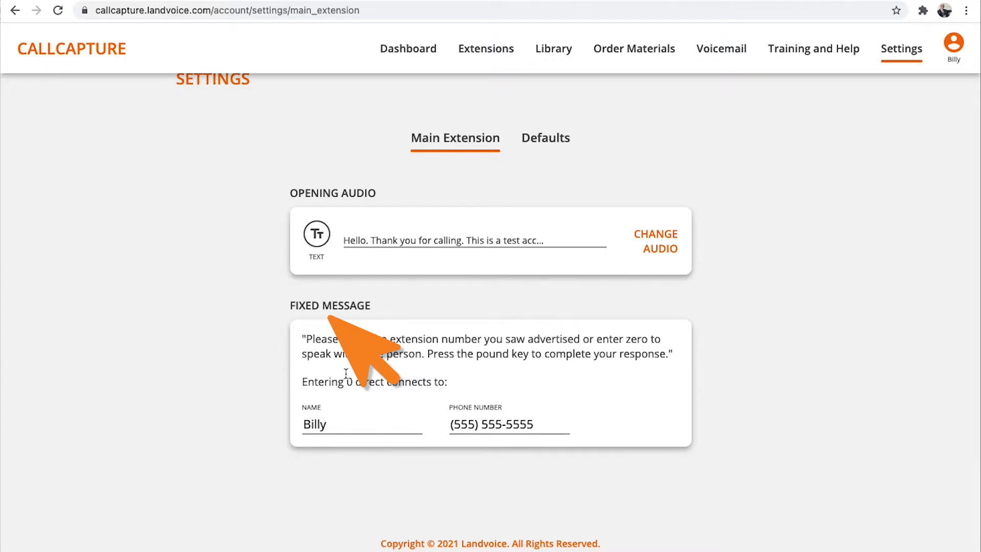
mouse_move(344, 375)
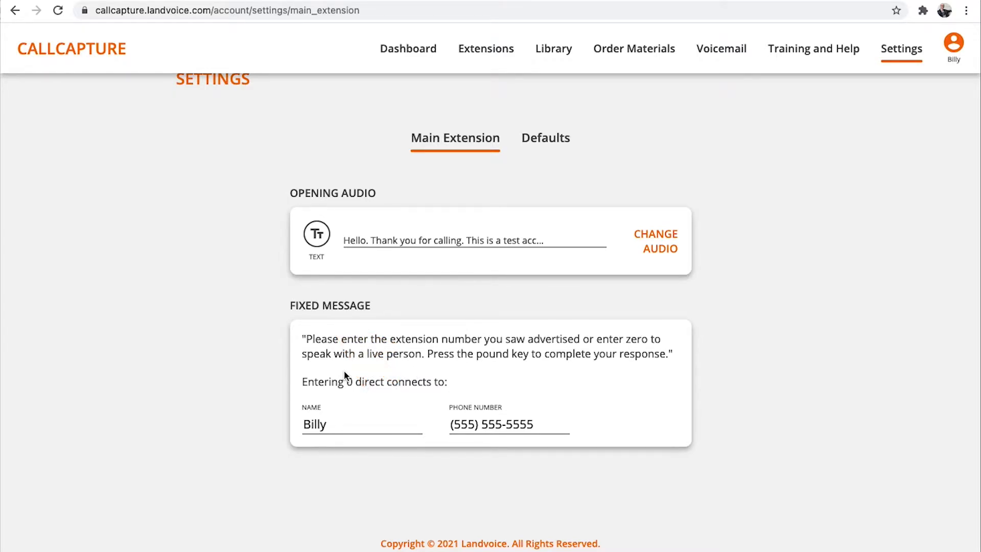
scroll(down, 3)
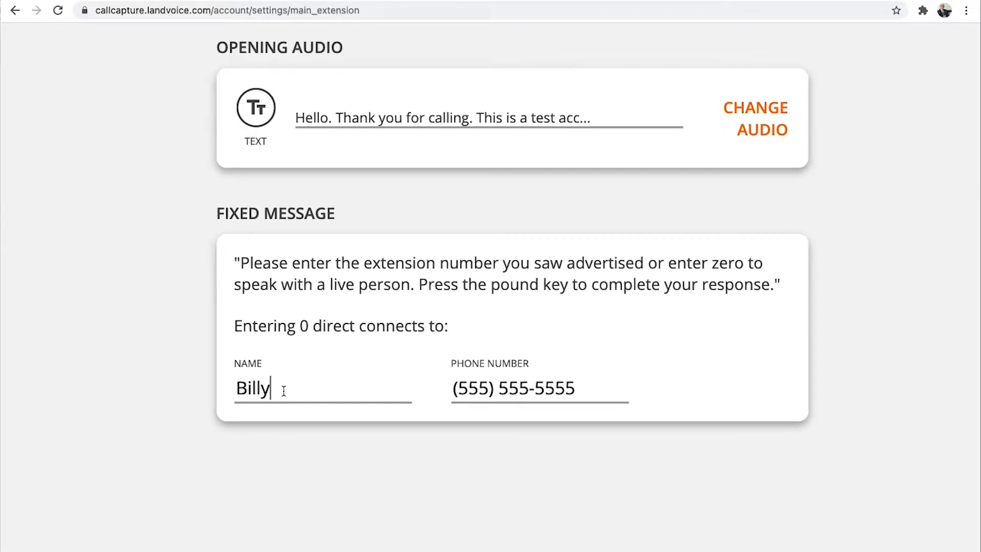
- Set the zero-direct-connect contact name to 'Billy Test' and save the settings
text(TEst)
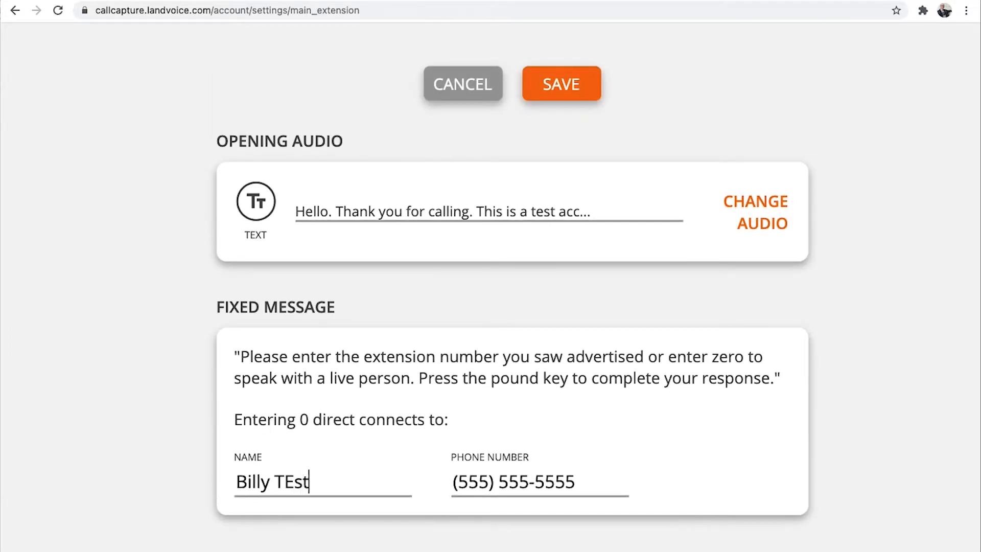
text(Test)
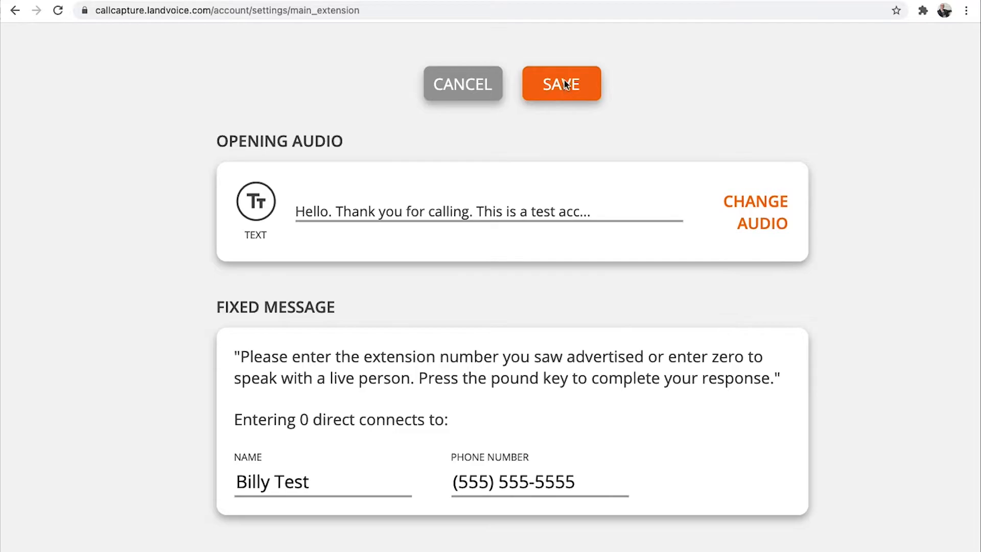
click(561, 83)
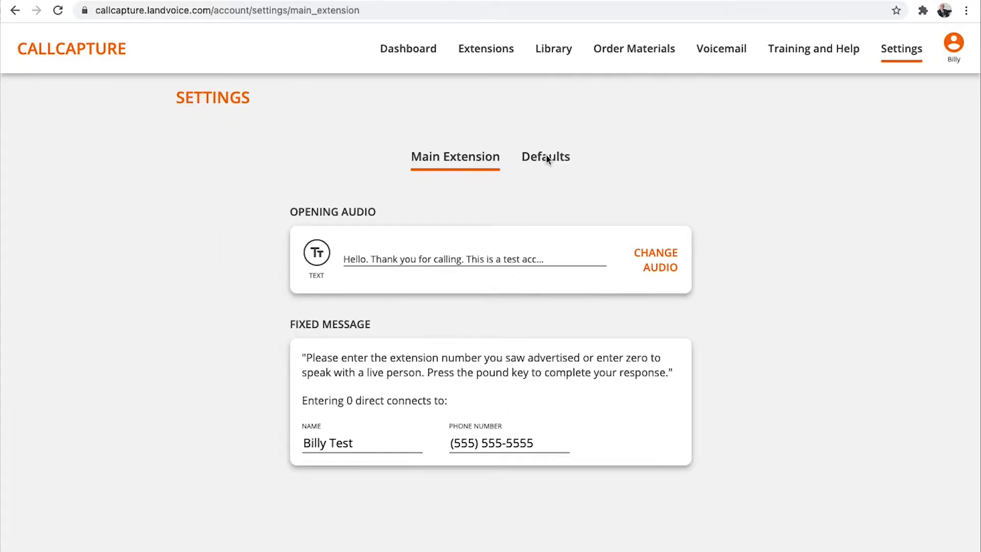
- Delete default menu option 2 (Billy phone) under Default Menu Options
click(545, 156)
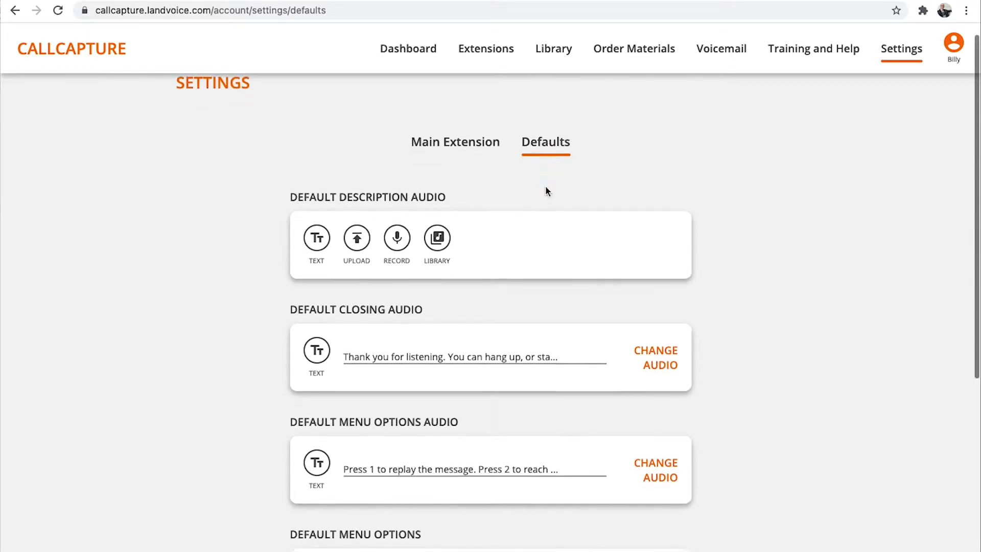
scroll(down, 3)
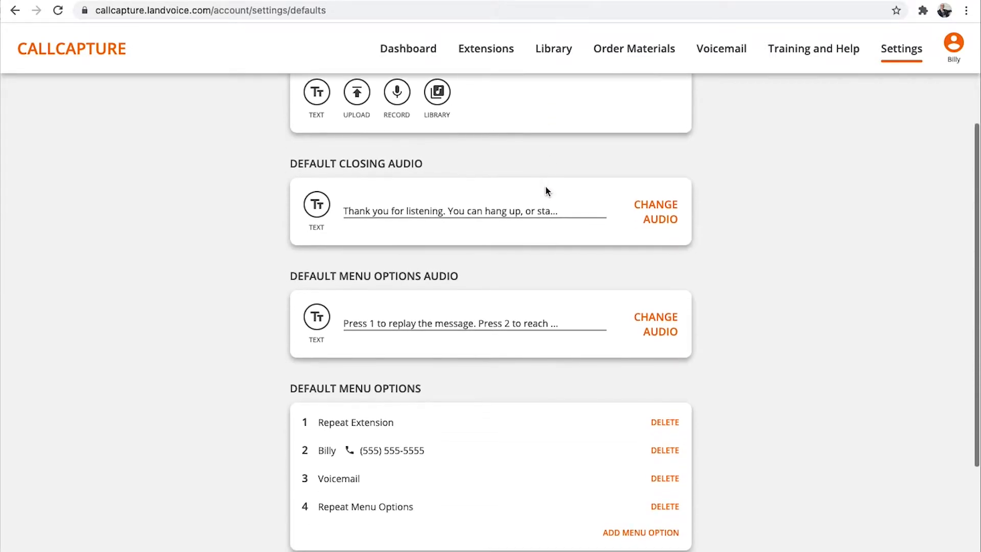
scroll(down, 3)
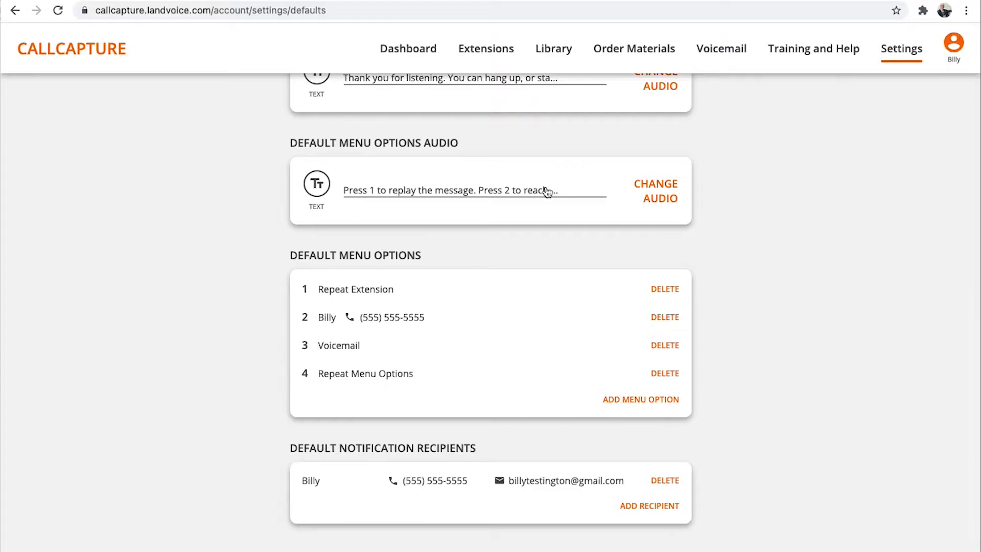
scroll(down, 3)
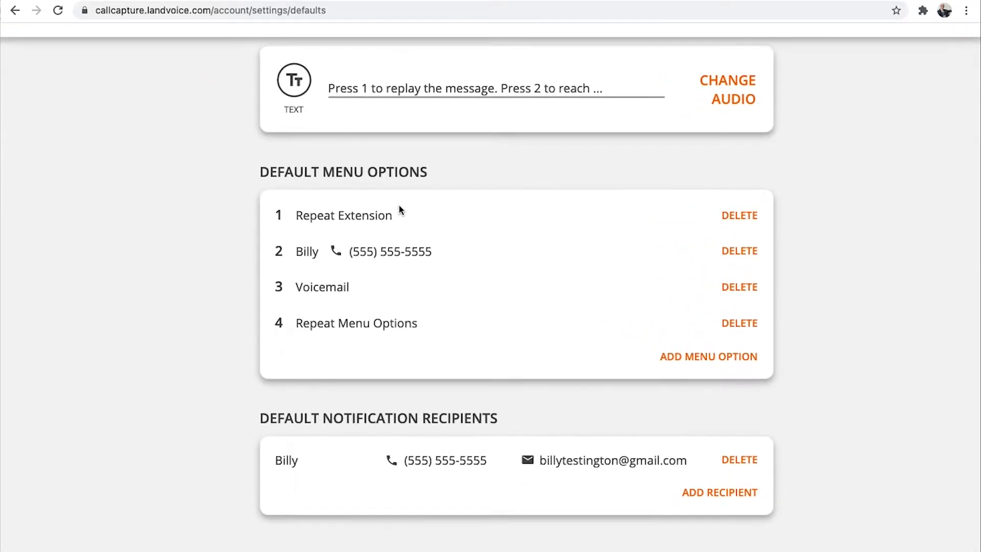
mouse_move(401, 208)
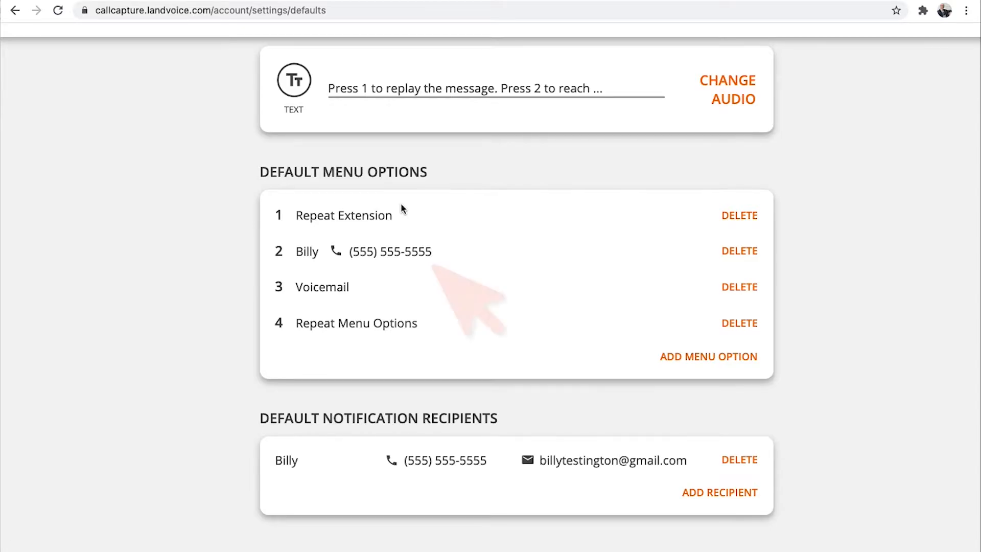
mouse_move(298, 264)
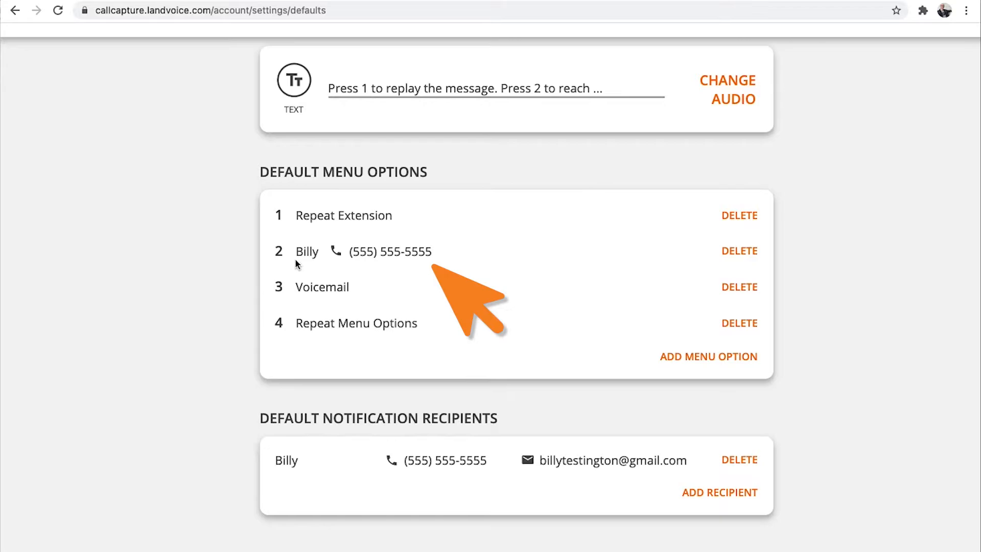
mouse_move(266, 257)
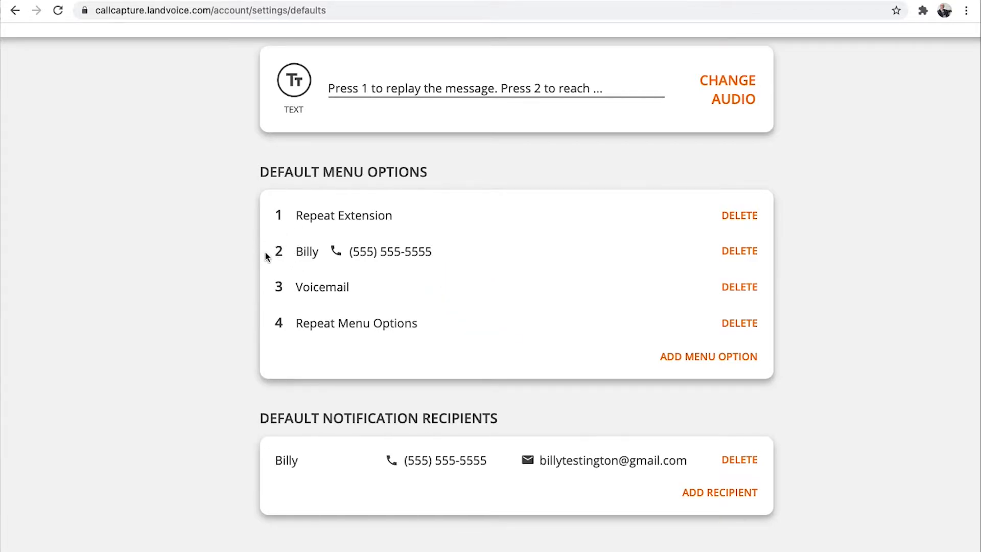
mouse_move(506, 258)
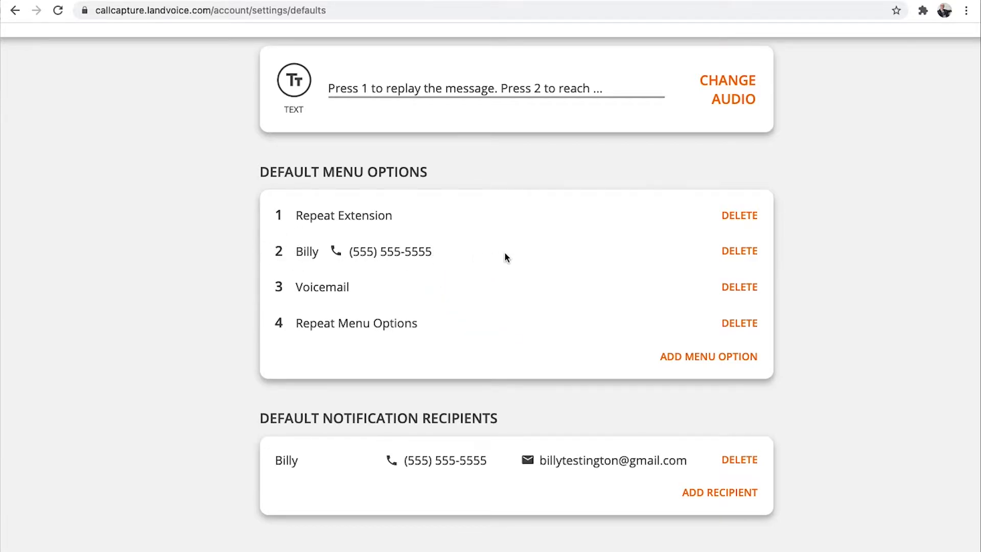
mouse_move(667, 257)
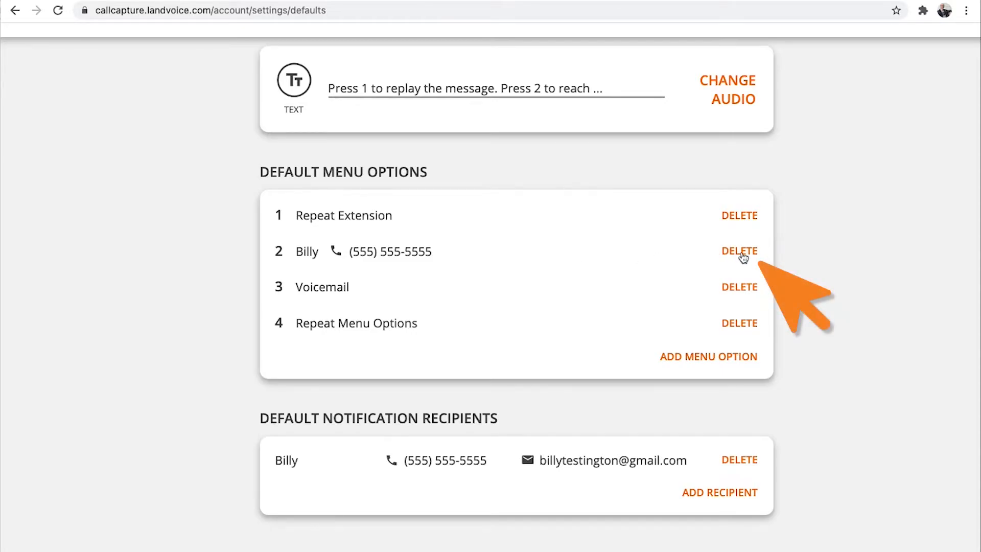
mouse_move(751, 269)
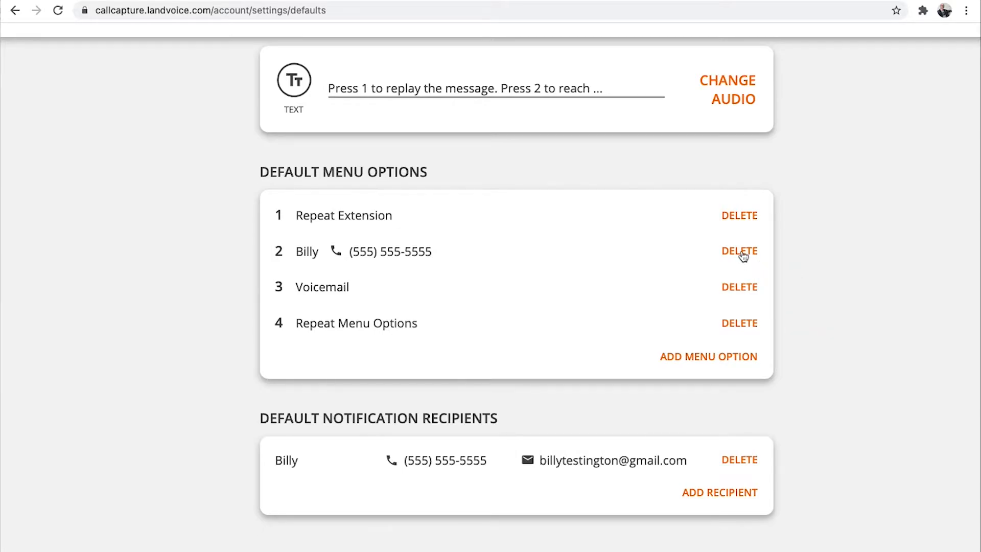
click(738, 251)
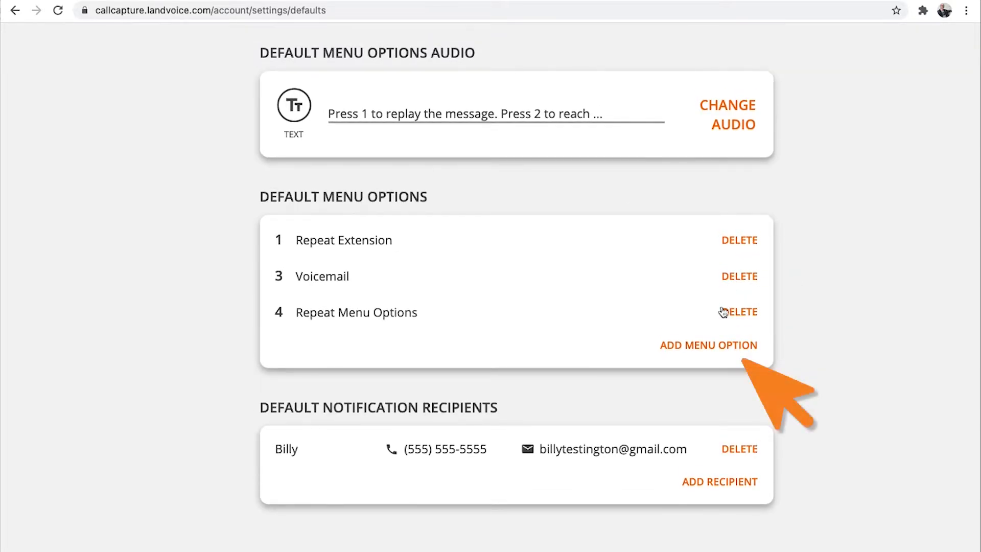
mouse_move(713, 351)
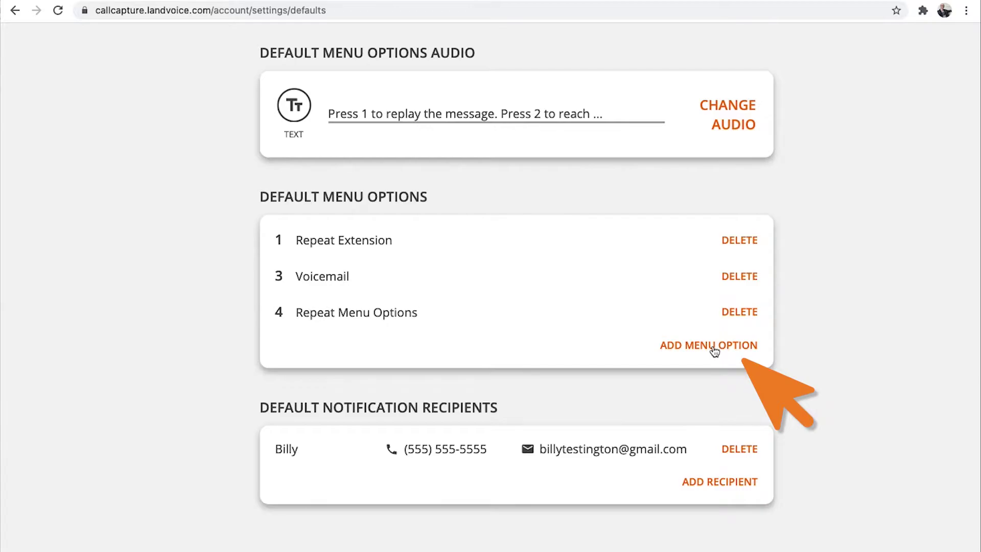
click(708, 345)
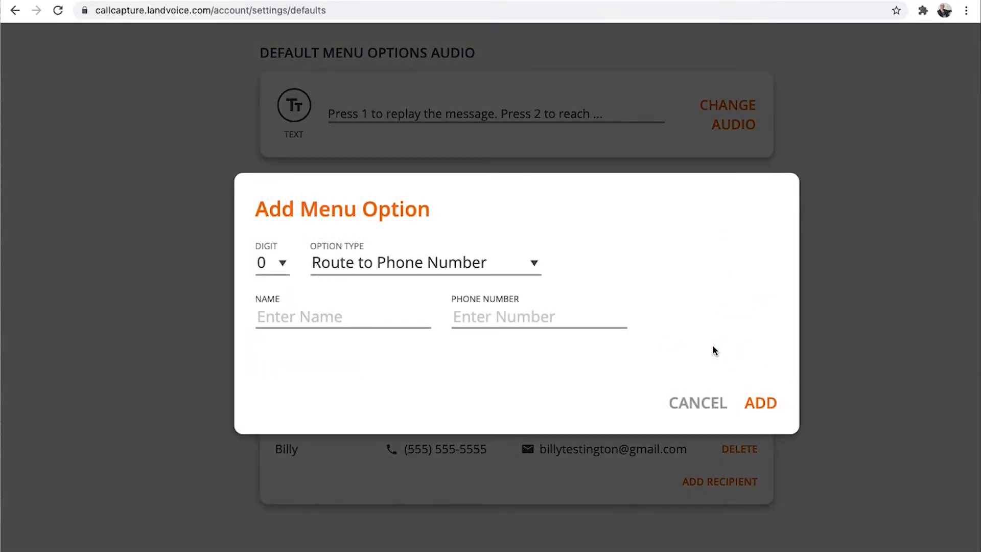
mouse_move(281, 263)
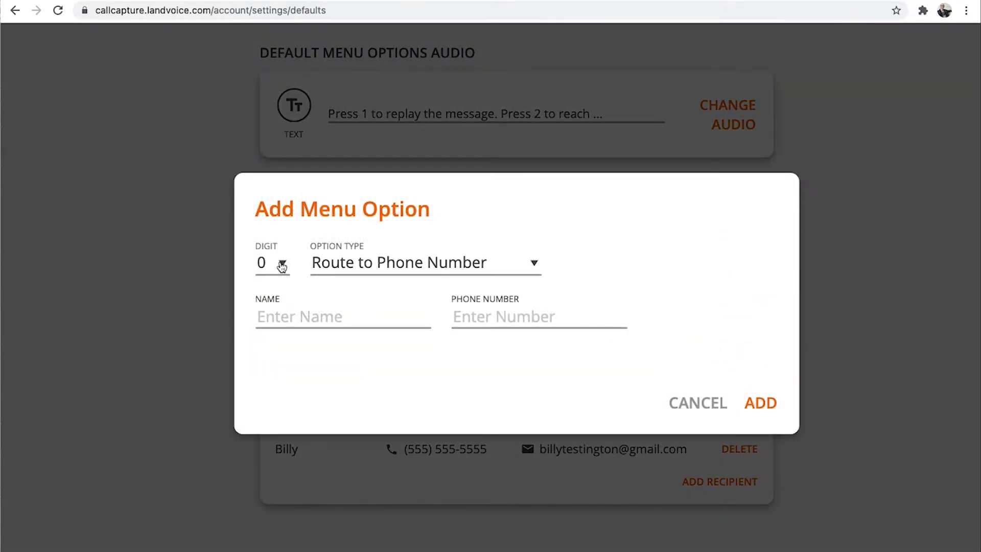
click(271, 261)
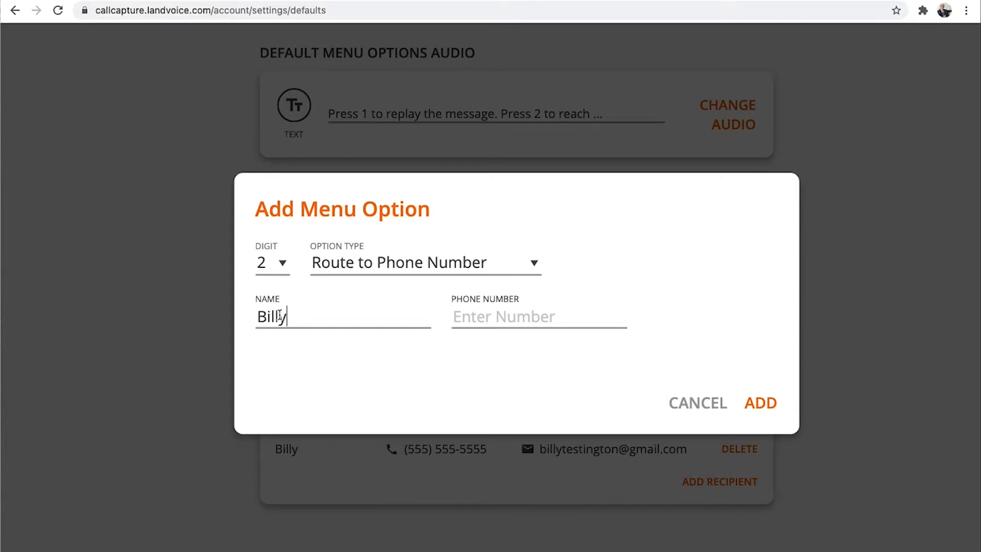
text(5555555555)
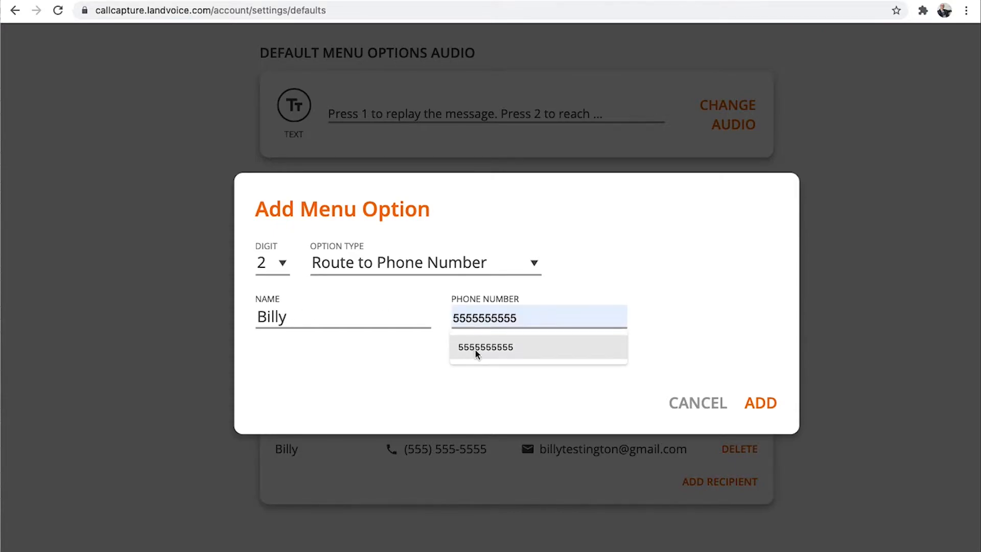
click(485, 347)
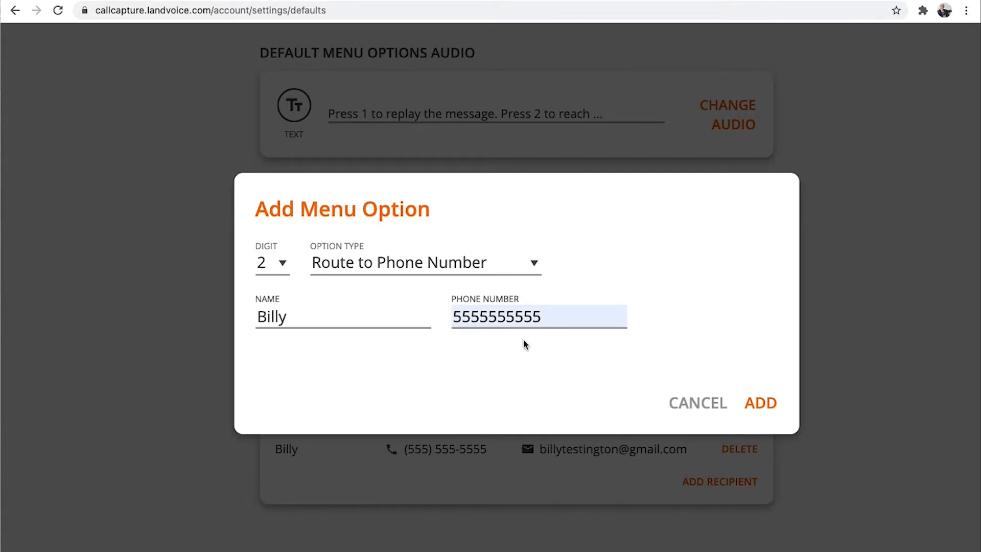
mouse_move(728, 374)
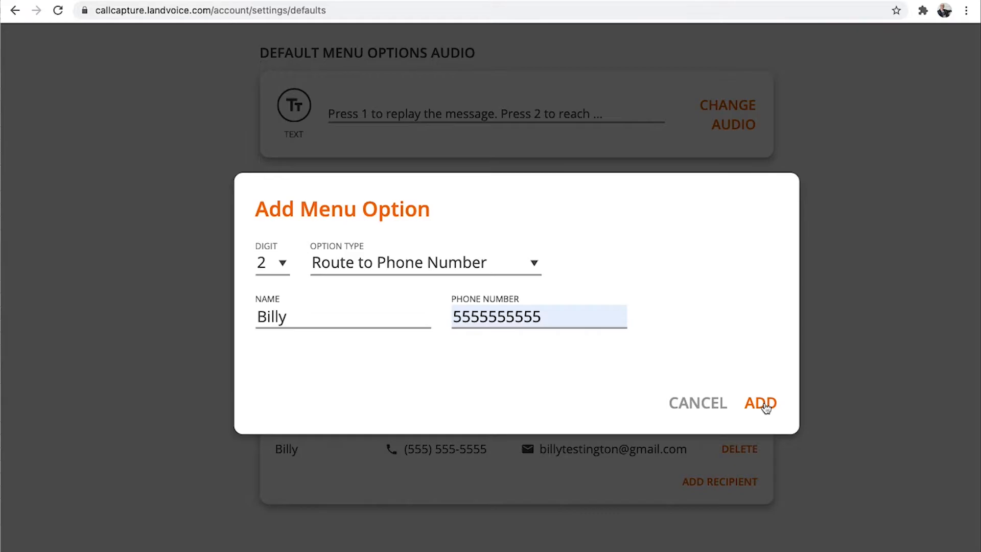
click(760, 402)
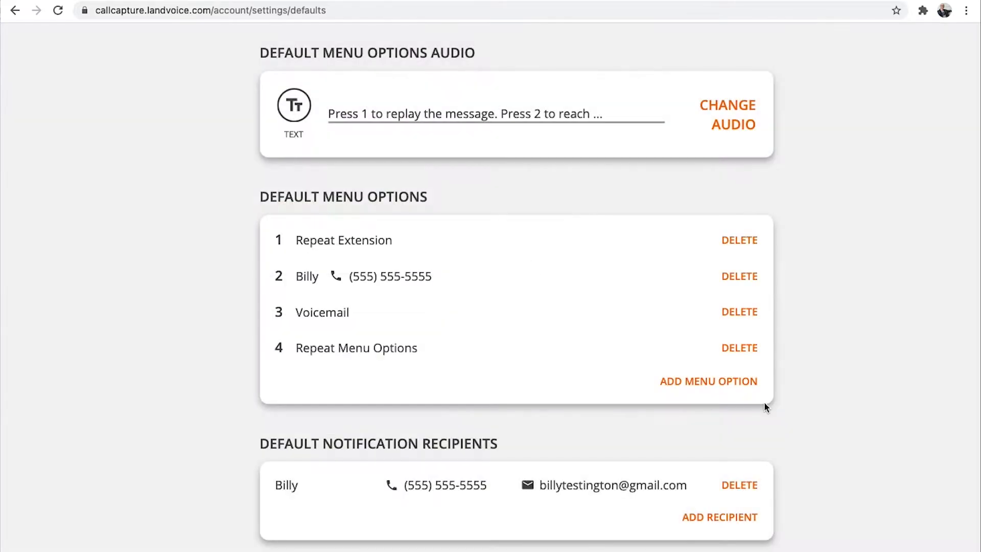
mouse_move(564, 391)
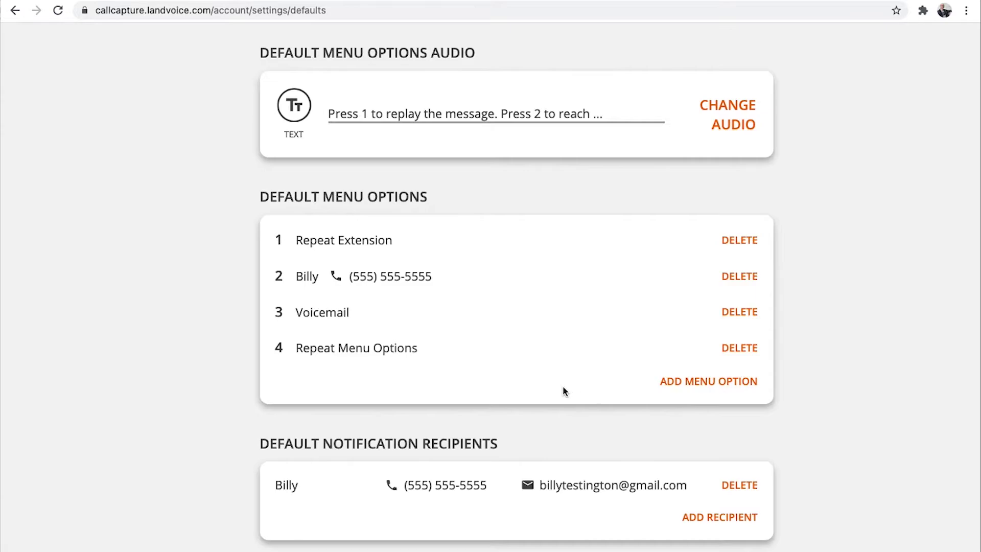
- Delete the Billy entry from Default Notification Recipients
scroll(down, 3)
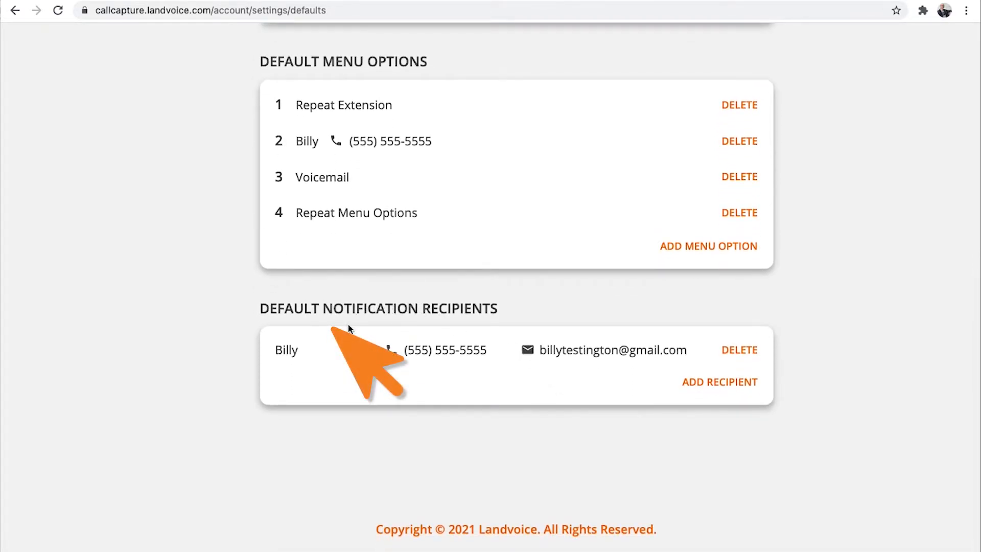
mouse_move(385, 418)
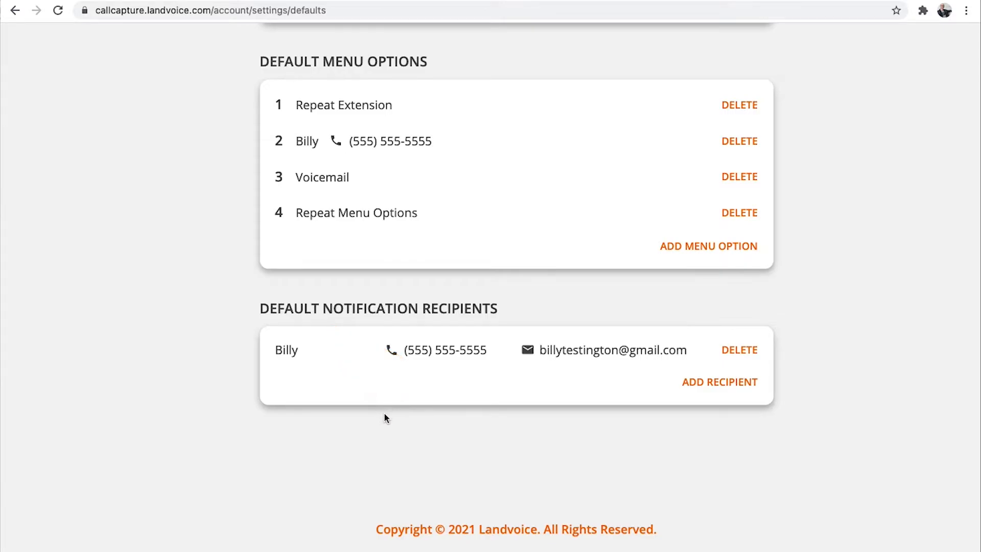
mouse_move(436, 365)
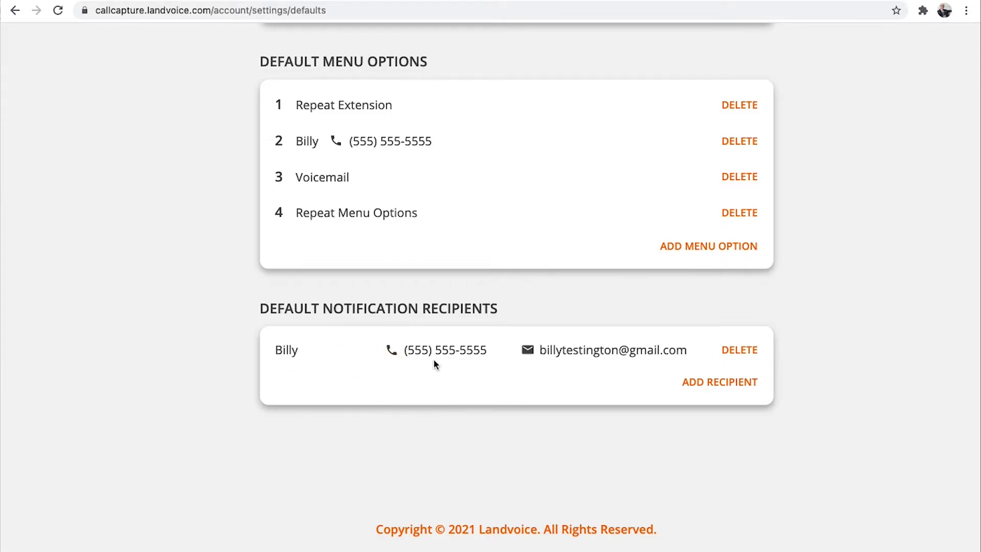
mouse_move(725, 369)
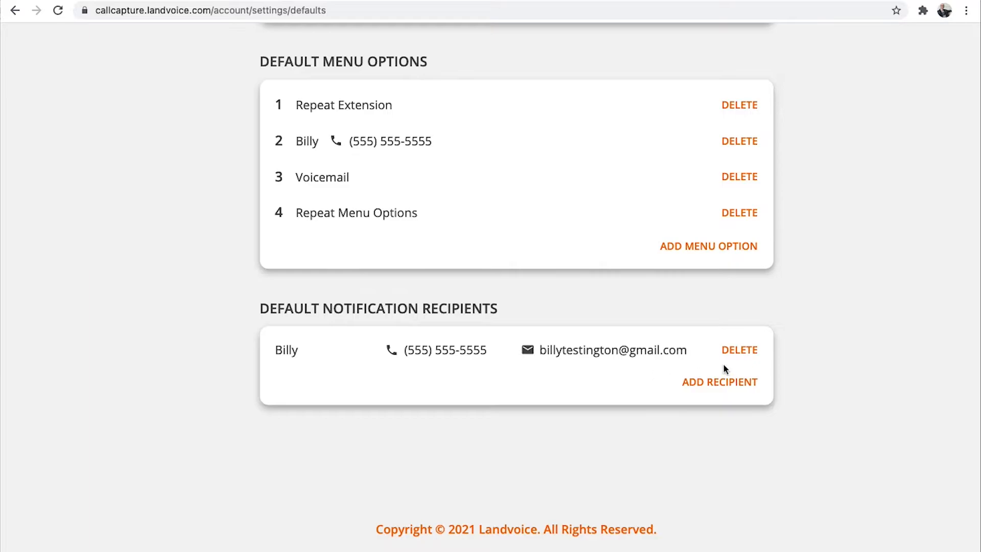
mouse_move(755, 366)
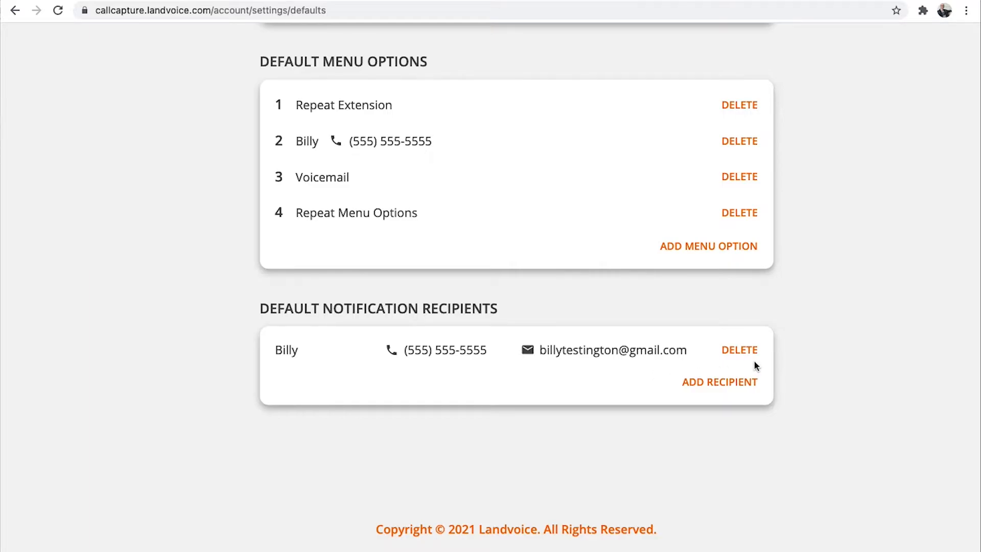
click(739, 350)
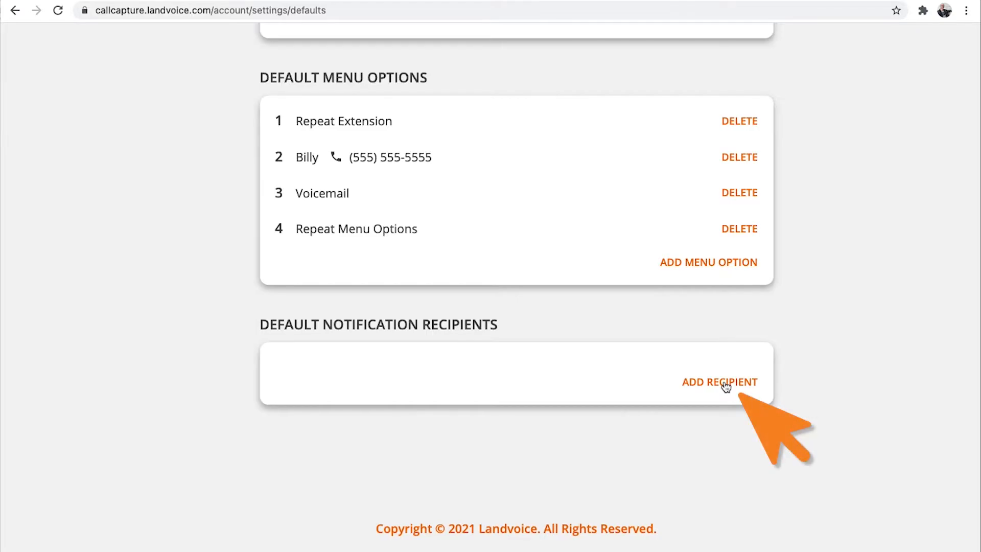
click(719, 381)
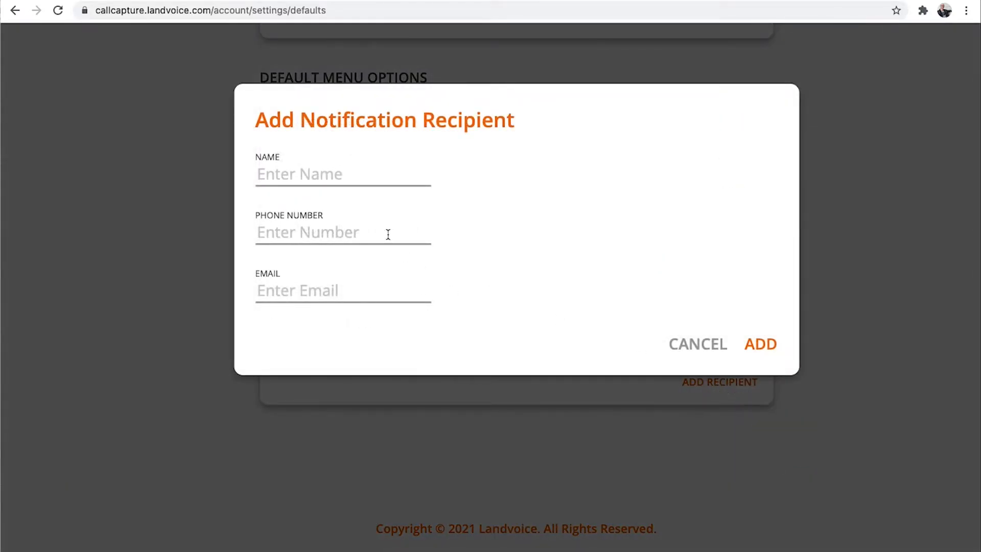
text(Billy)
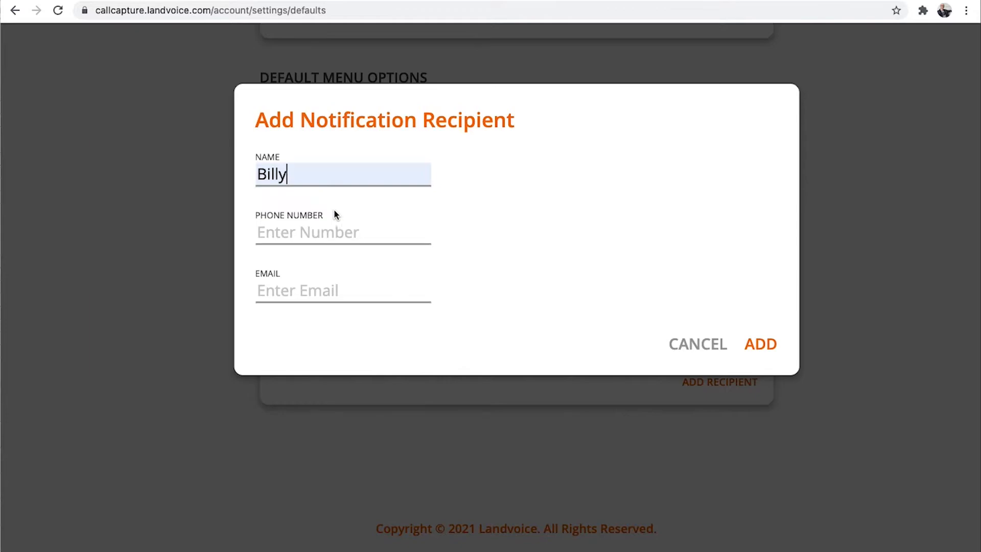
text(5555555555)
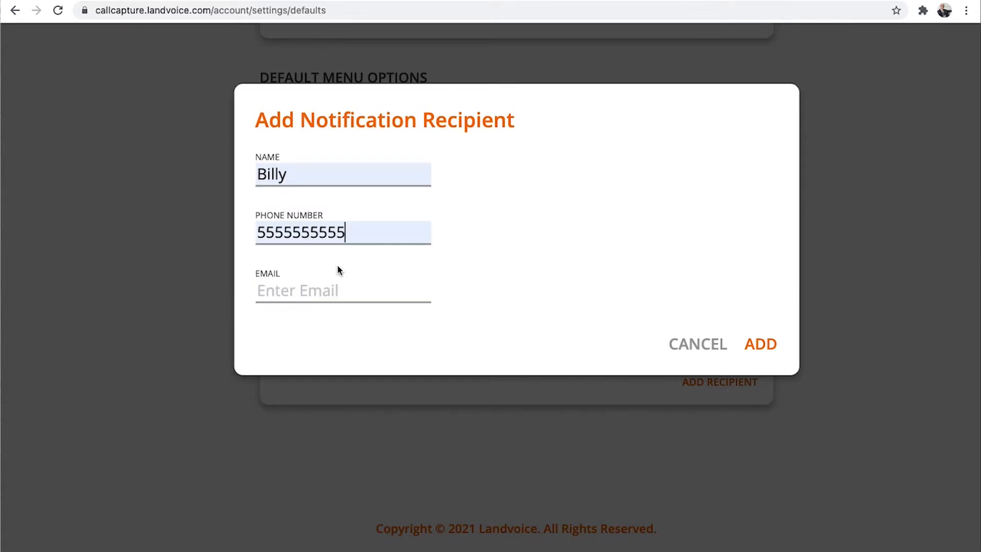
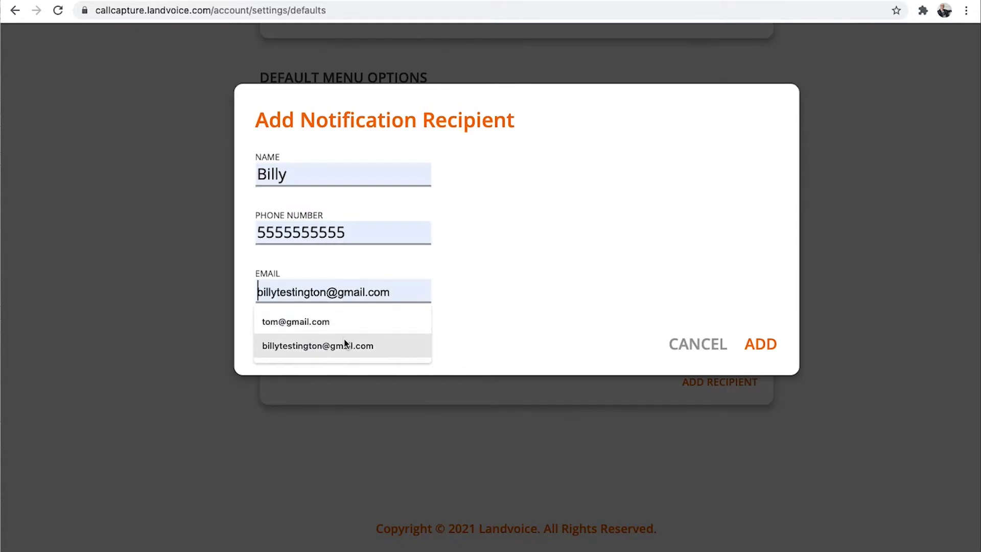
click(318, 346)
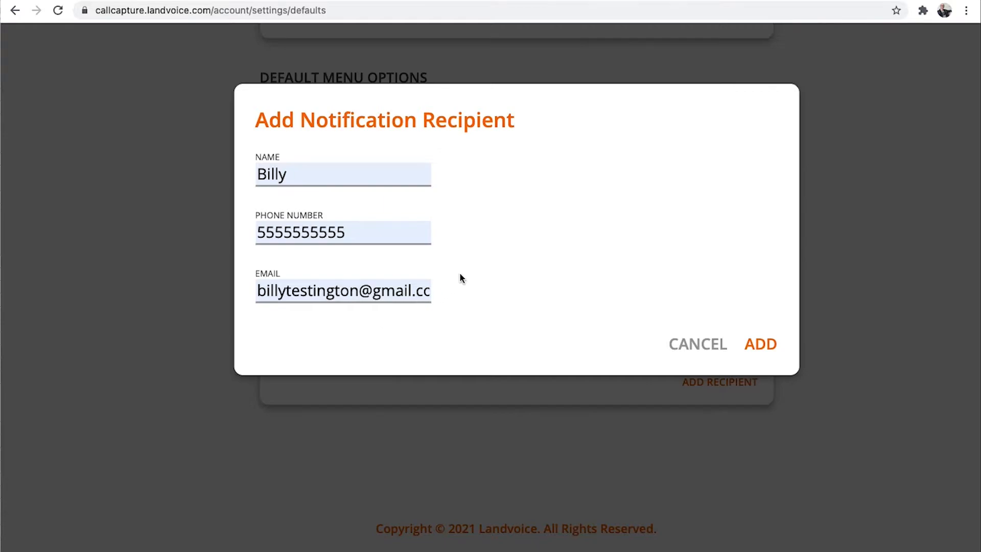
mouse_move(549, 245)
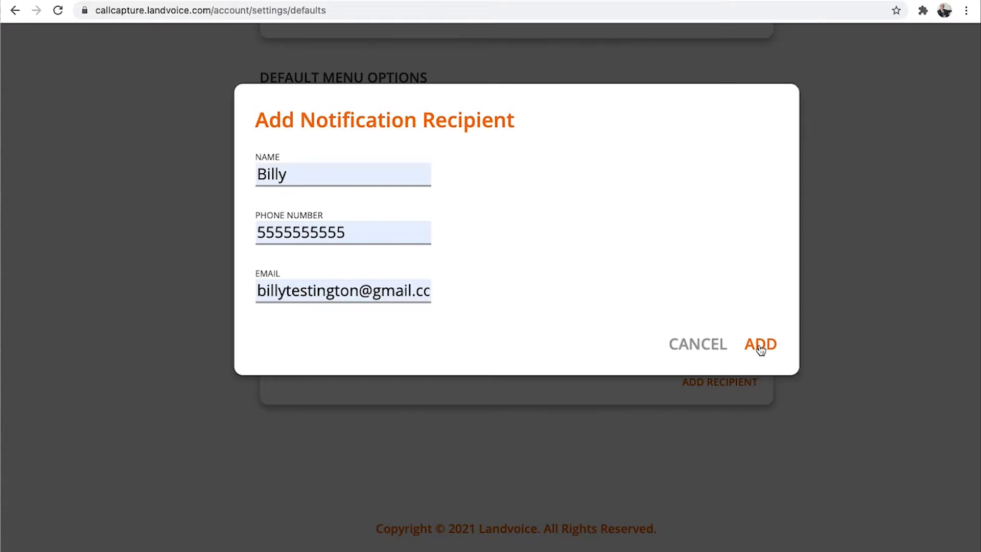
click(760, 344)
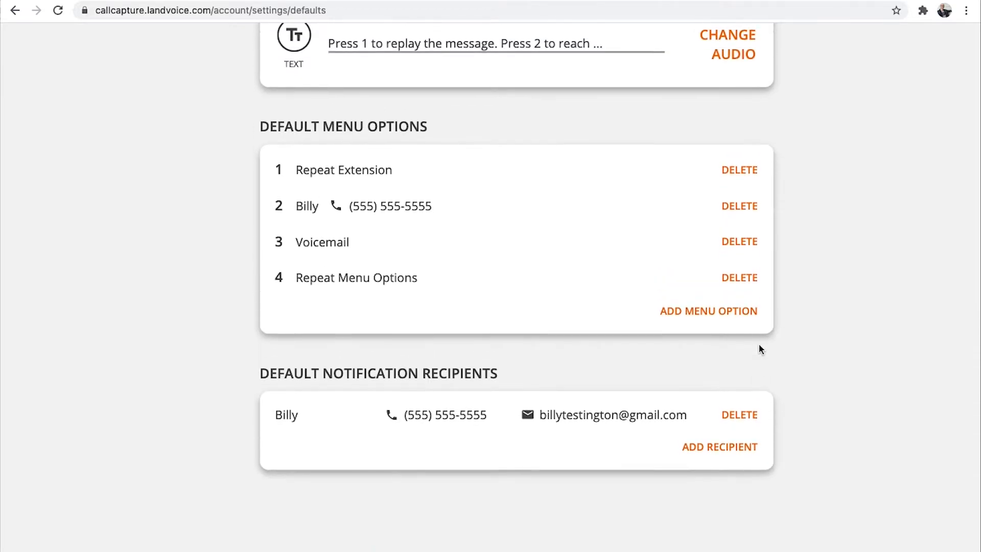
scroll(up, 3)
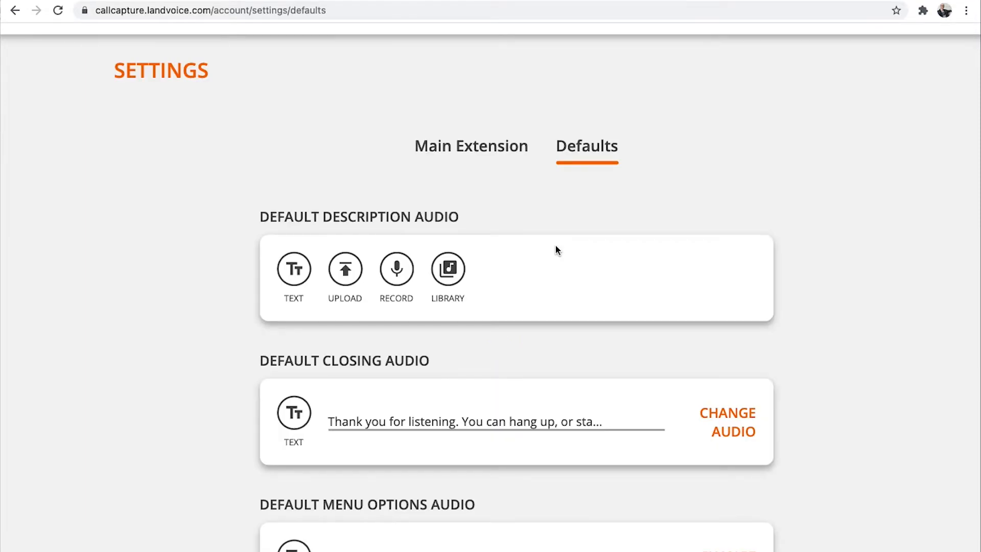
scroll(up, 3)
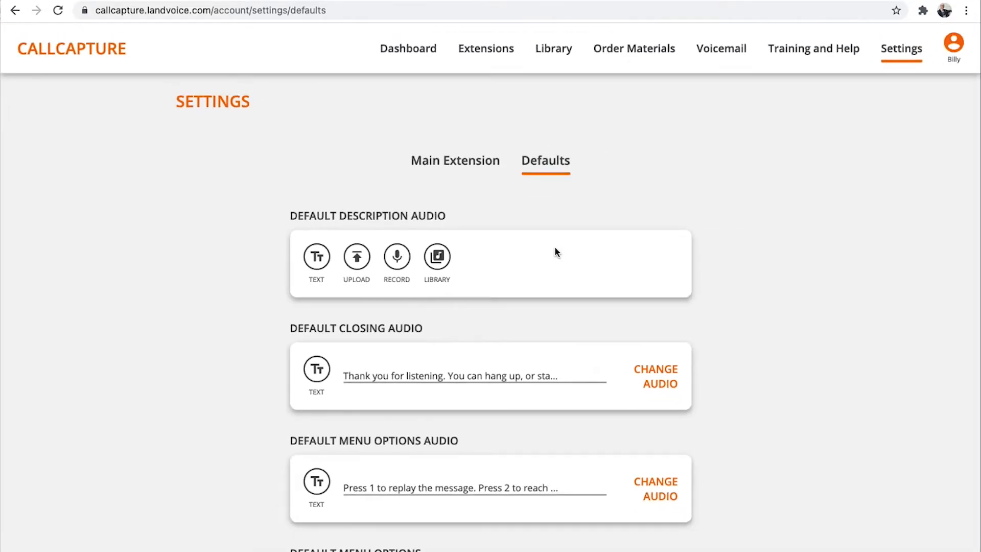
mouse_move(548, 129)
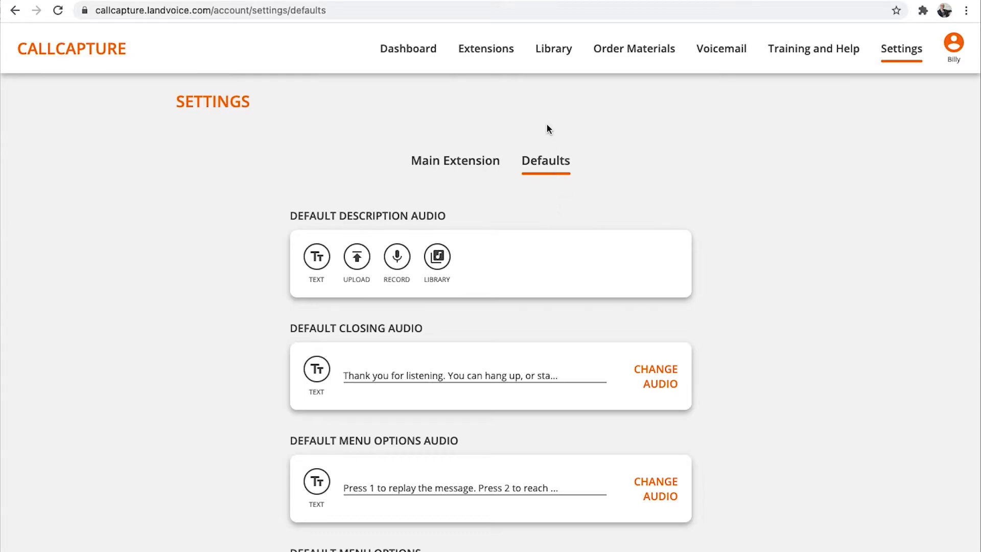
scroll(up, 3)
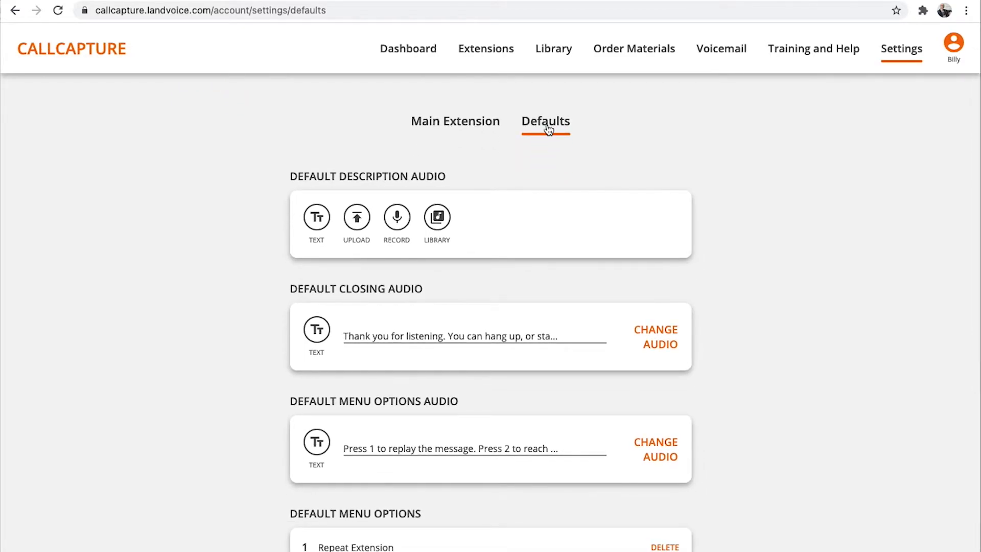
scroll(up, 3)
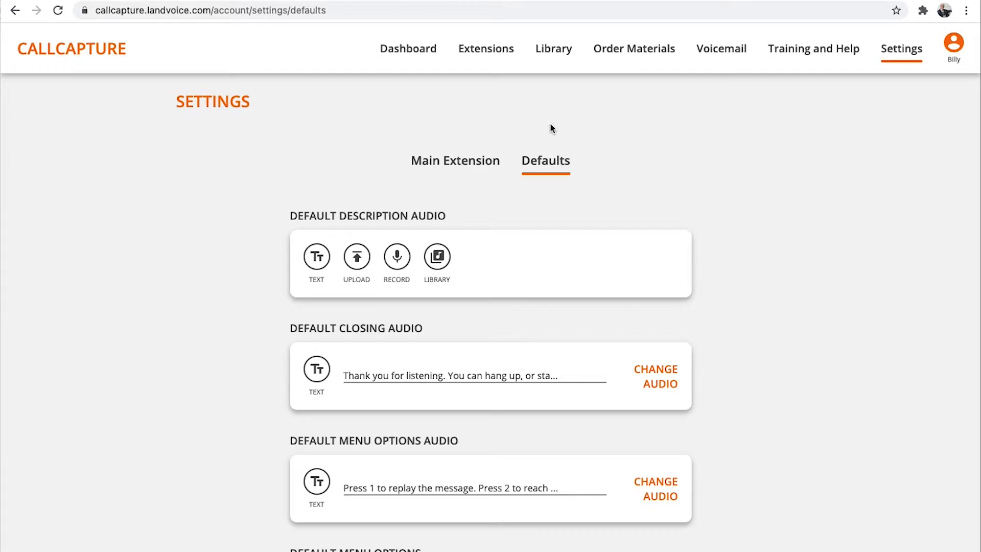
mouse_move(631, 59)
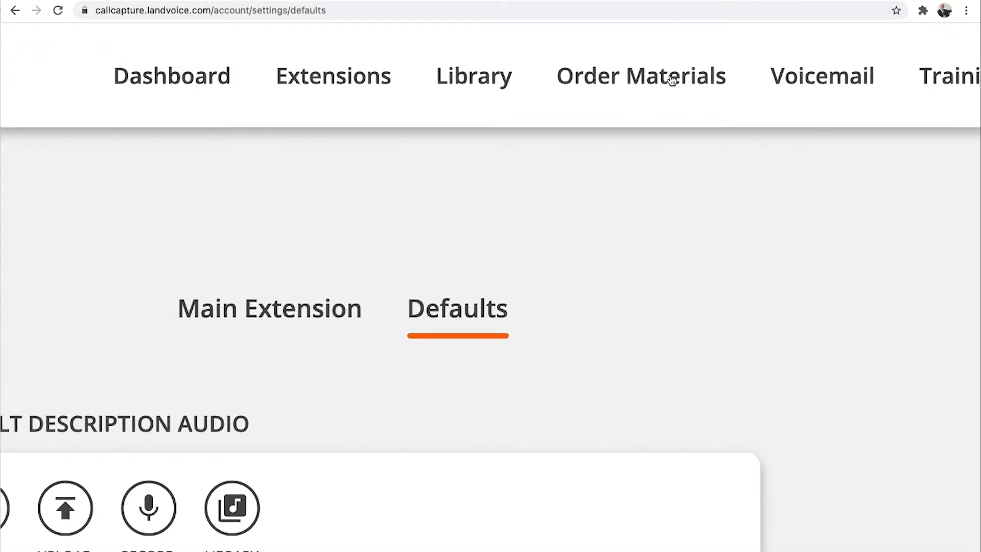
mouse_move(629, 88)
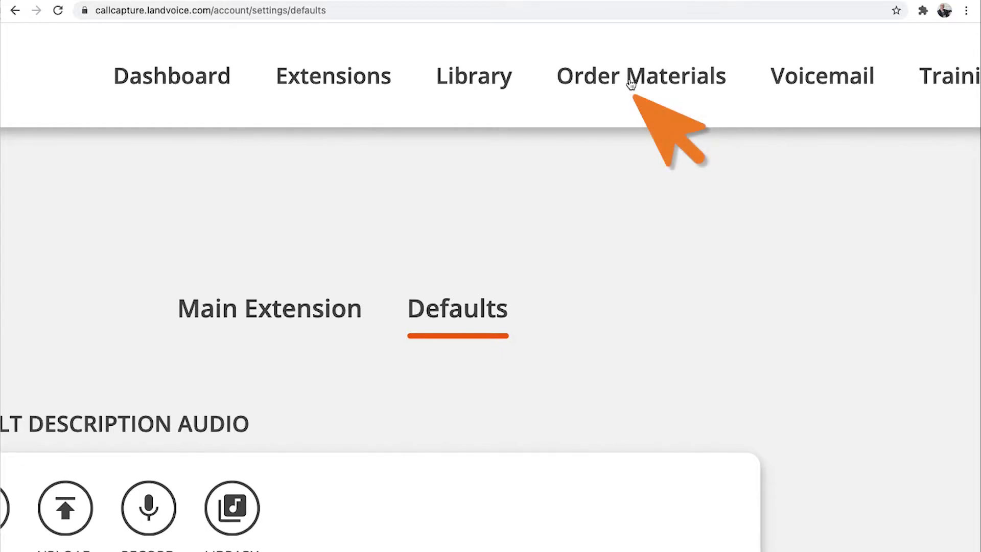
- Browse the Order Materials flyer templates and open the Request Sample Kit form
click(639, 76)
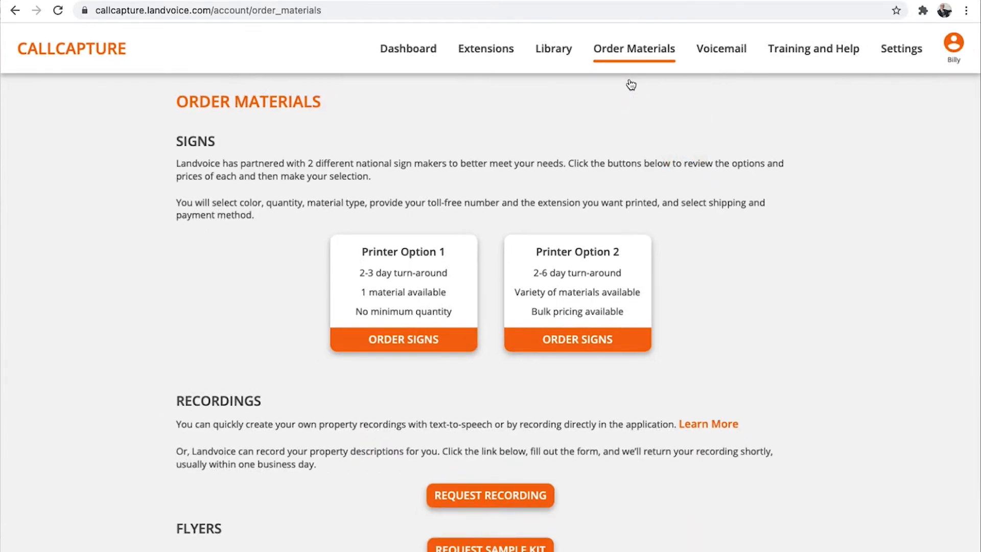
mouse_move(328, 129)
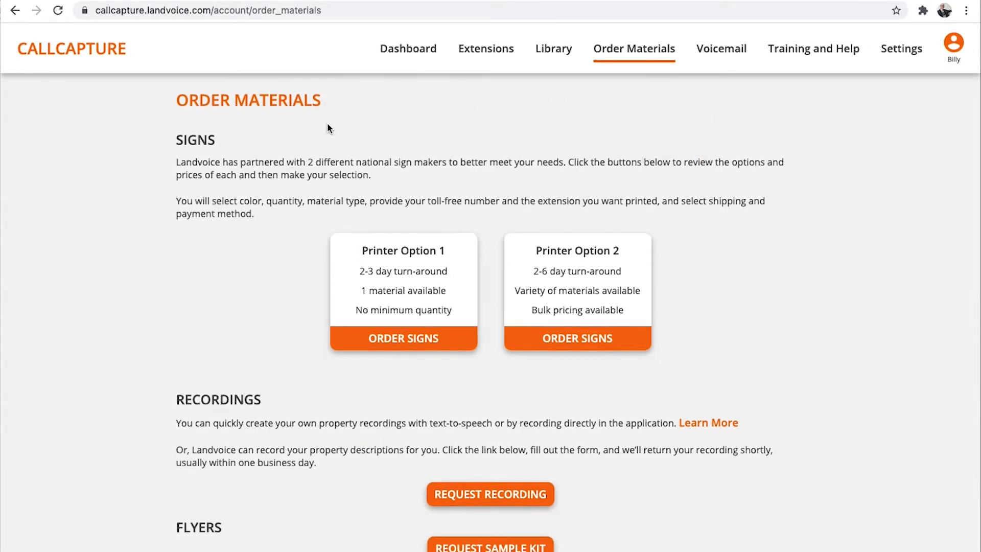
scroll(down, 3)
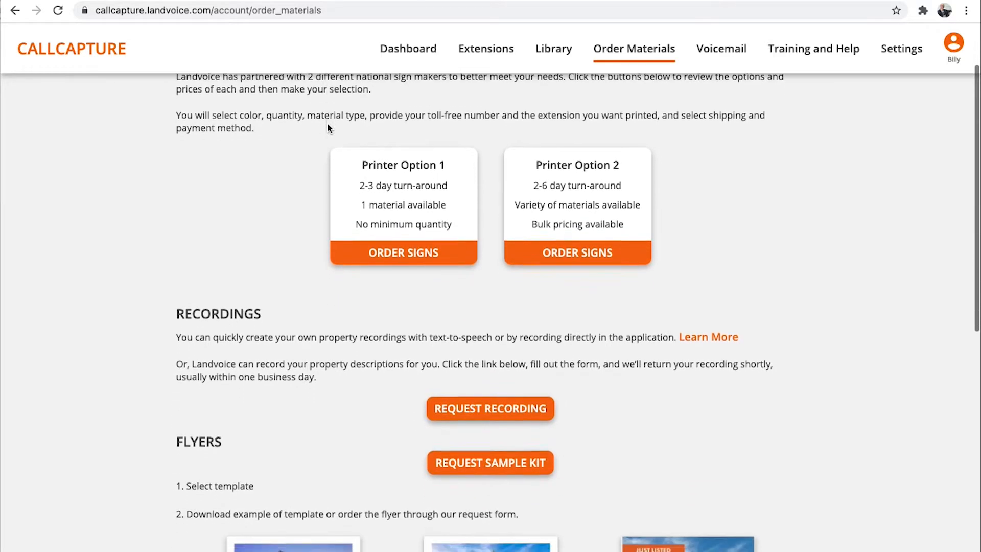
scroll(down, 3)
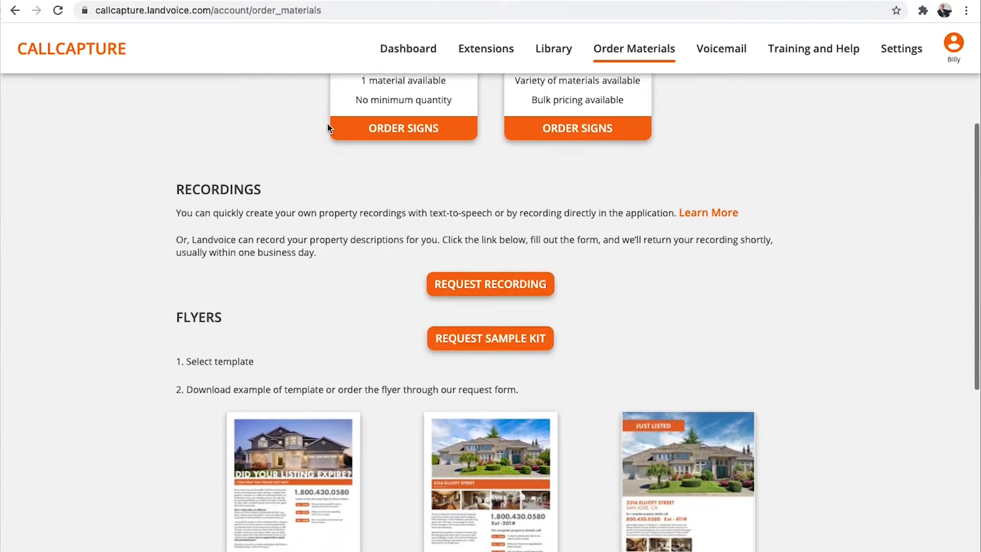
scroll(down, 3)
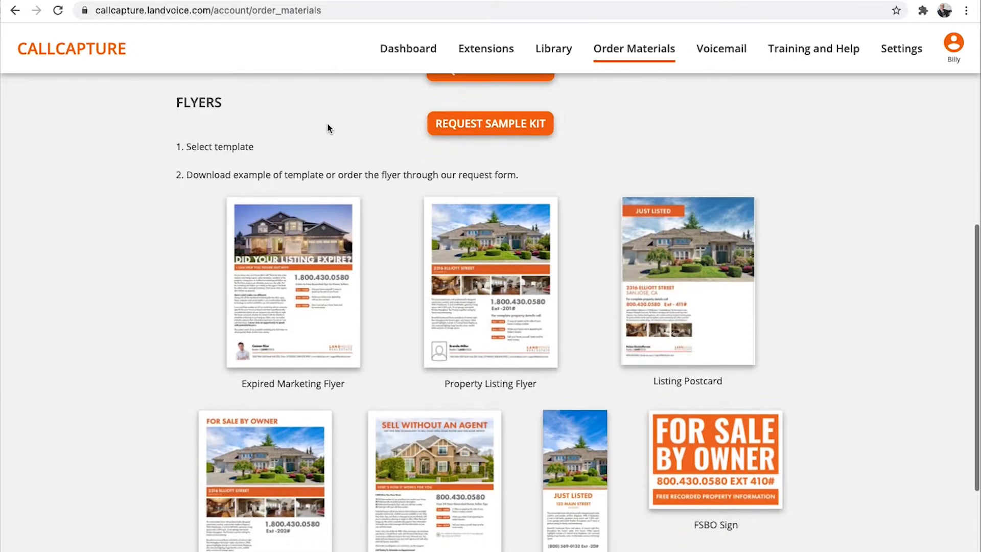
scroll(down, 3)
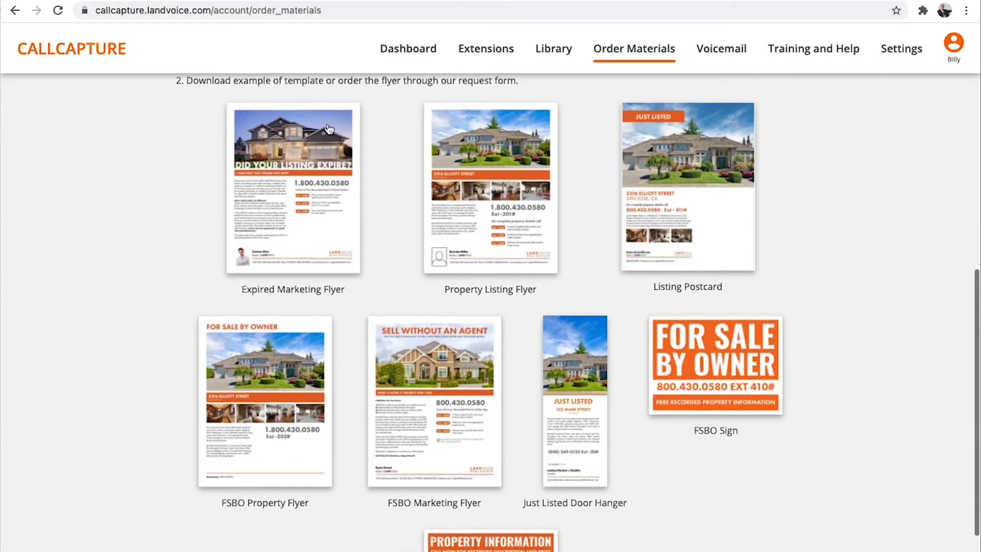
scroll(down, 3)
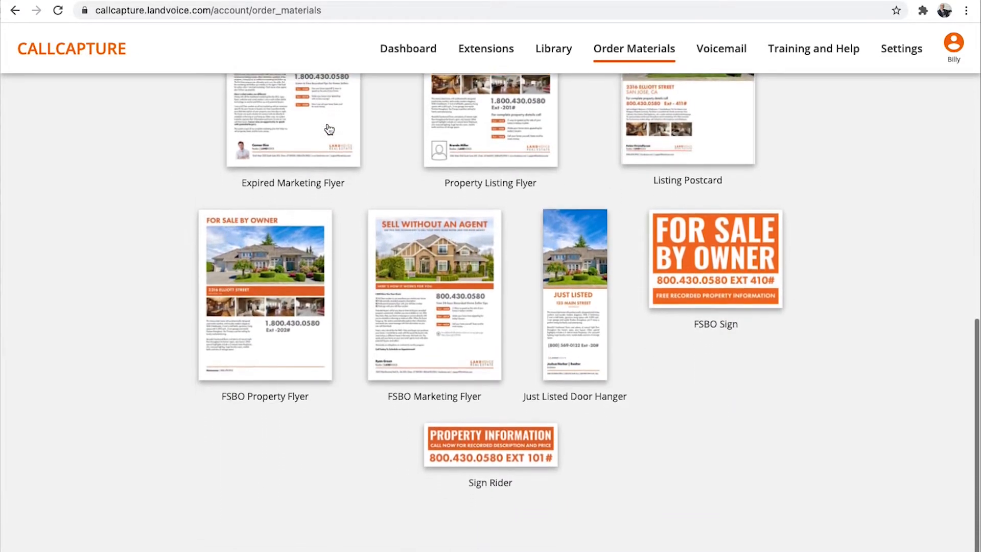
scroll(down, 3)
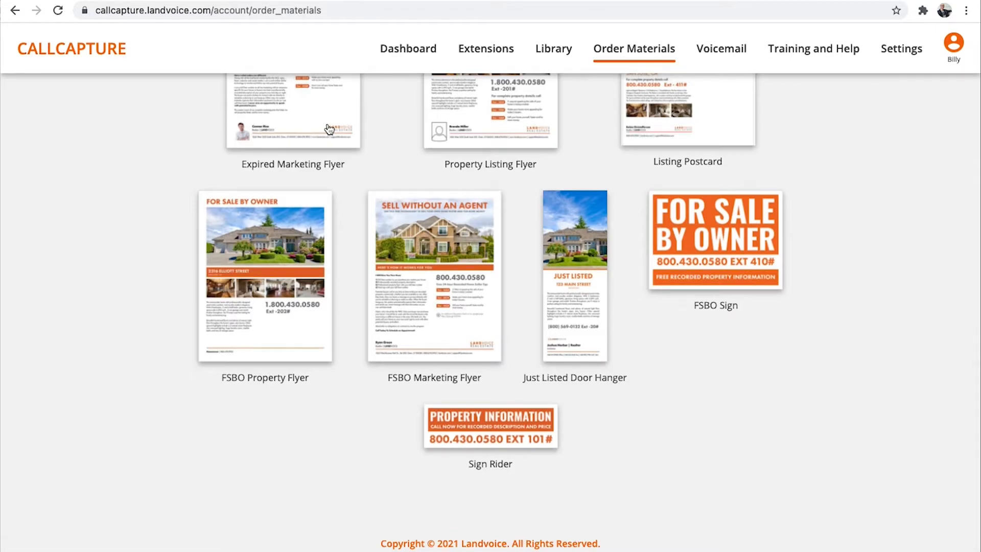
scroll(up, 3)
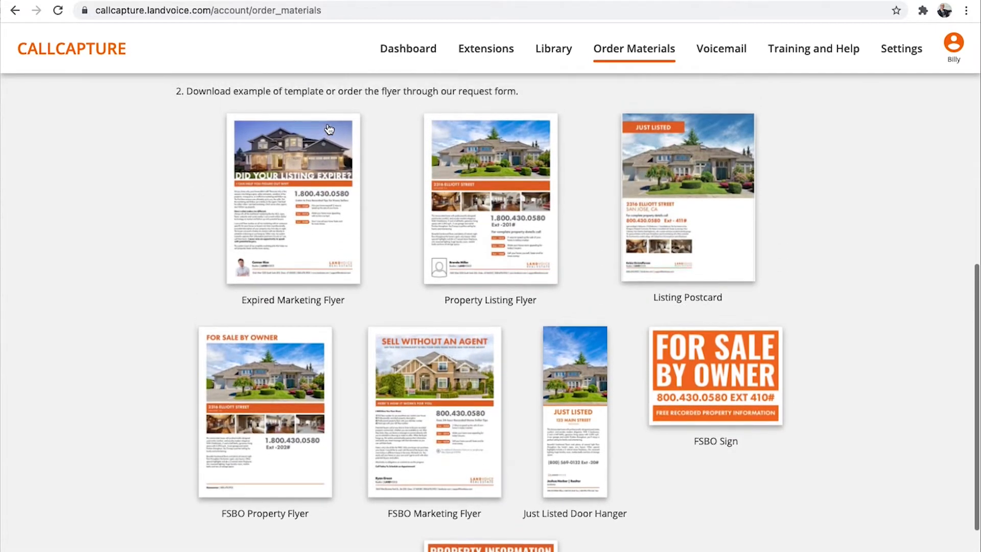
mouse_move(360, 275)
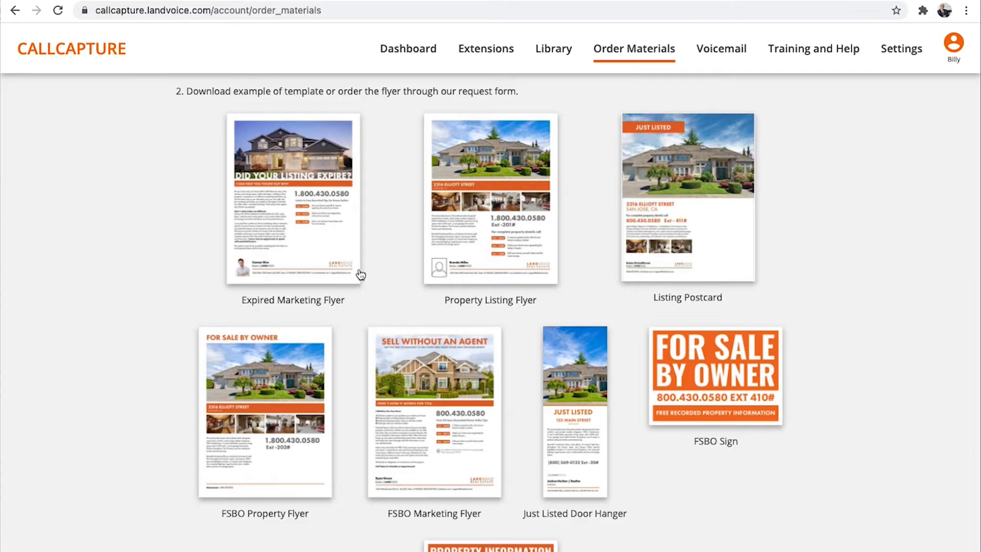
scroll(up, 3)
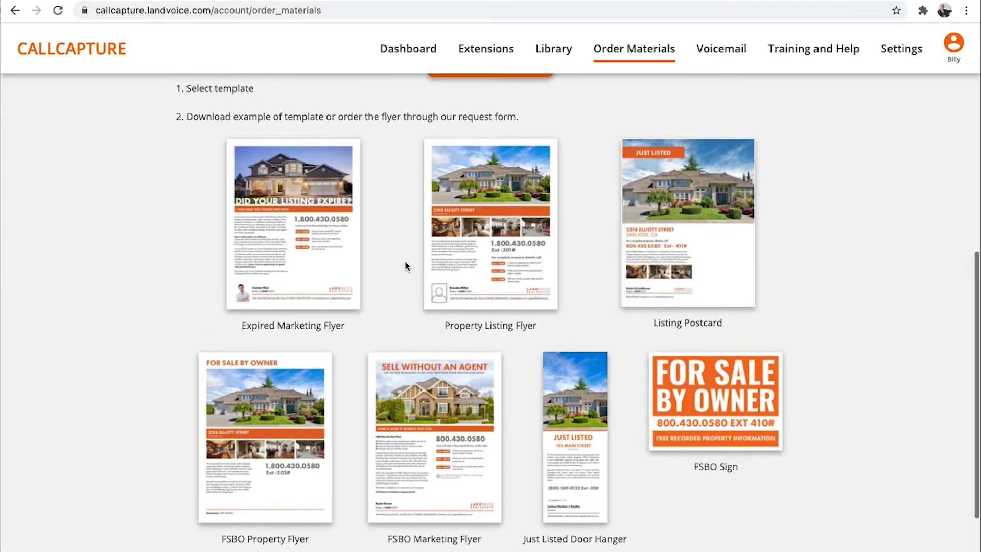
scroll(up, 3)
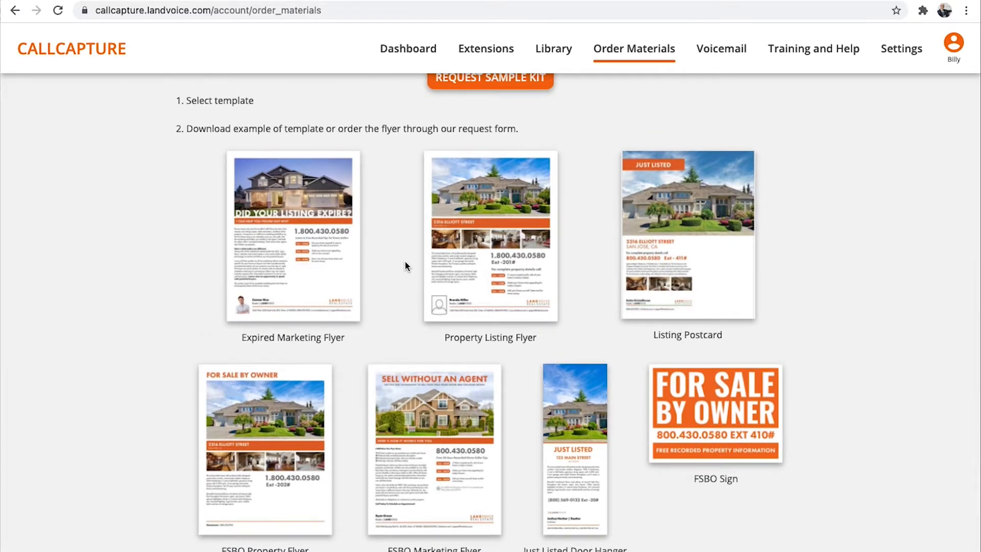
scroll(up, 3)
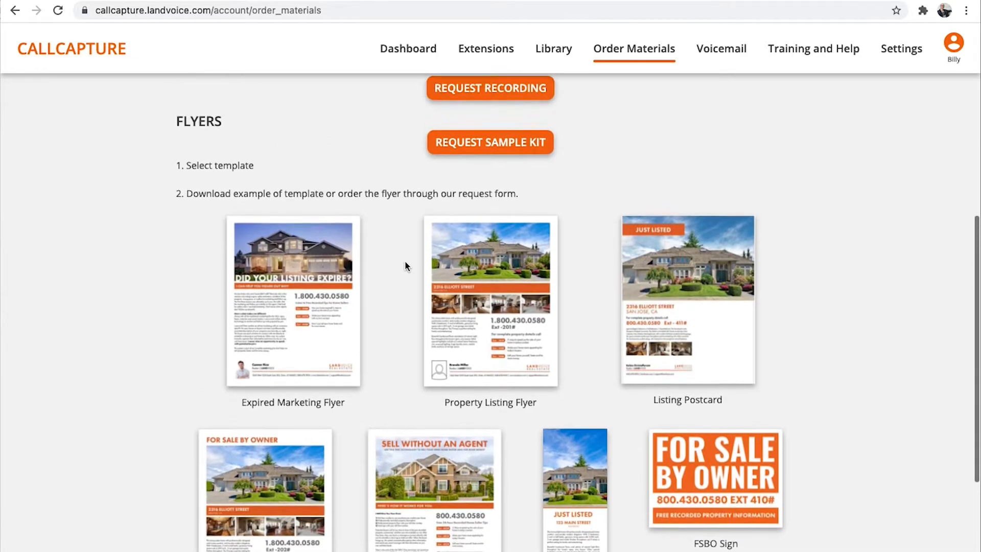
scroll(up, 3)
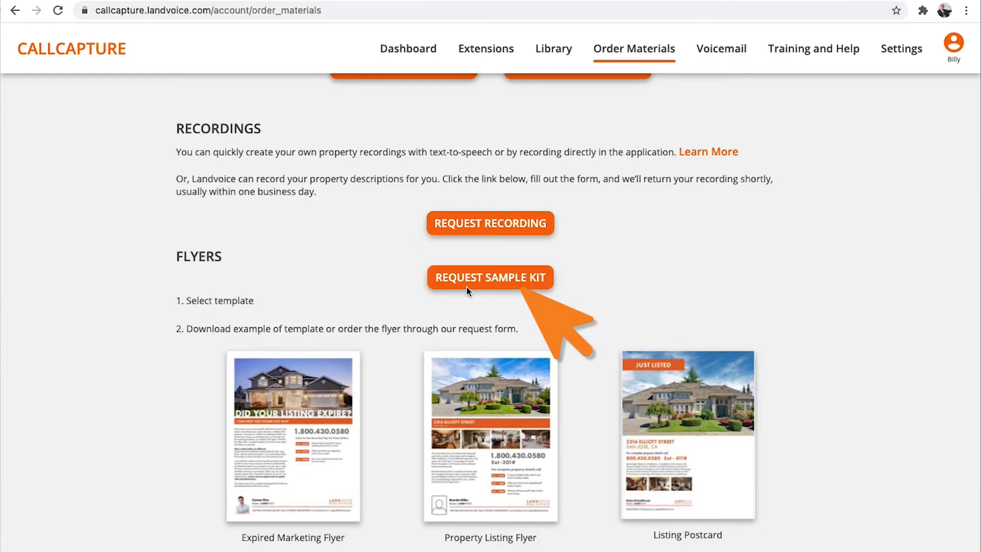
click(489, 277)
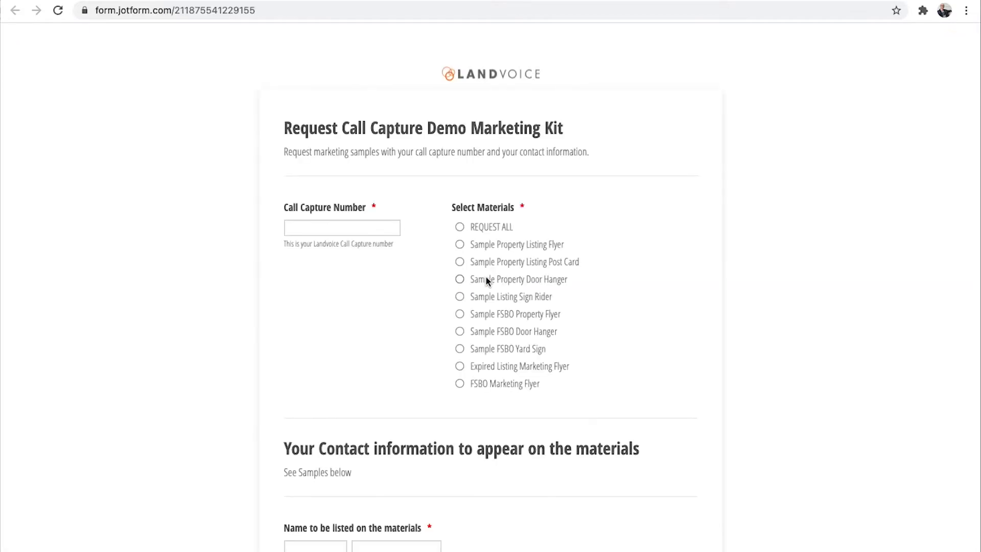
- Choose REQUEST ALL on the kit form, review its fields, and return to Order Materials
click(459, 227)
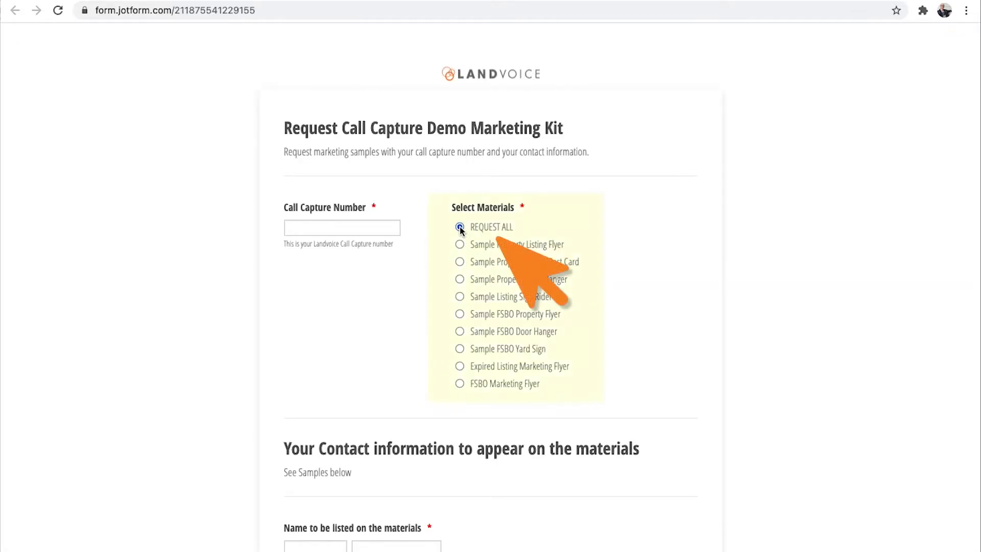
click(460, 226)
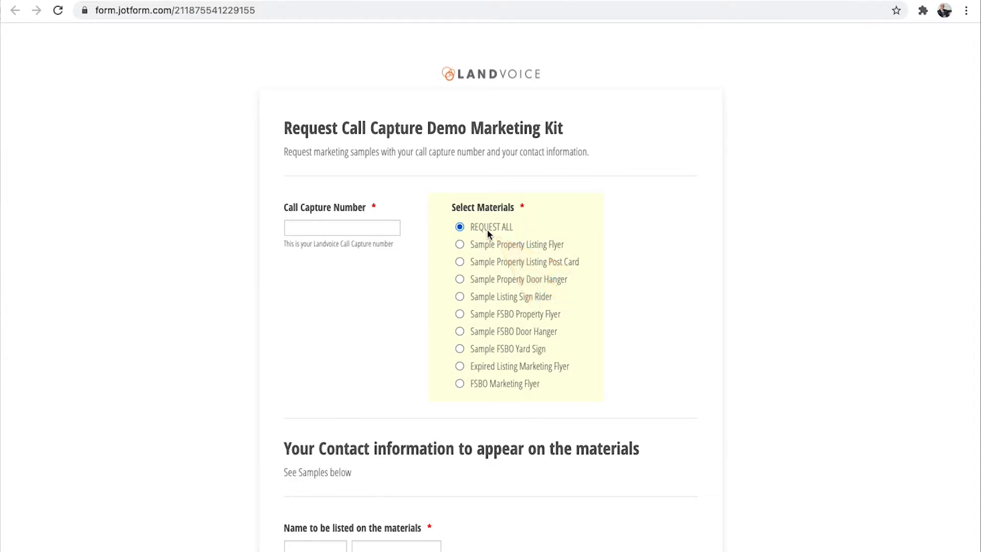
scroll(down, 3)
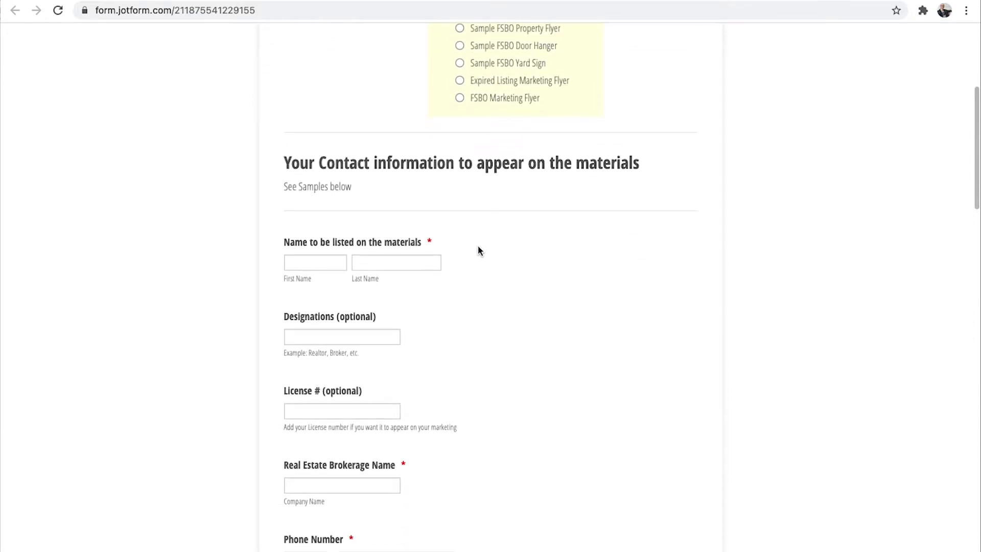
scroll(down, 3)
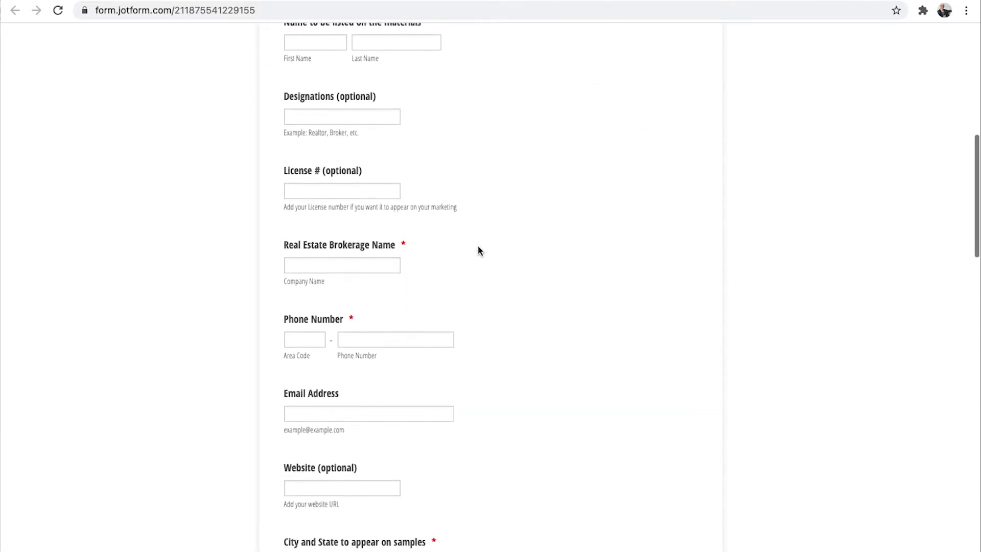
scroll(down, 3)
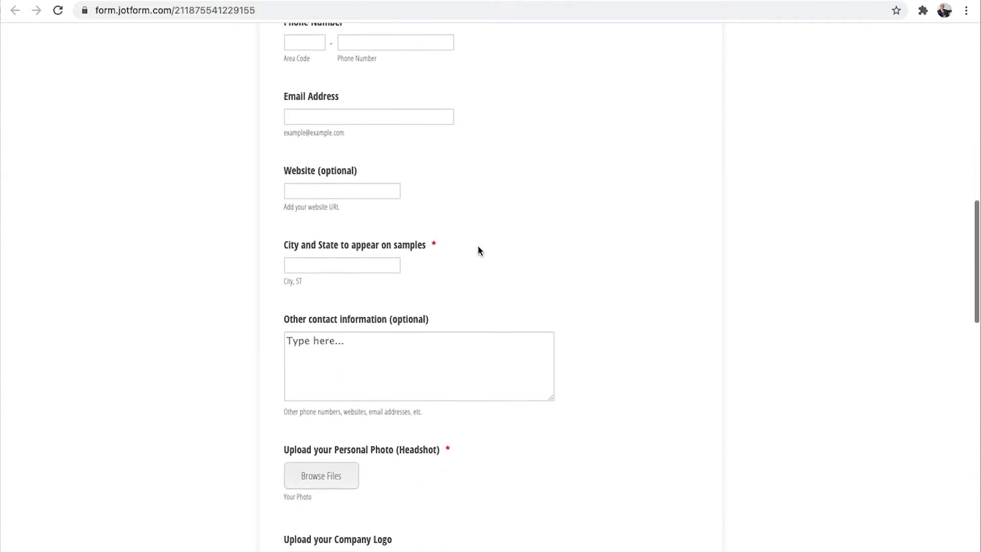
scroll(down, 3)
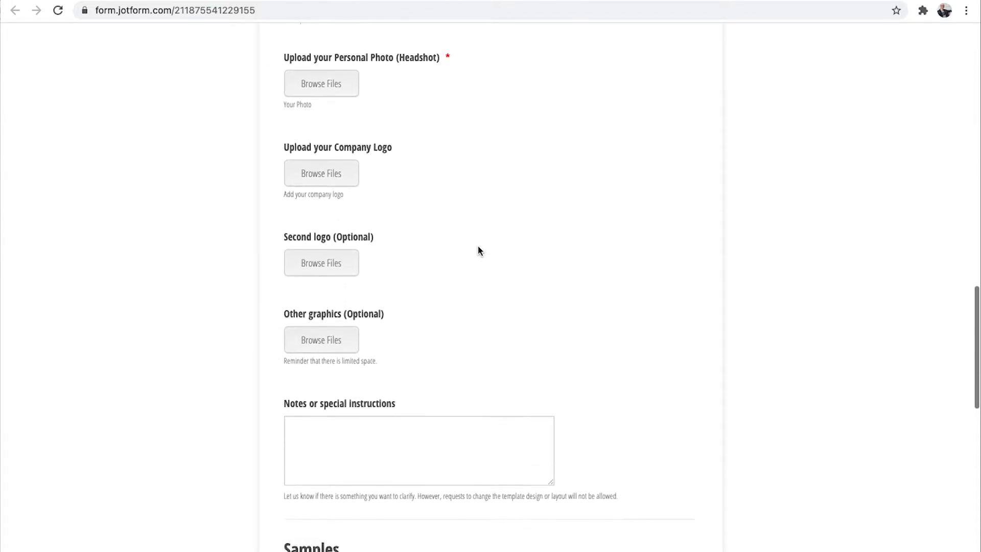
scroll(down, 3)
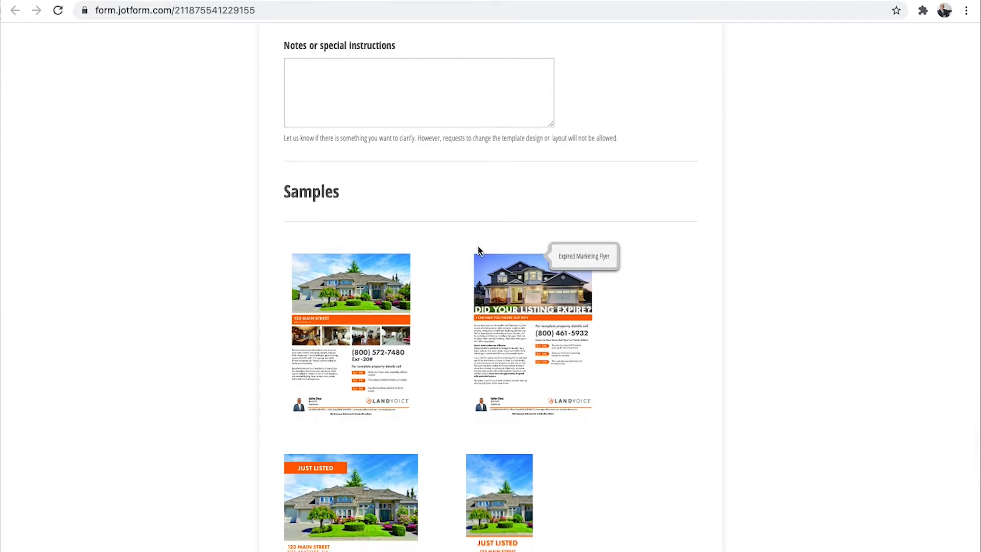
click(15, 10)
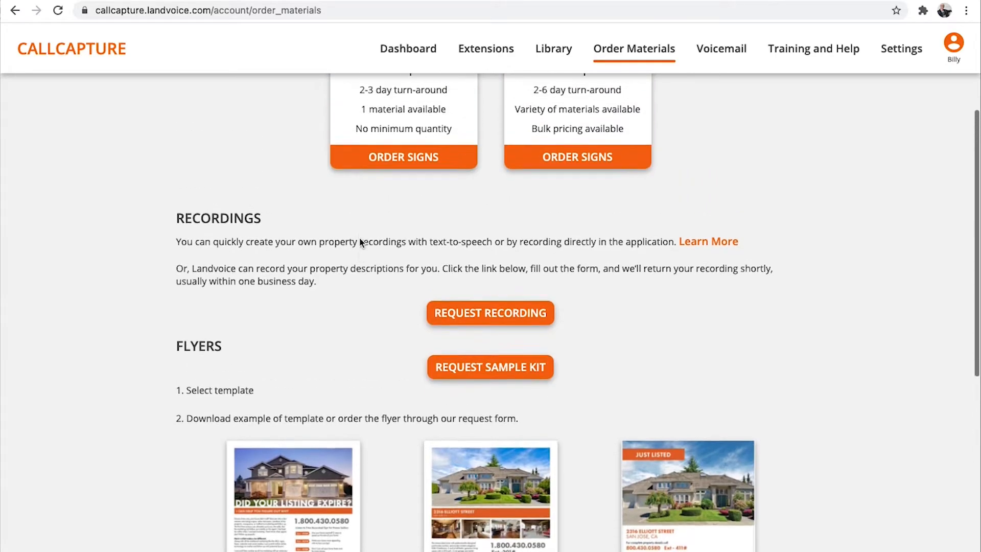
scroll(up, 3)
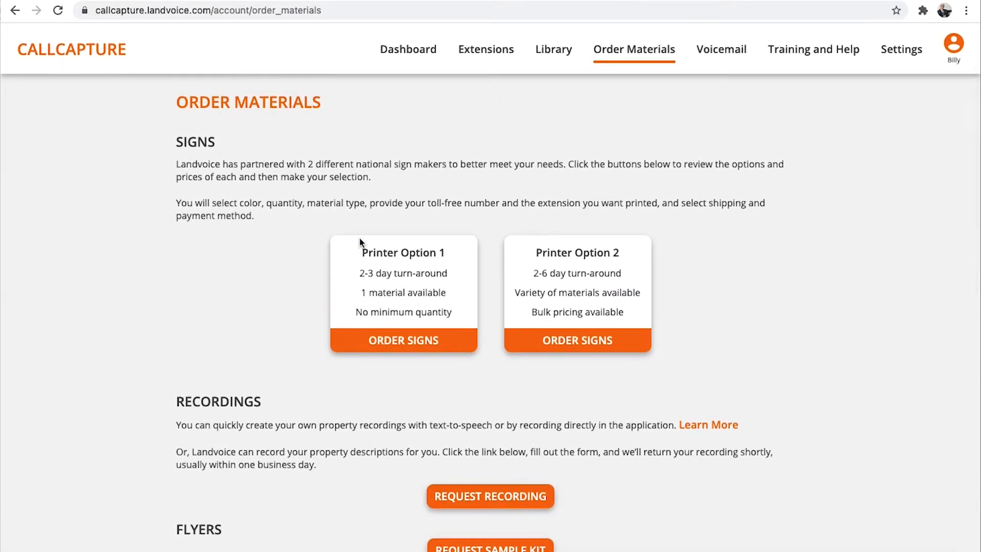
mouse_move(433, 356)
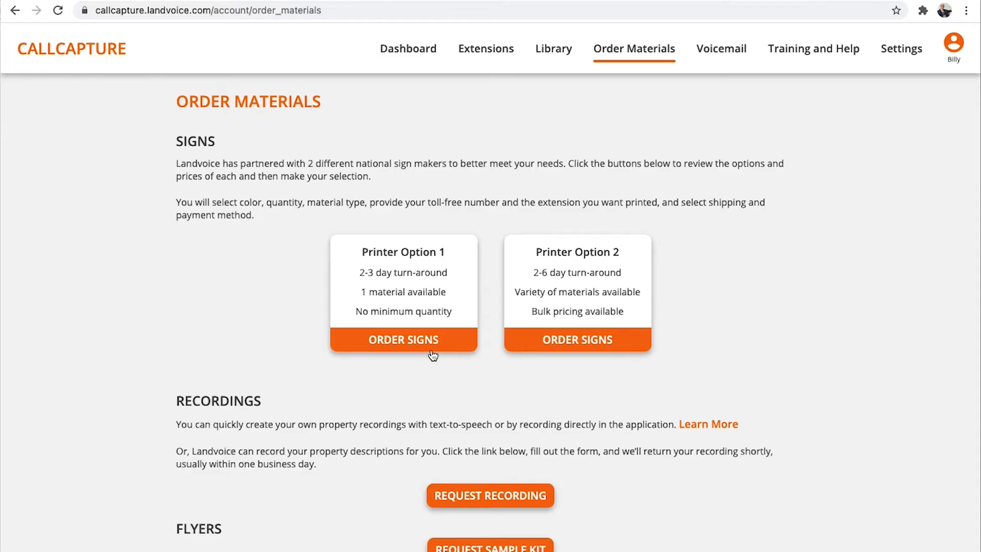
scroll(down, 3)
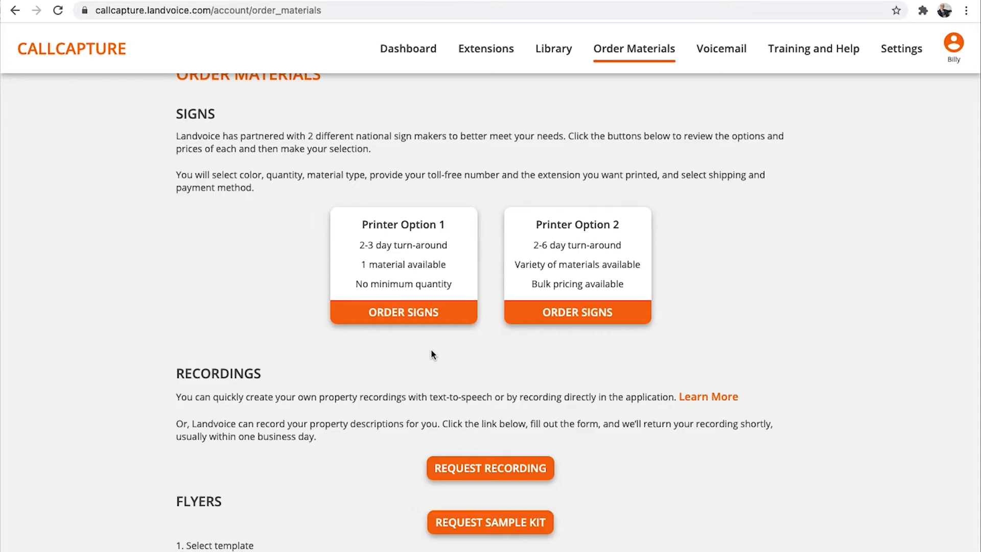
scroll(down, 3)
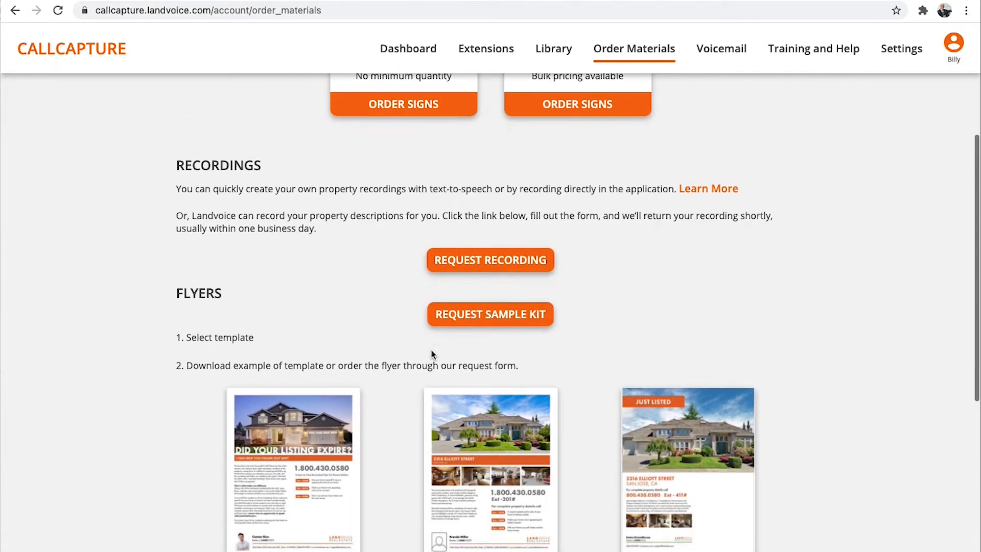
scroll(up, 3)
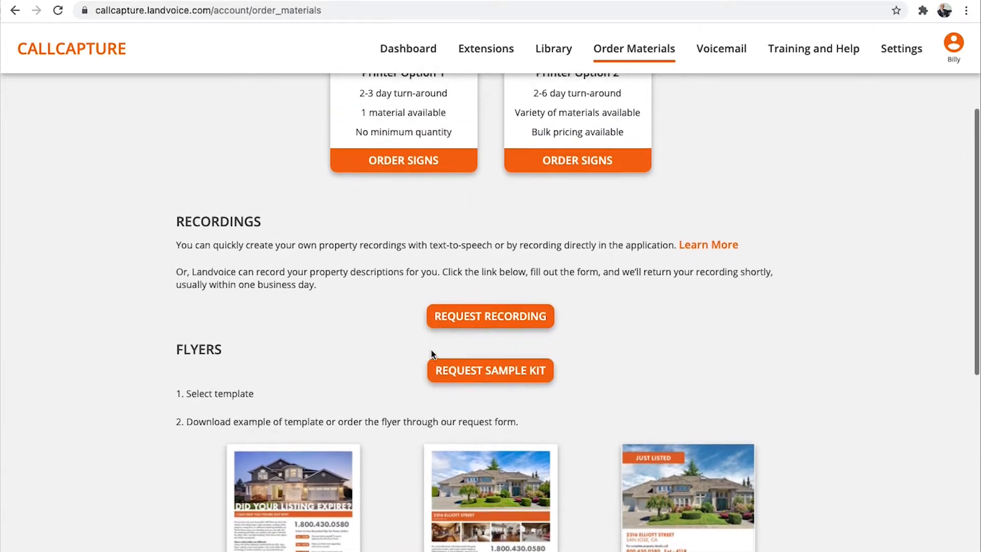
scroll(up, 3)
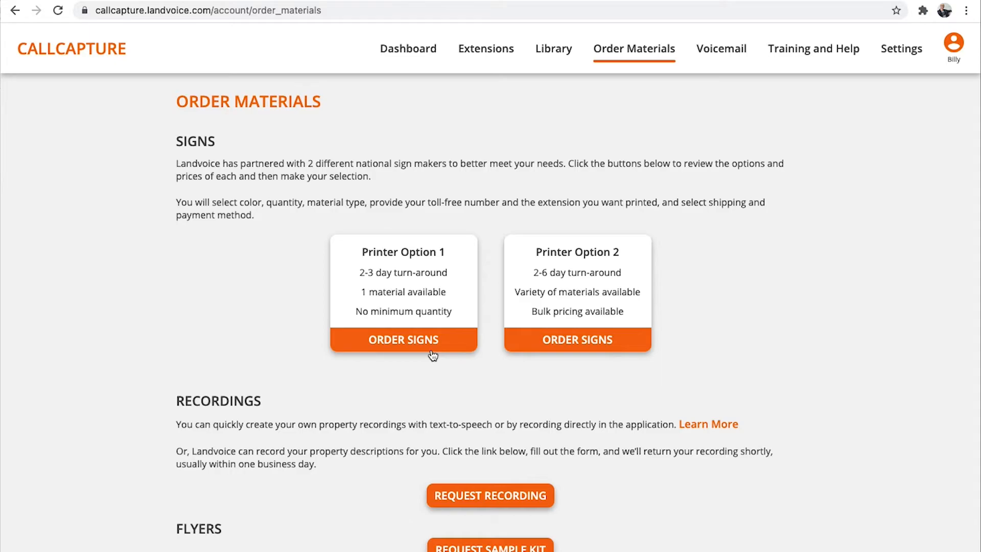
mouse_move(808, 64)
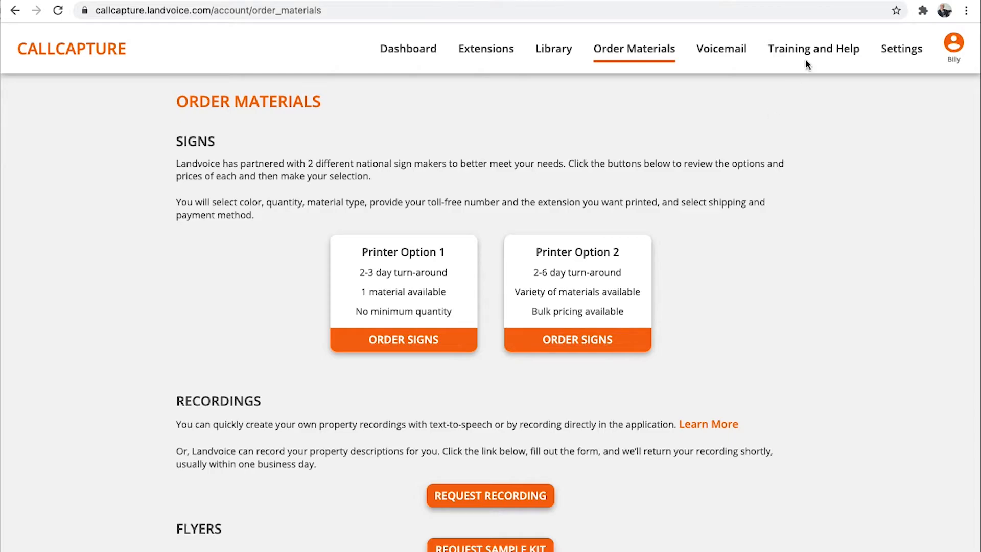
- Browse the Training and Help tutorial videos and expired/FSBO call script downloads
click(813, 48)
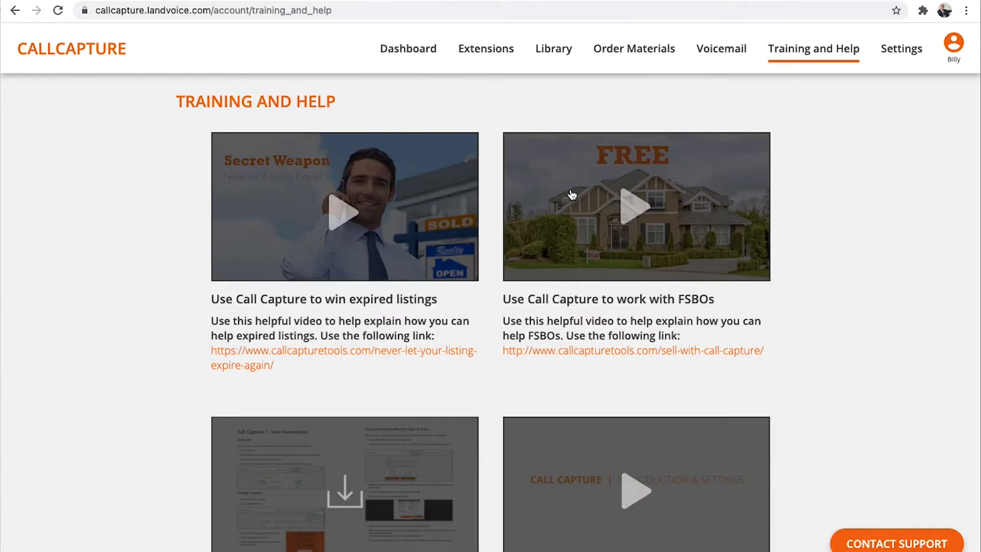
mouse_move(593, 236)
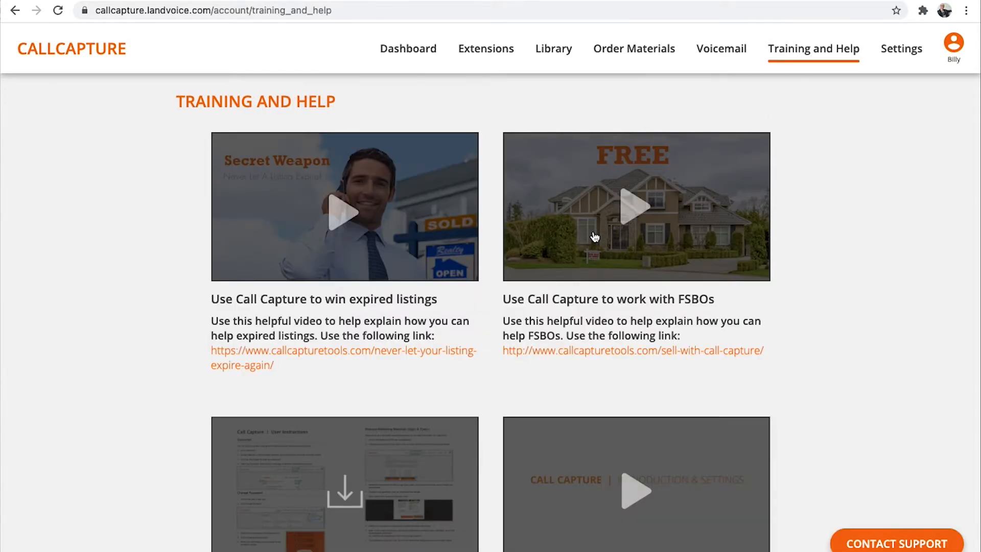
scroll(down, 3)
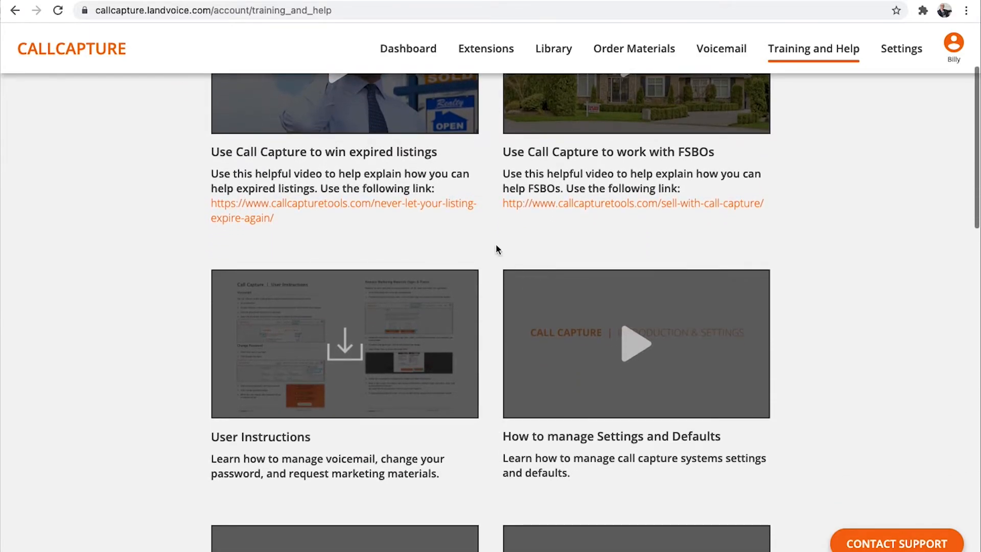
scroll(down, 3)
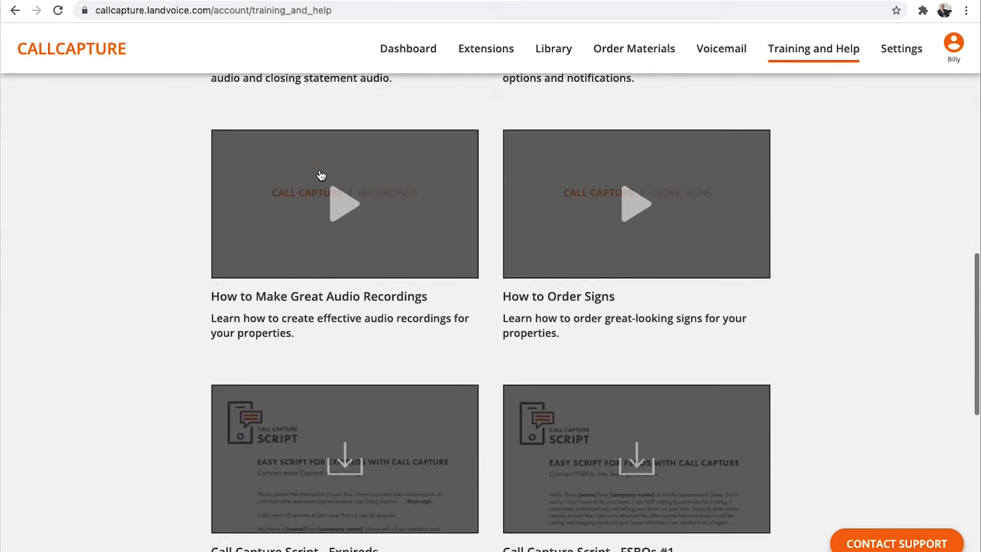
scroll(down, 3)
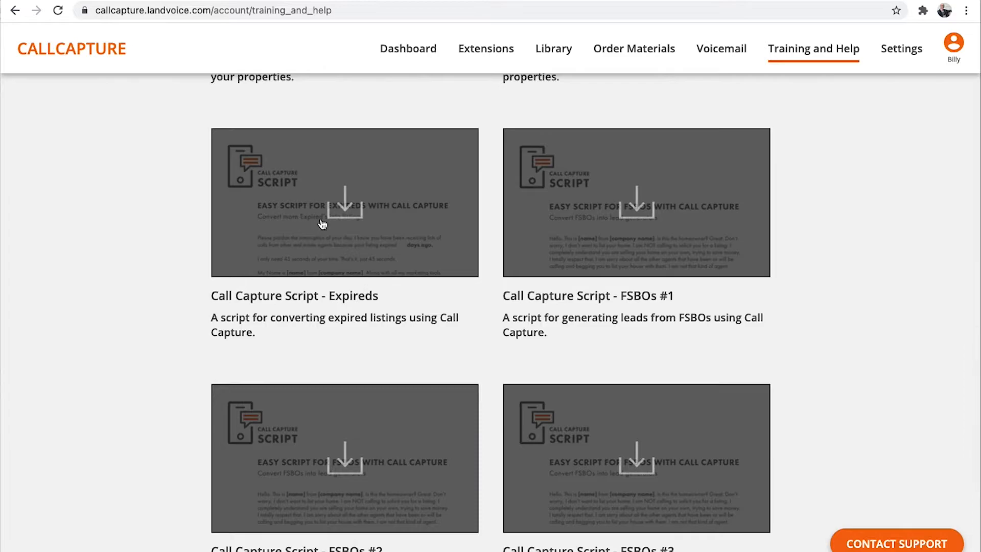
mouse_move(594, 448)
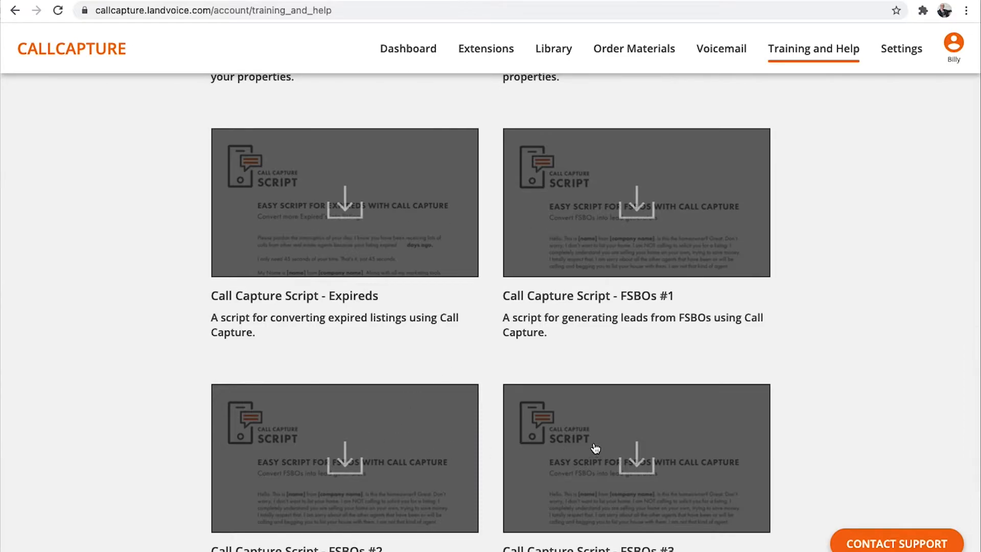
scroll(down, 3)
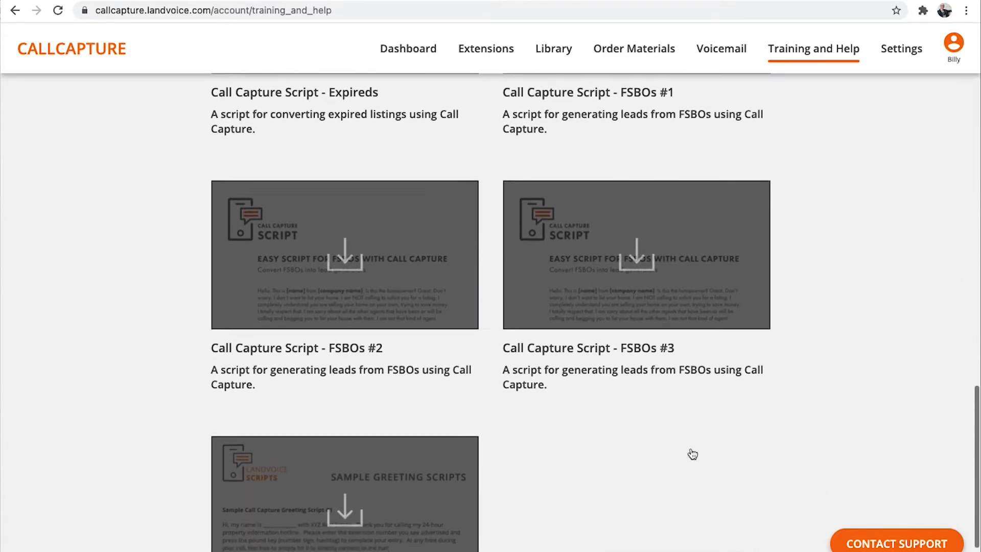
scroll(up, 3)
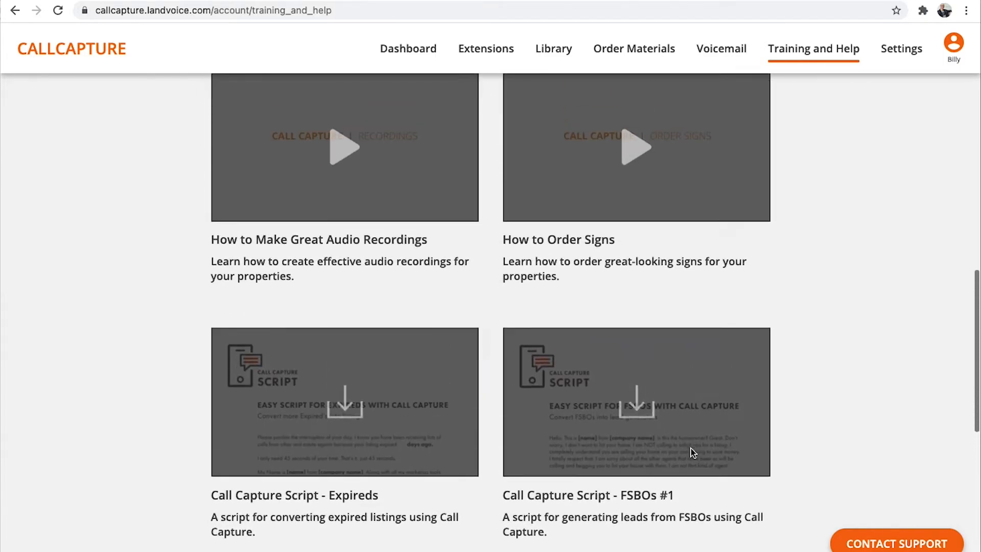
- Return to Order Materials and bring the expired, FSBO and just-listed flyer templates into view
click(632, 49)
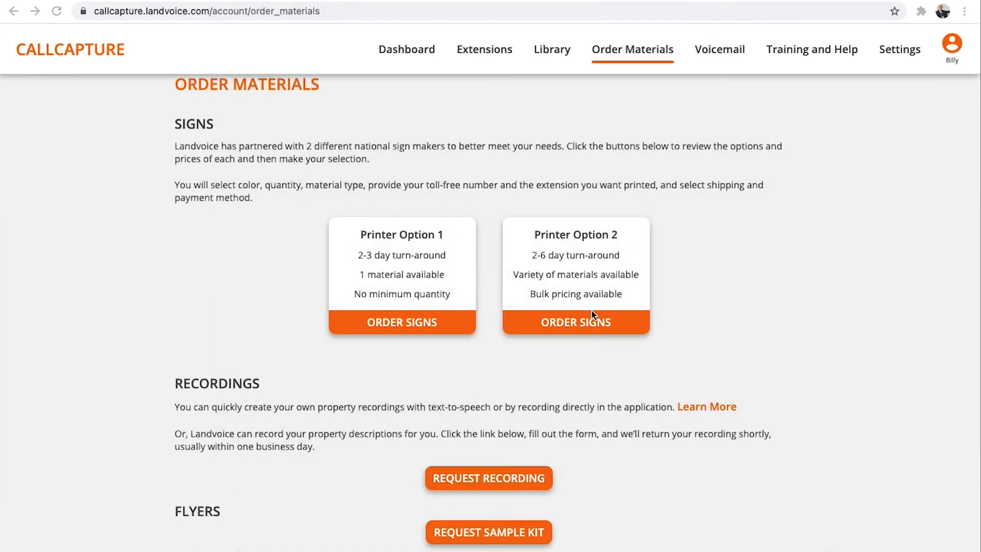
mouse_move(557, 315)
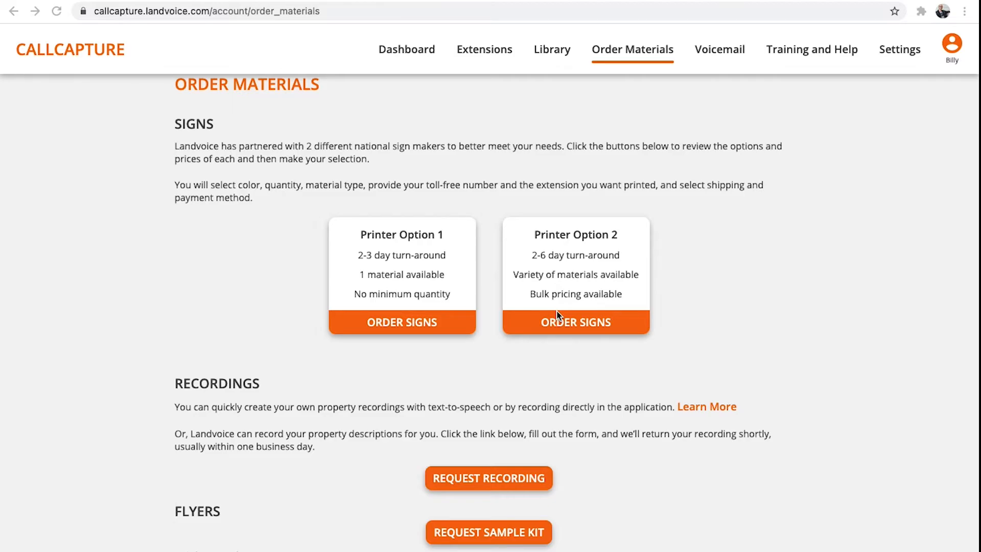
scroll(down, 3)
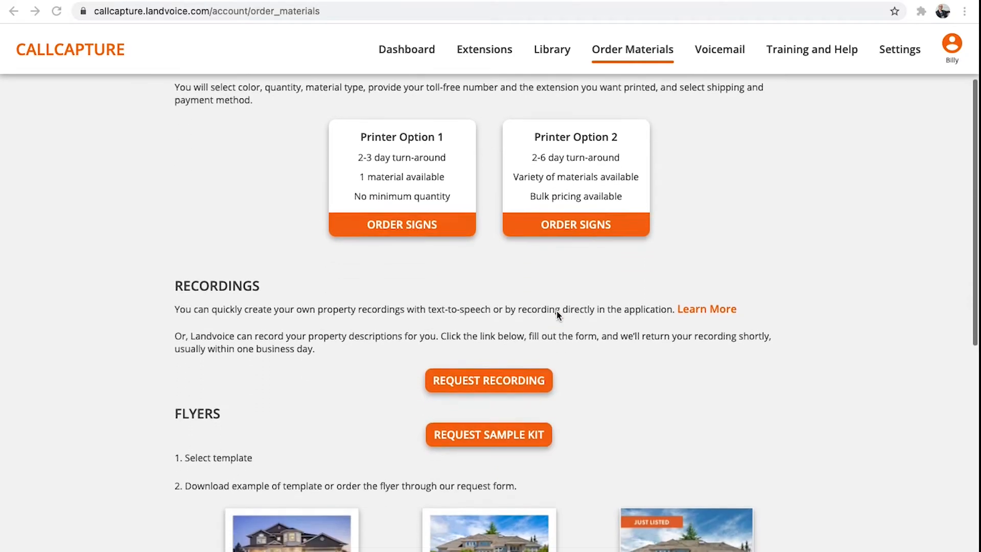
scroll(down, 3)
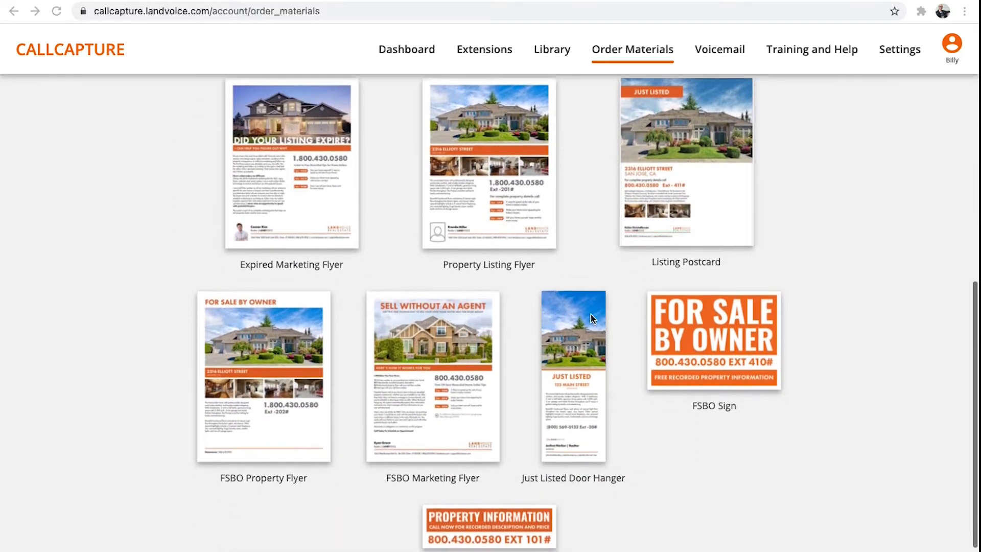
- Preview the FSBO Sign template and its order form, then dismiss the preview
click(712, 339)
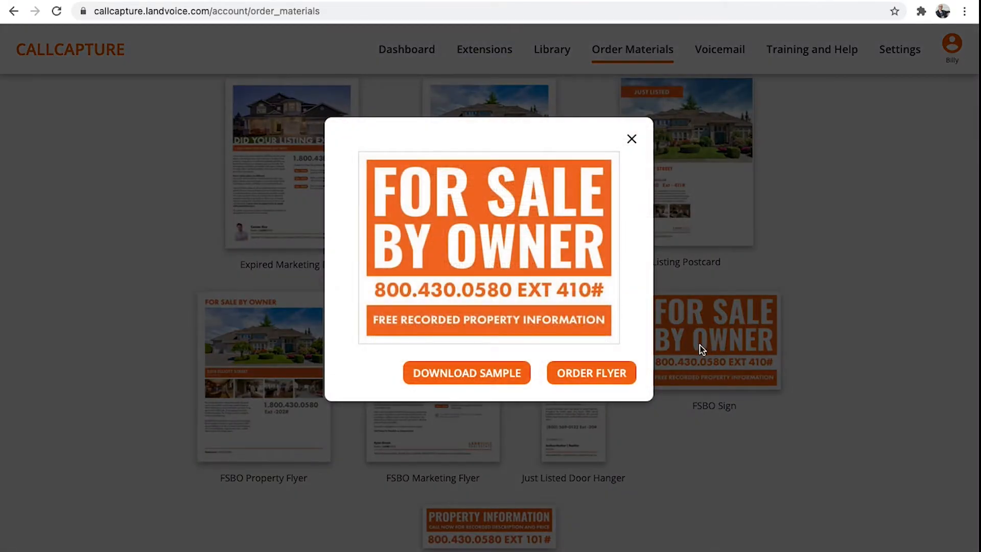
click(590, 373)
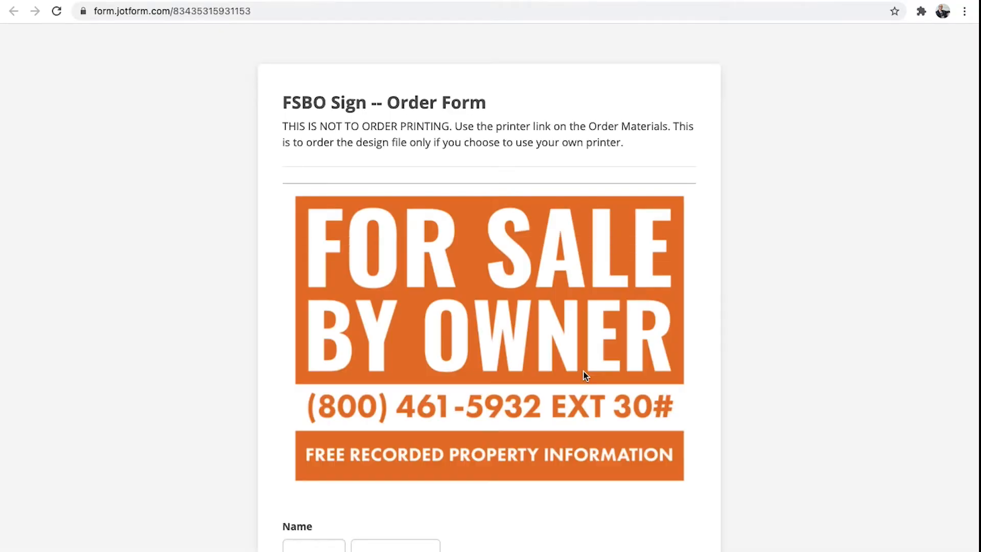
scroll(down, 3)
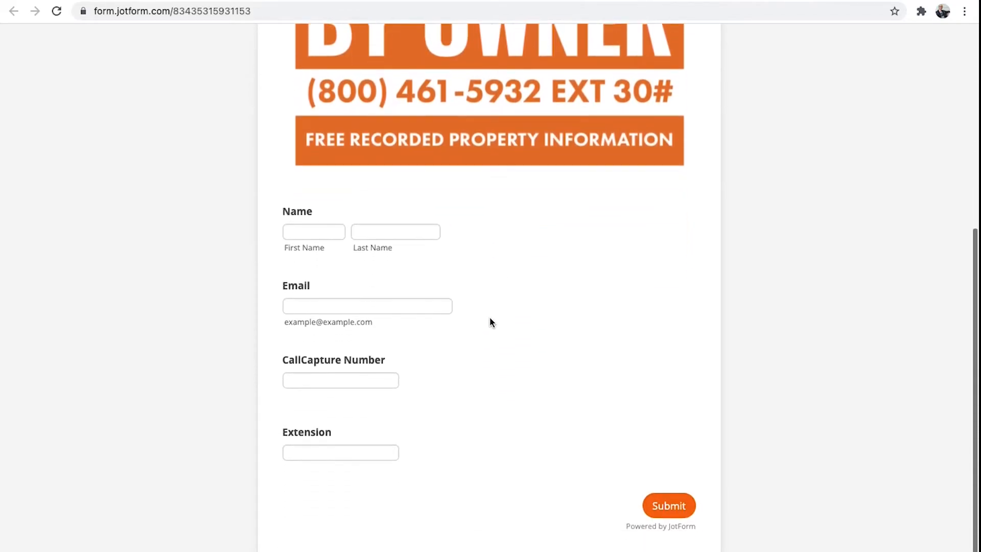
scroll(up, 3)
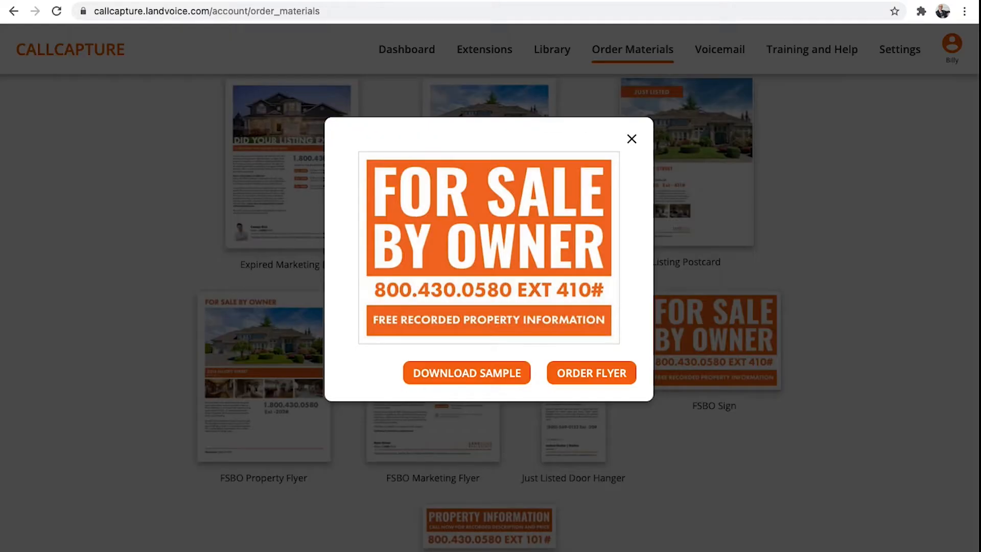
click(631, 138)
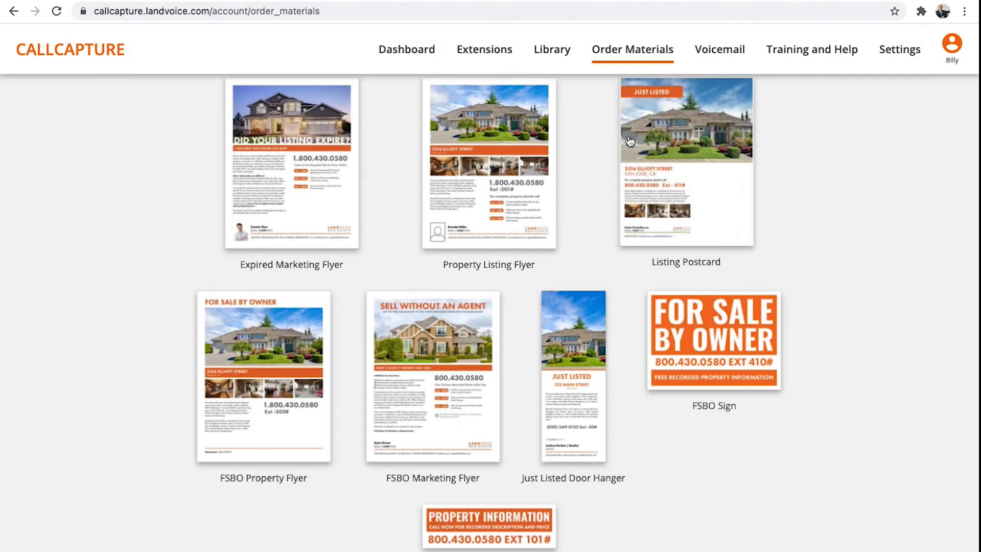
- Start ordering signs from Printer Option 1, opening the Landvoice sign store
scroll(up, 3)
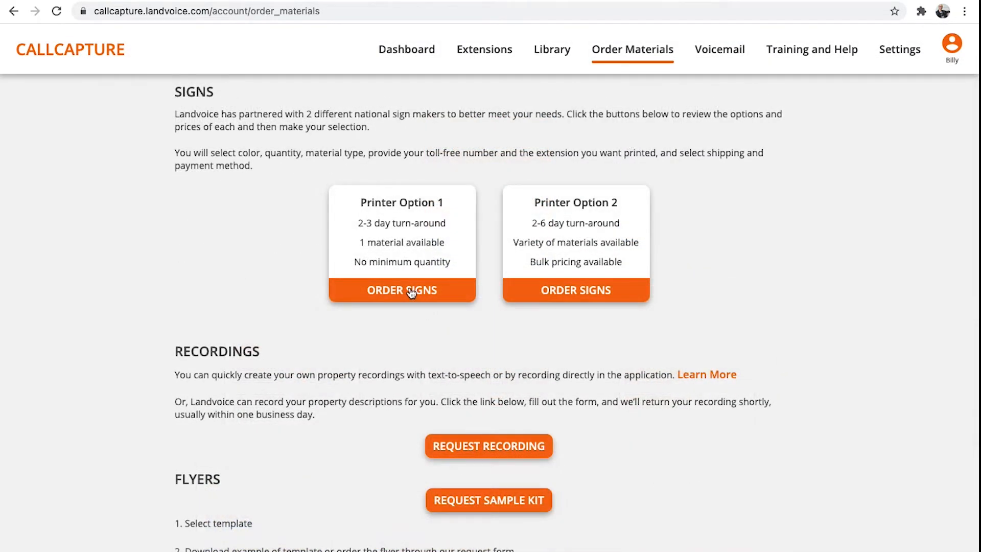
click(403, 289)
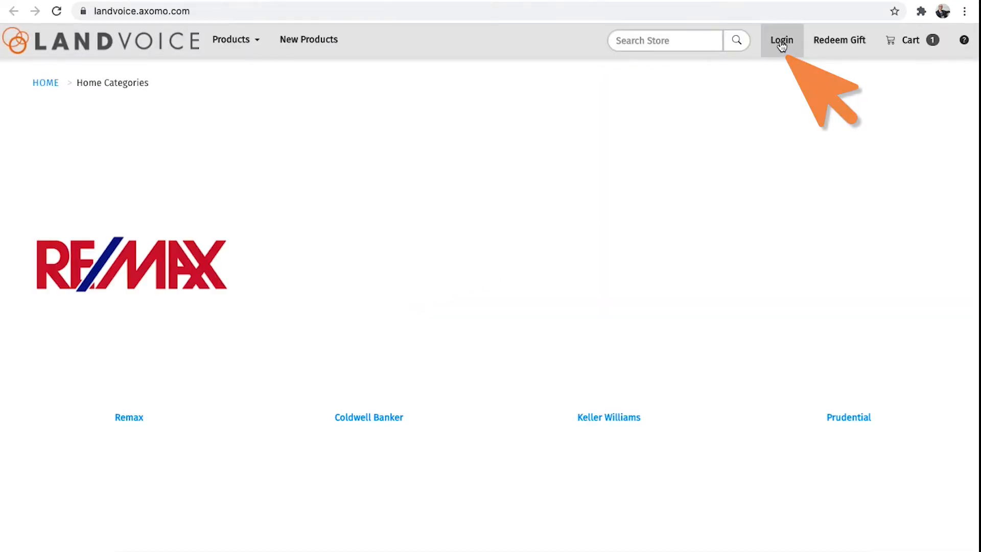
- Look at the Landvoice Store new-user sign-up form from the login page and cancel out of it
click(780, 39)
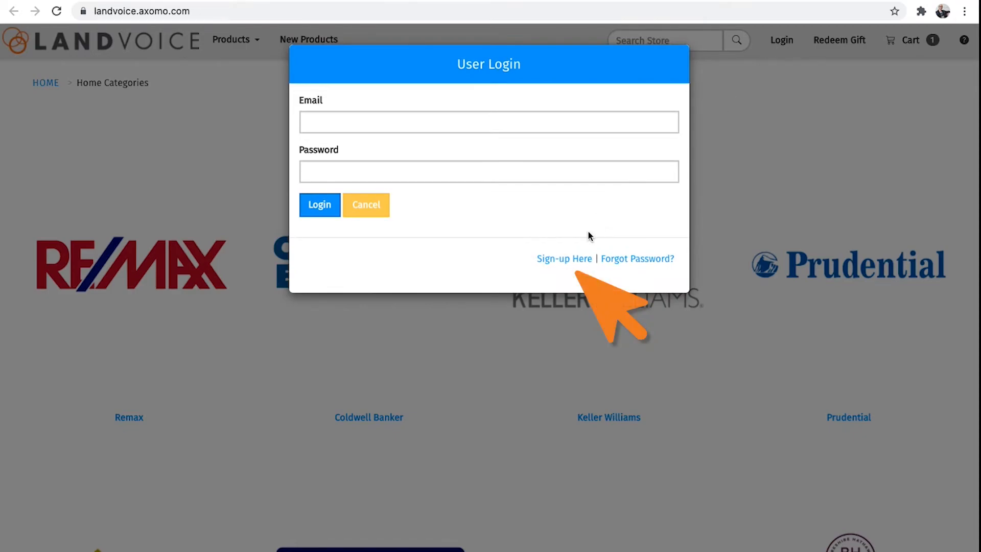
click(564, 259)
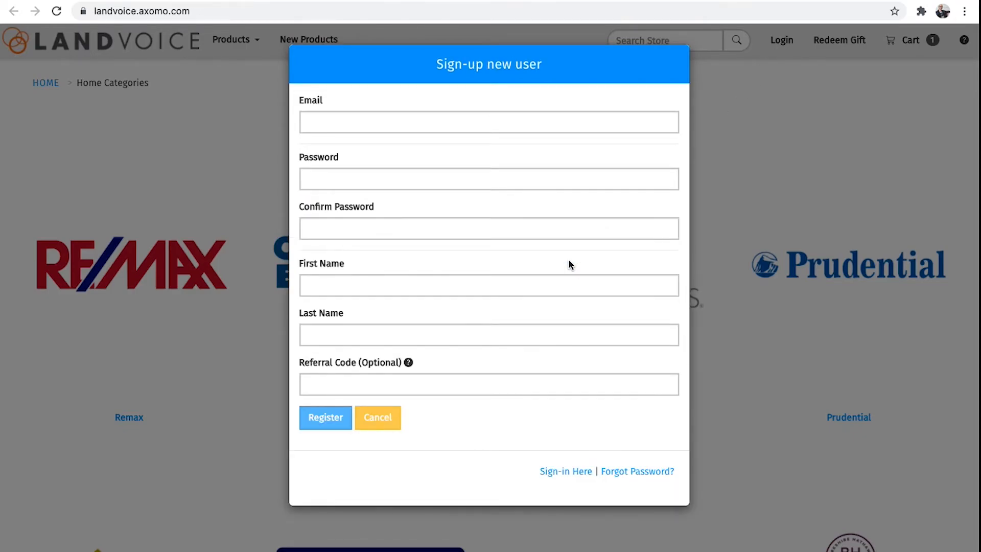
mouse_move(453, 416)
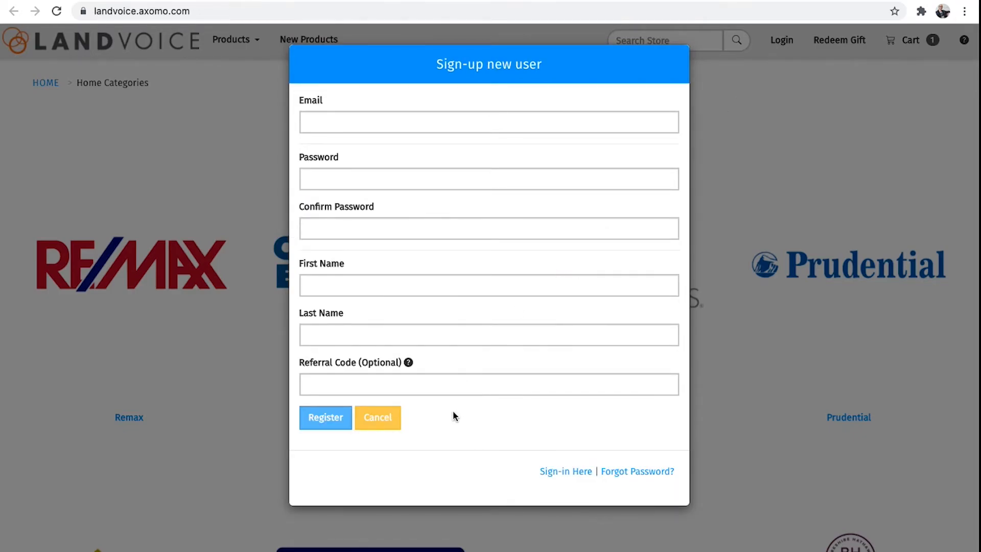
mouse_move(377, 425)
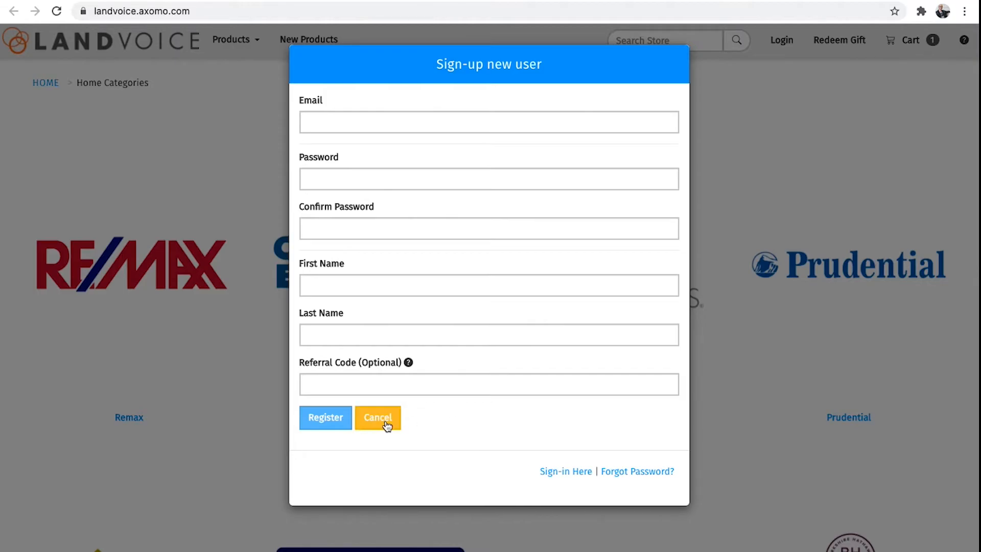
click(377, 417)
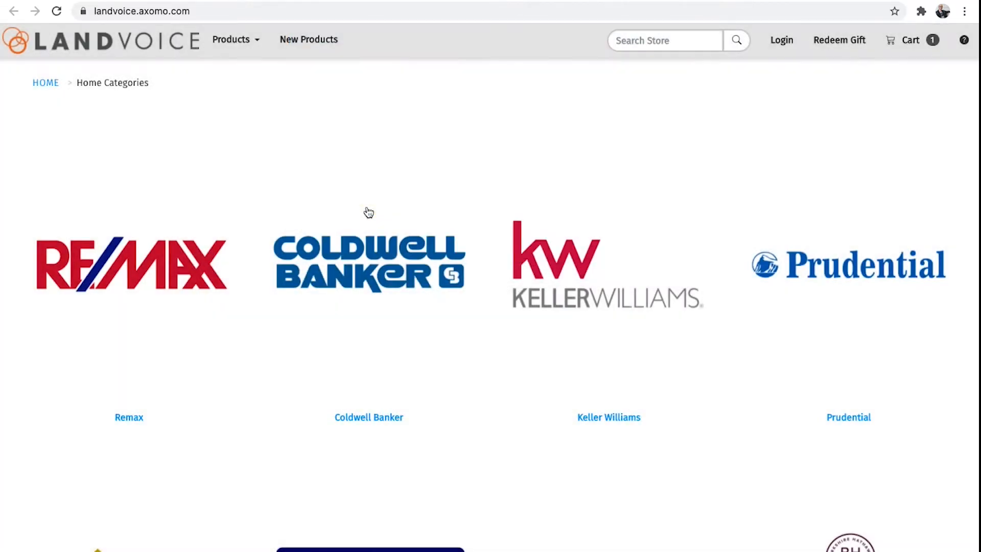
mouse_move(575, 169)
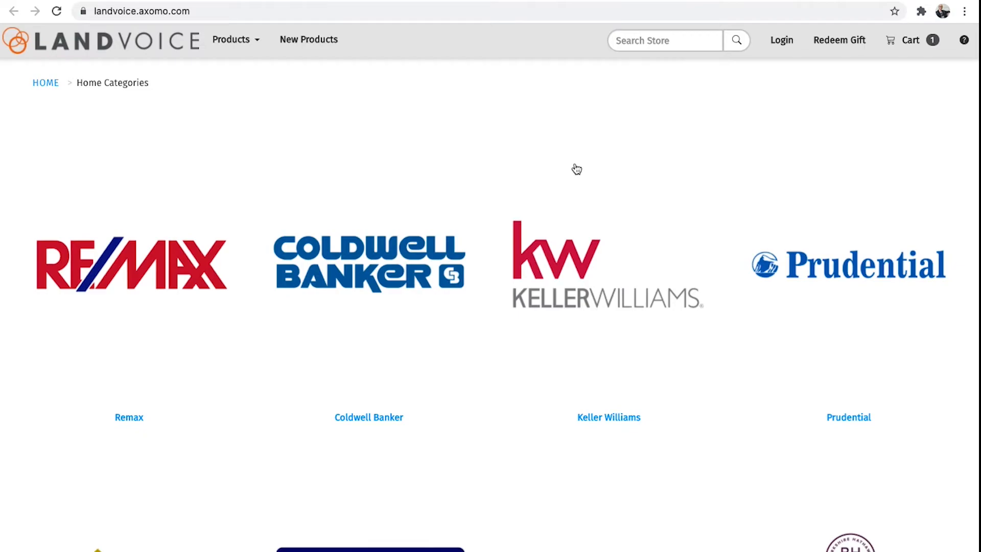
- Browse the brokerage categories down to ERA and Century 21
scroll(up, 3)
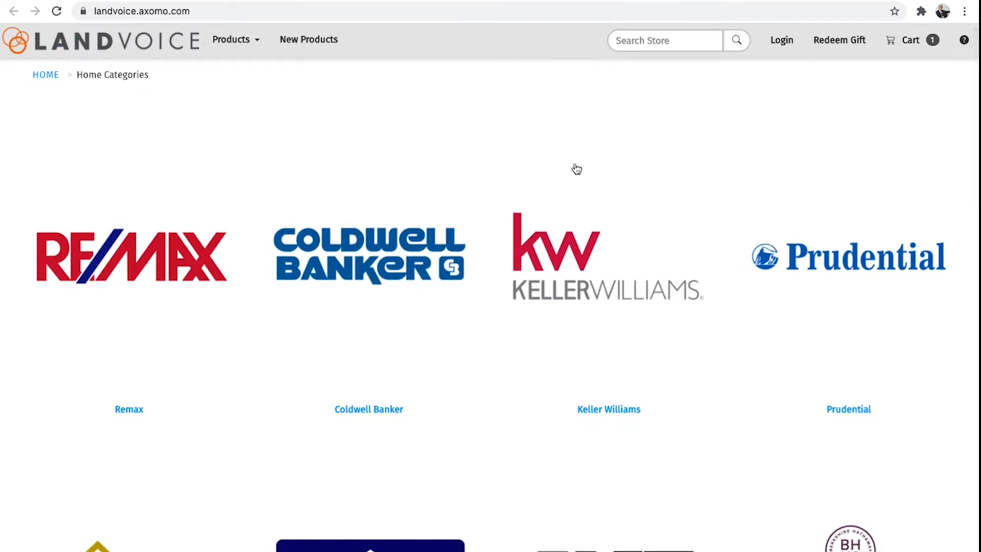
scroll(down, 3)
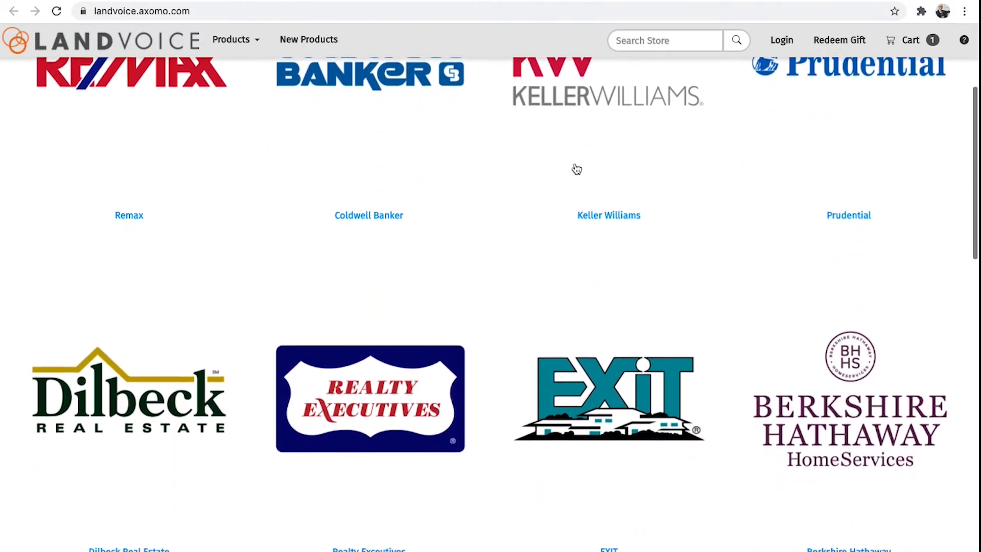
scroll(down, 3)
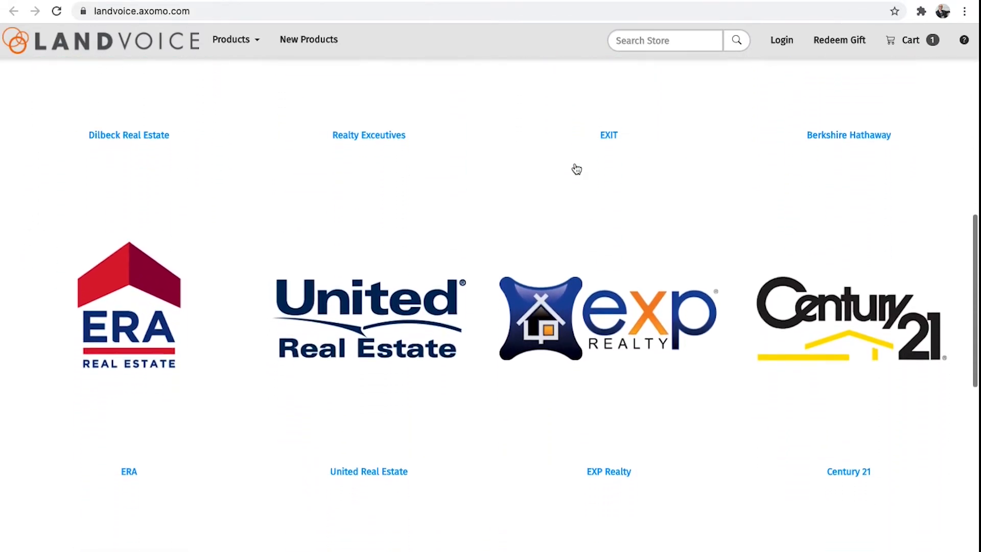
- Open the Keller Williams 18" x 24" Red FSBO sign with wire stand
scroll(up, 3)
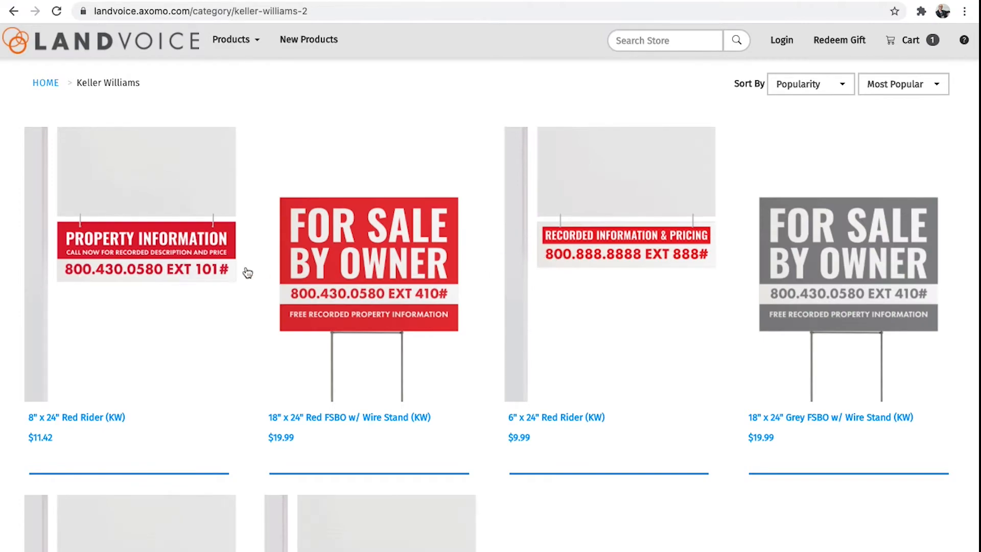
scroll(down, 3)
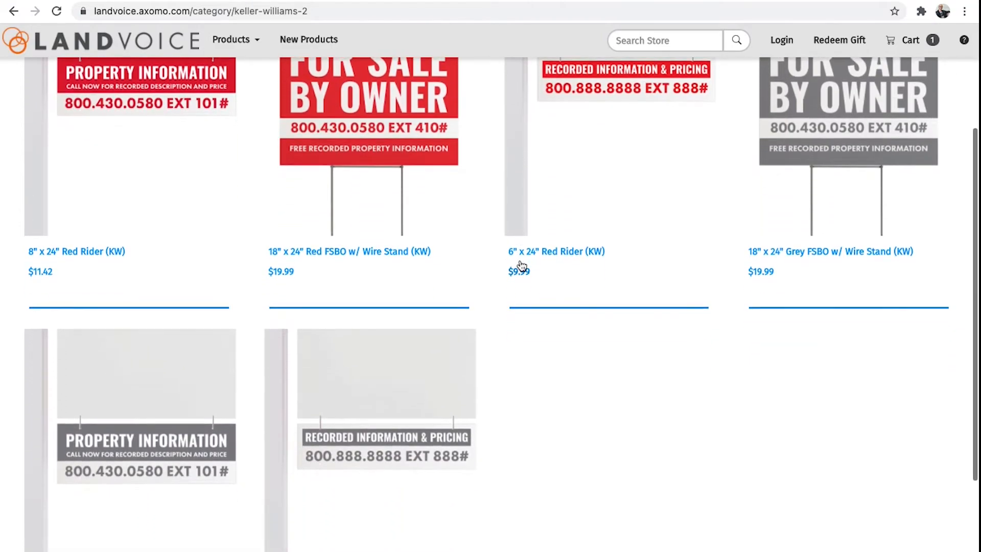
scroll(up, 3)
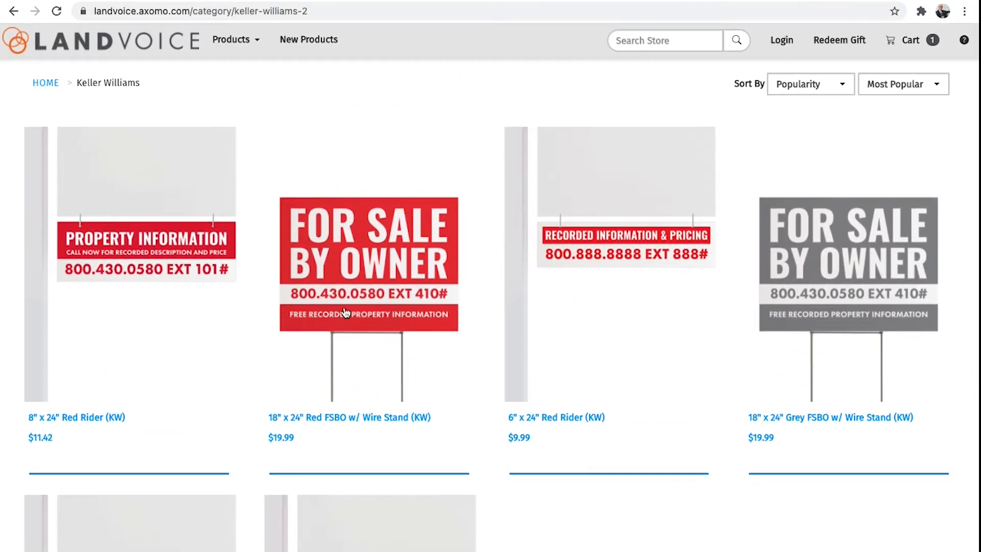
mouse_move(365, 263)
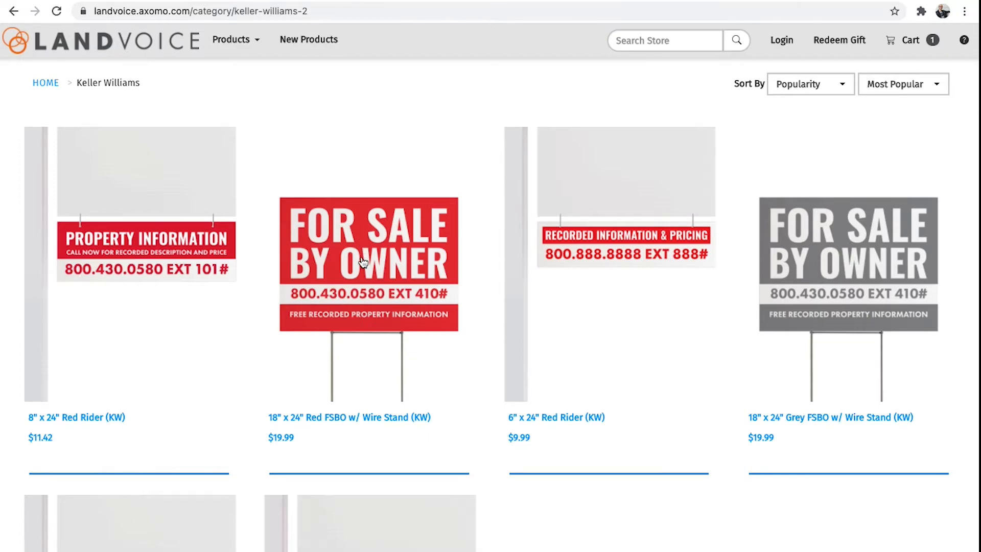
click(369, 262)
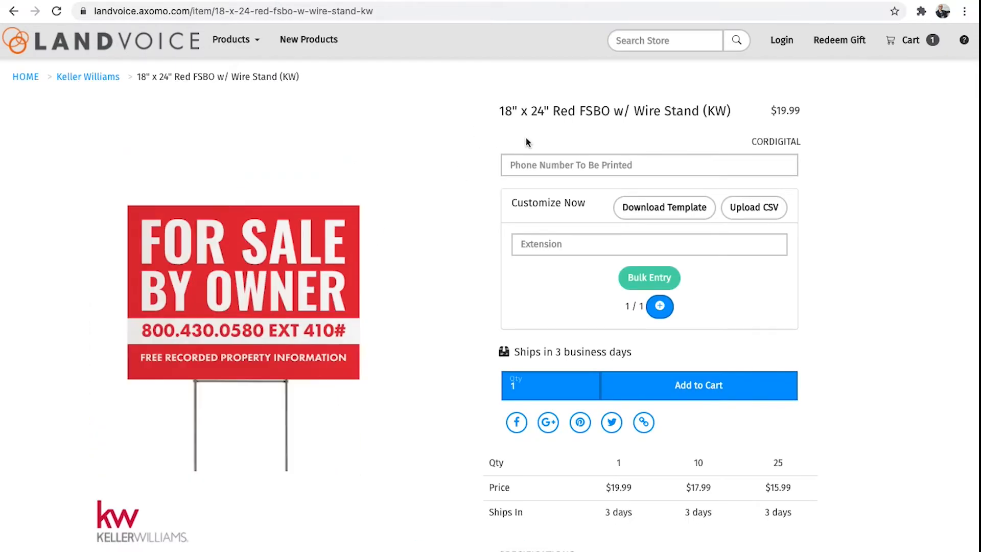
click(648, 164)
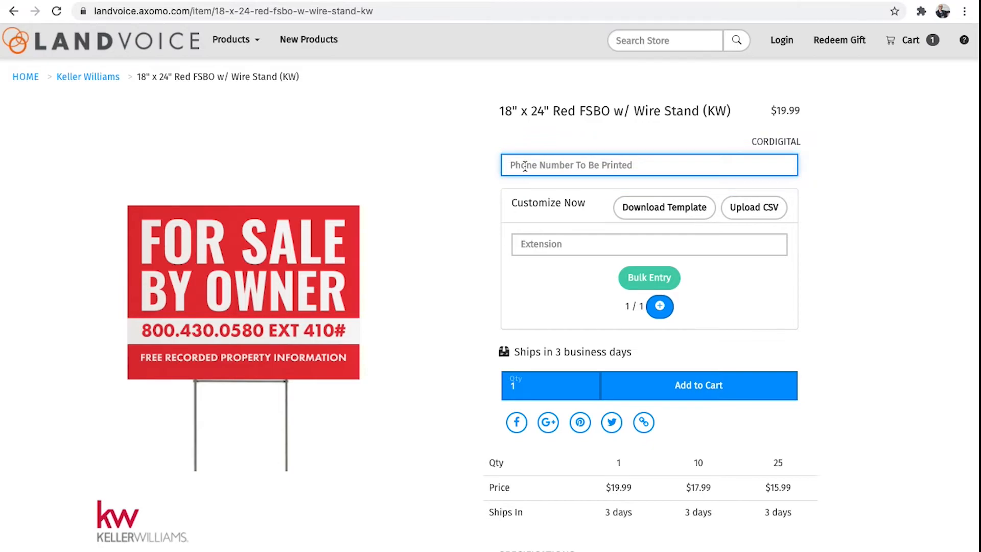
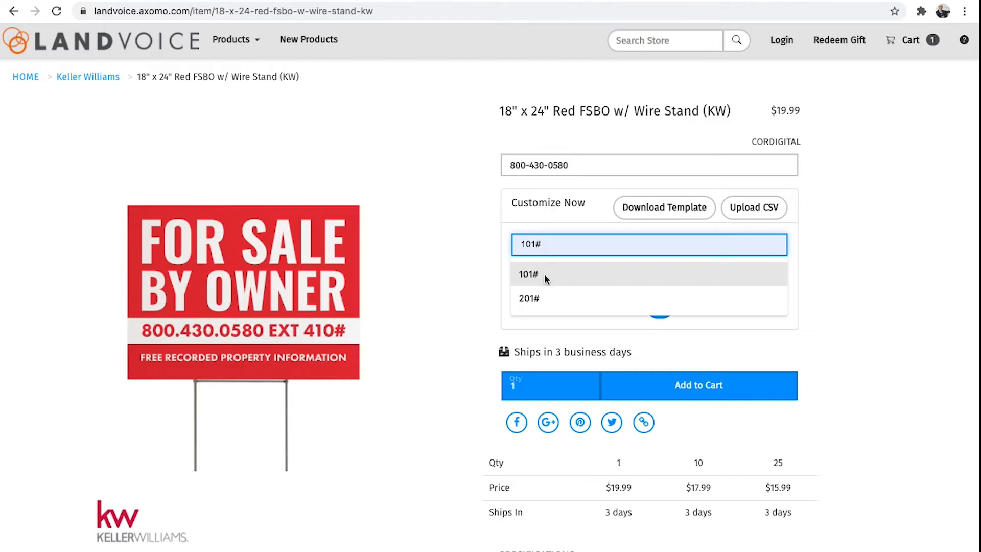
click(528, 274)
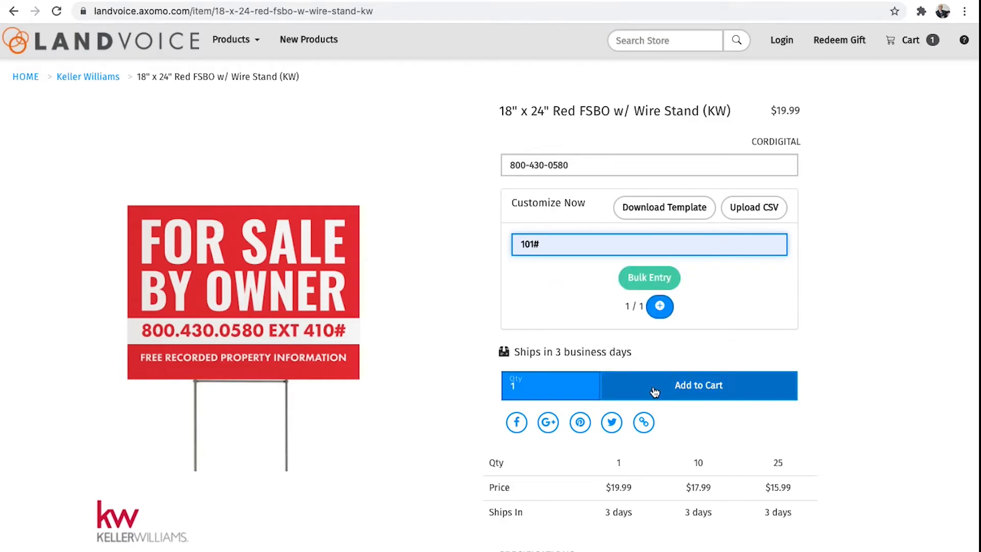
click(698, 385)
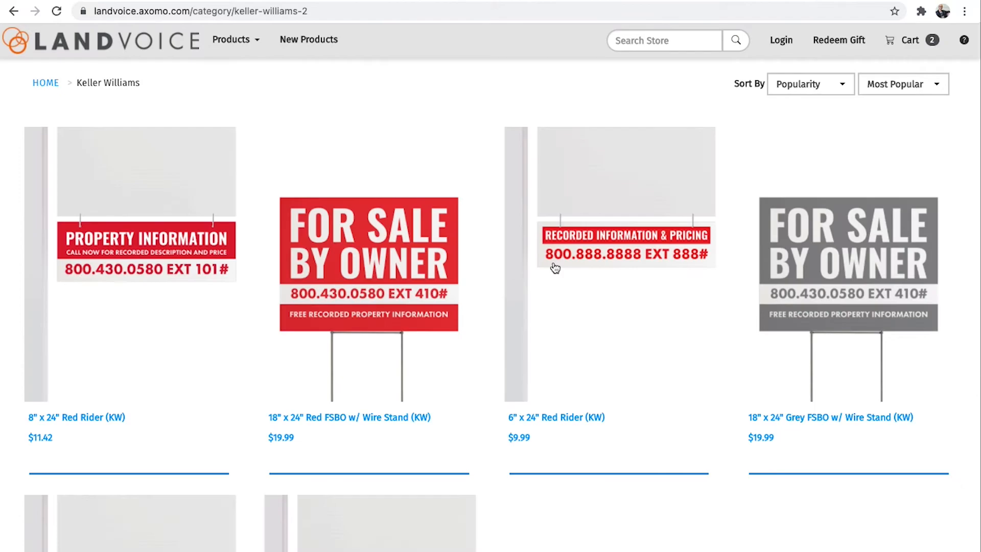
click(76, 417)
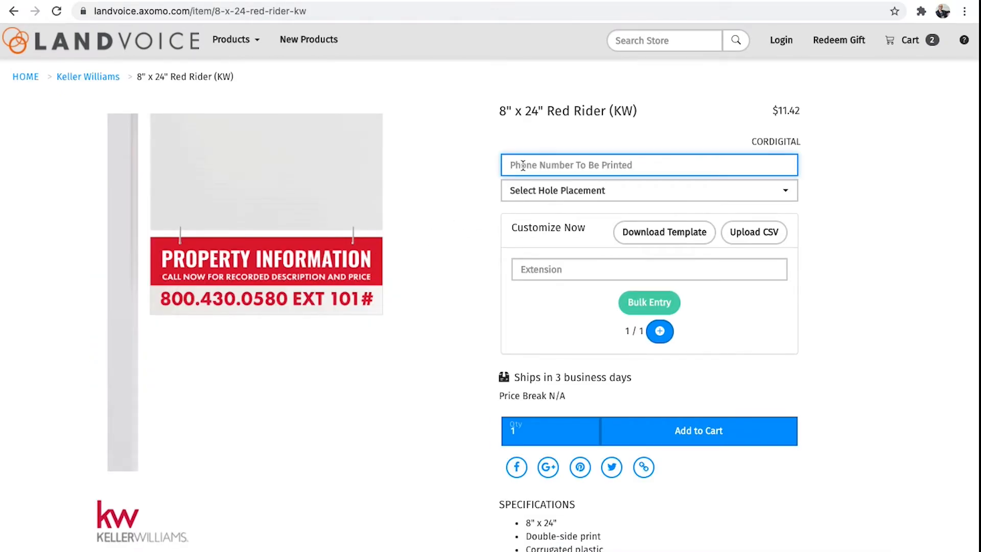
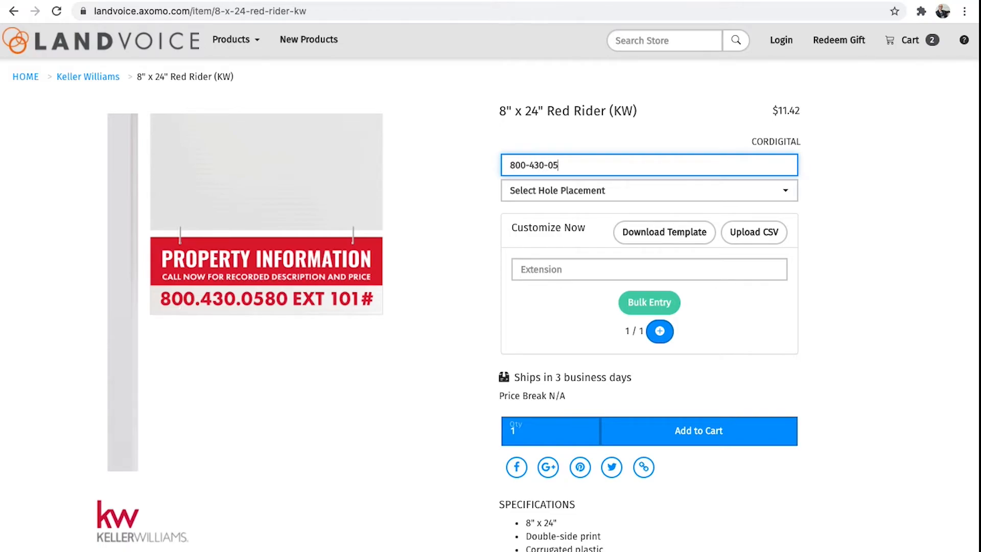
click(649, 190)
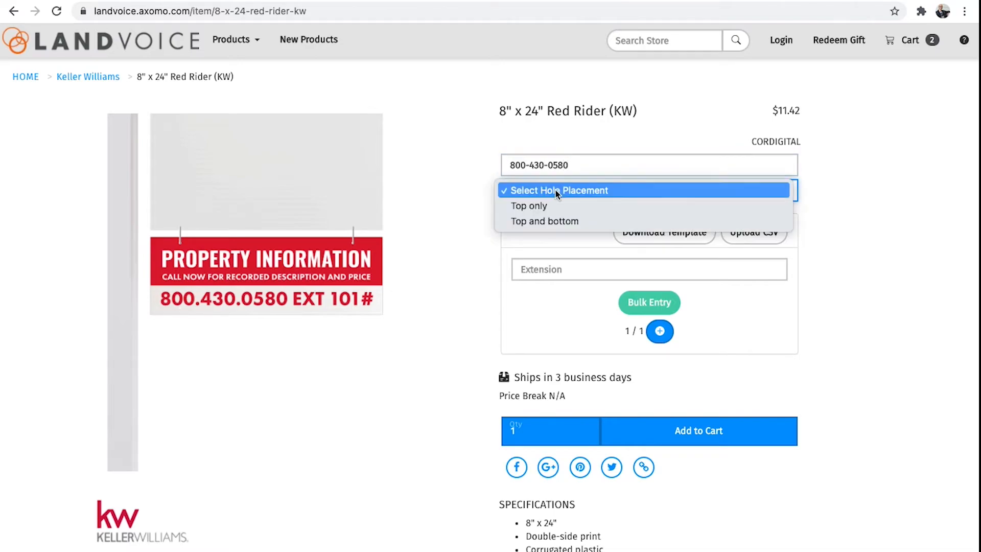
click(543, 220)
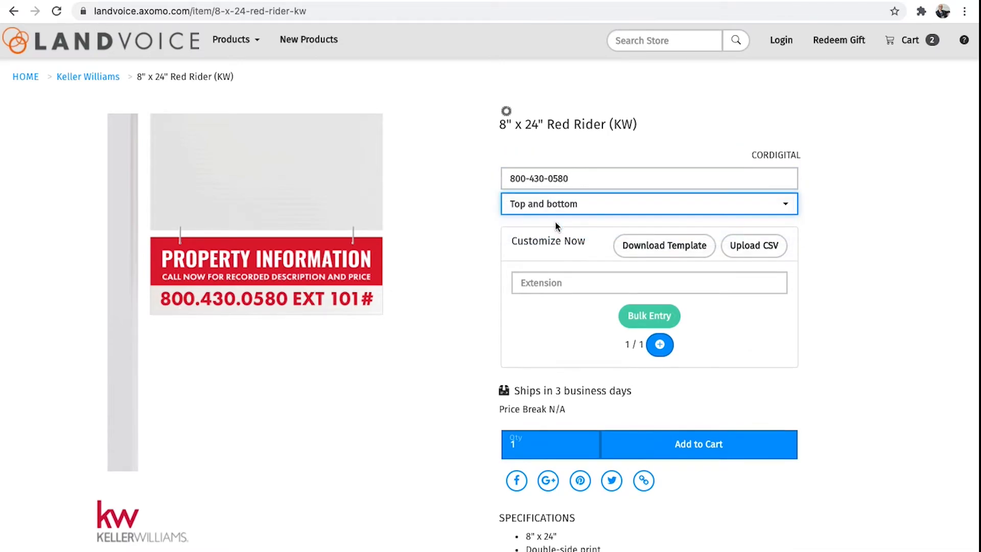
- Set the rider's extension to 201# and add it to the cart, making 3 items
click(649, 282)
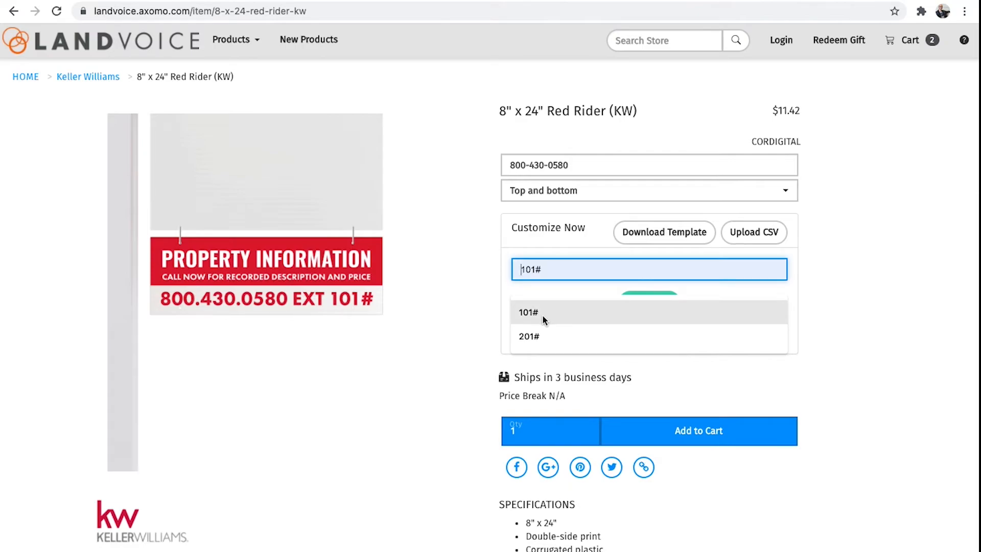
click(528, 336)
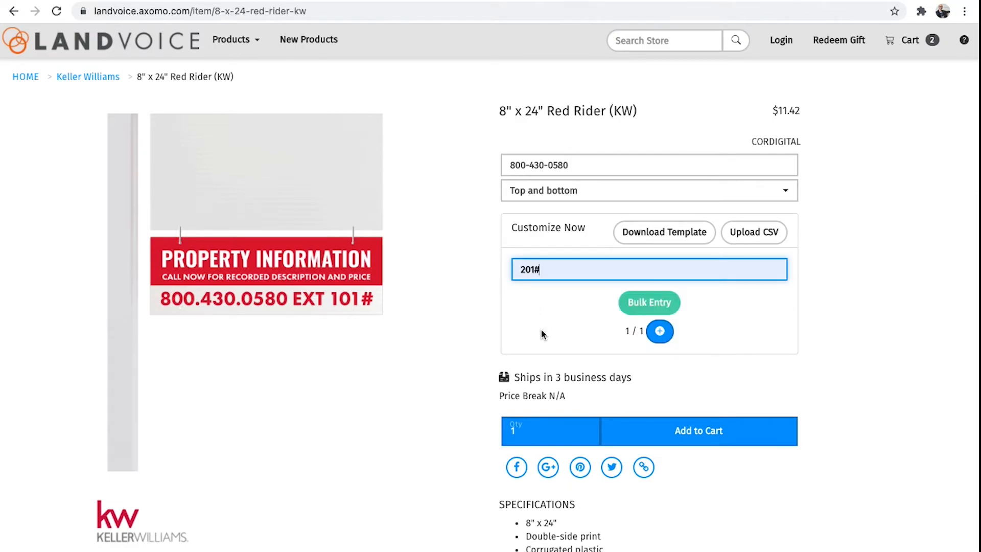
scroll(down, 3)
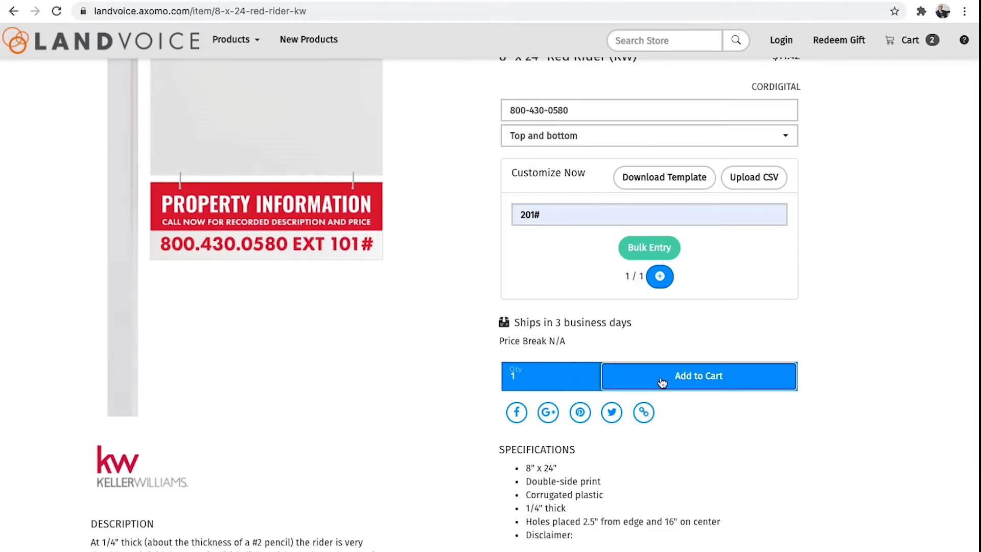
click(698, 376)
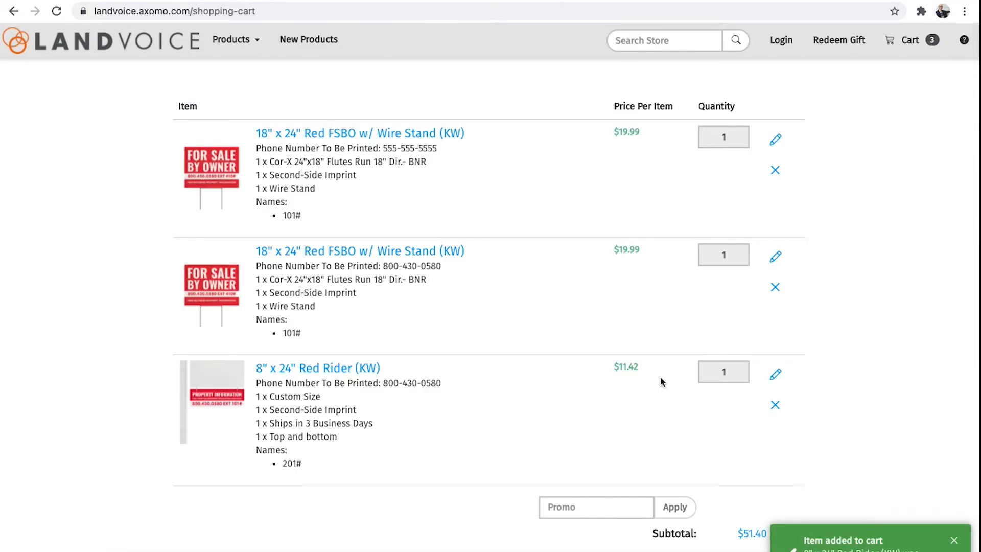
scroll(down, 3)
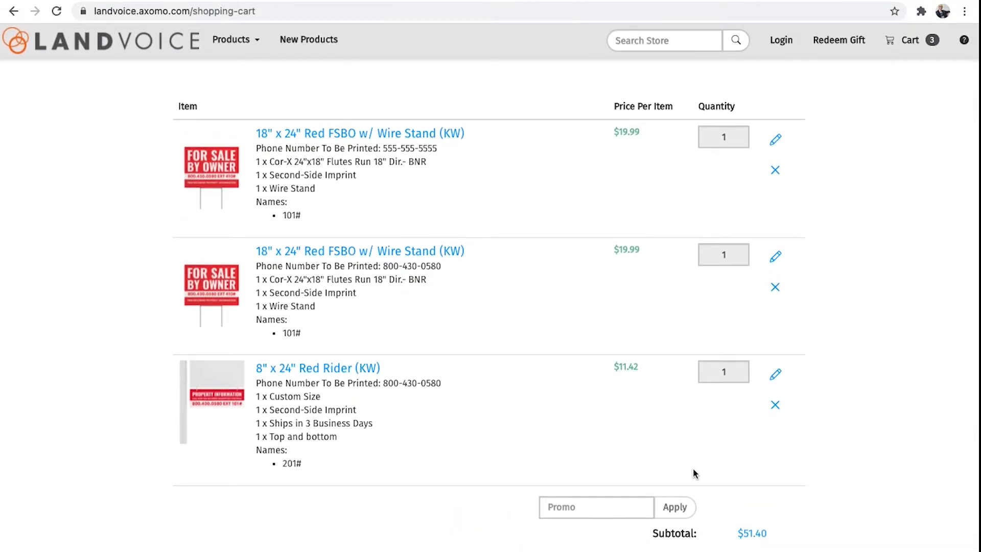
mouse_move(128, 45)
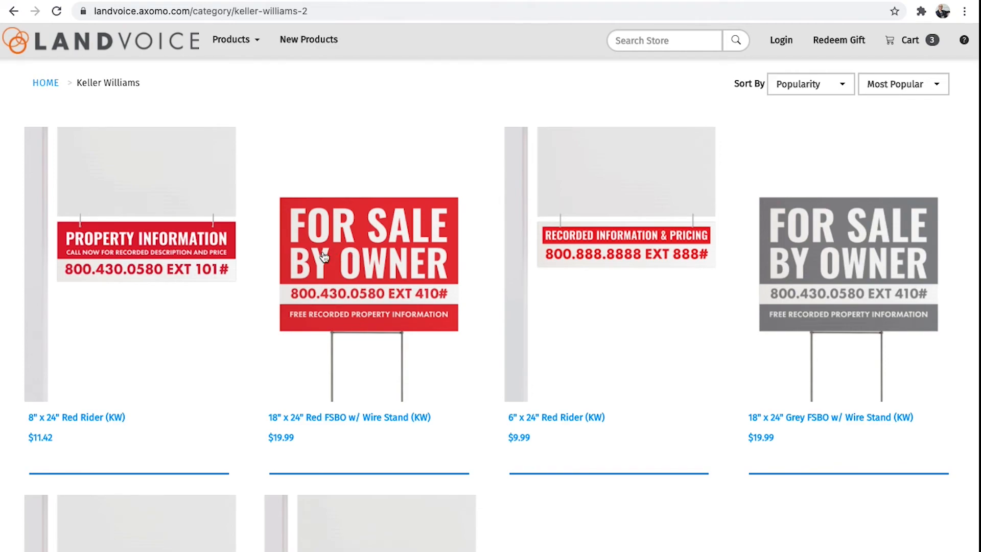
mouse_move(109, 244)
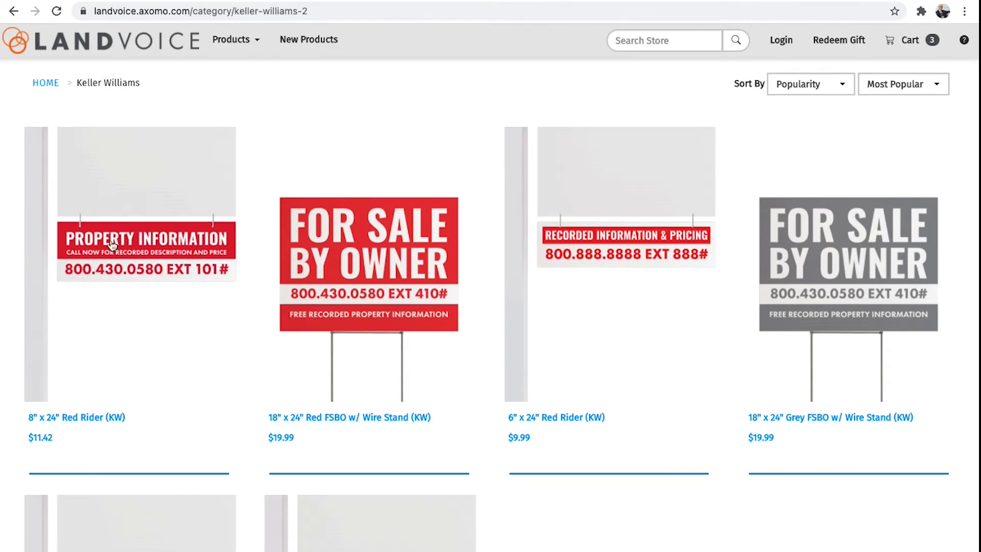
mouse_move(163, 276)
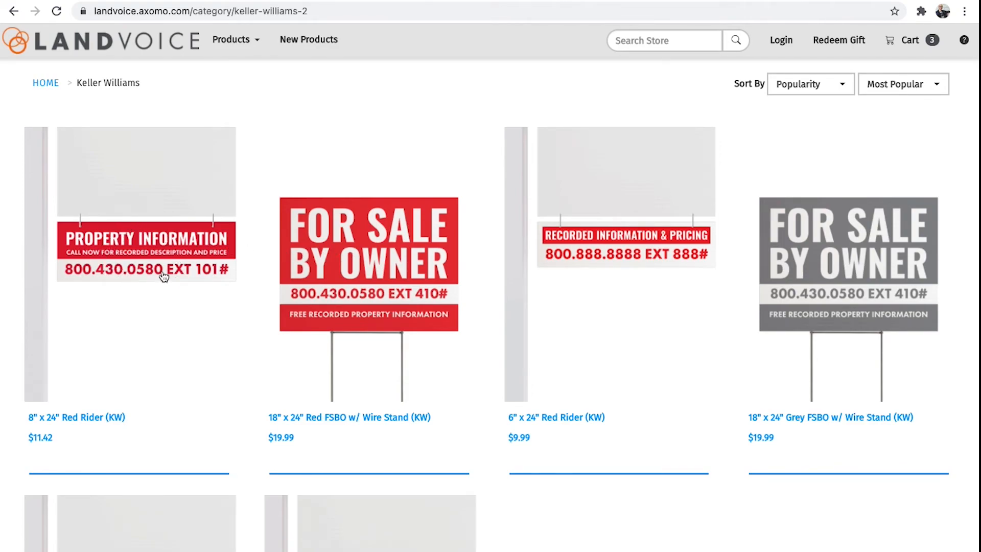
mouse_move(142, 263)
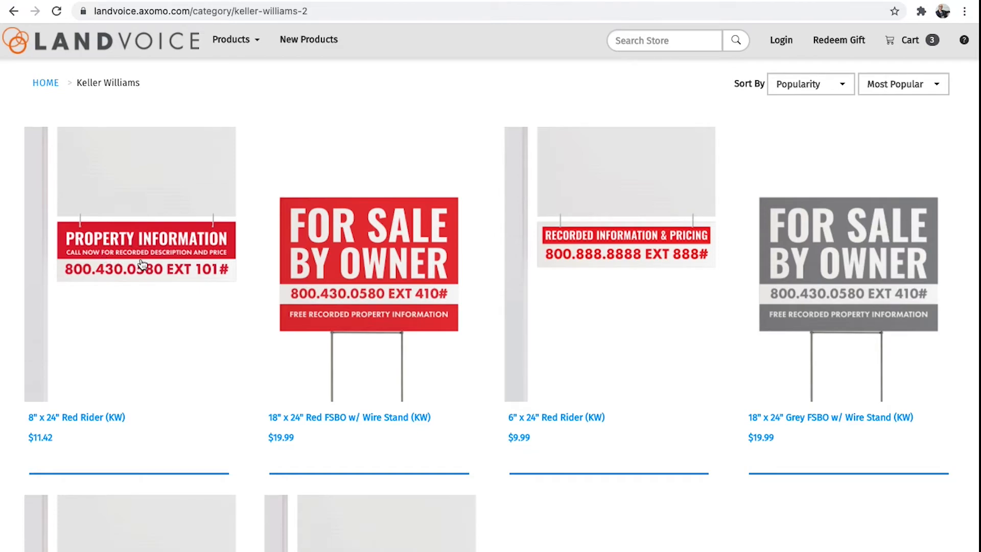
scroll(down, 3)
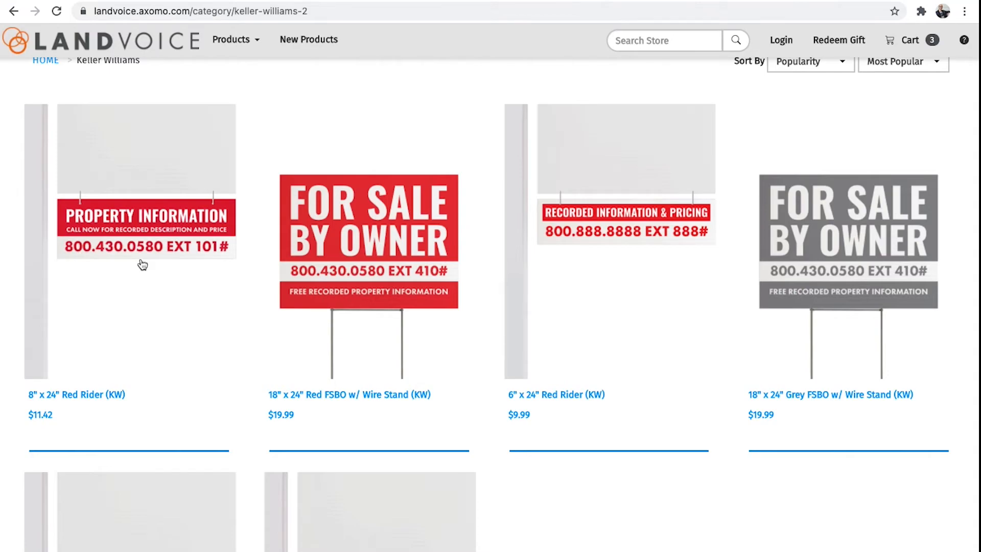
scroll(down, 3)
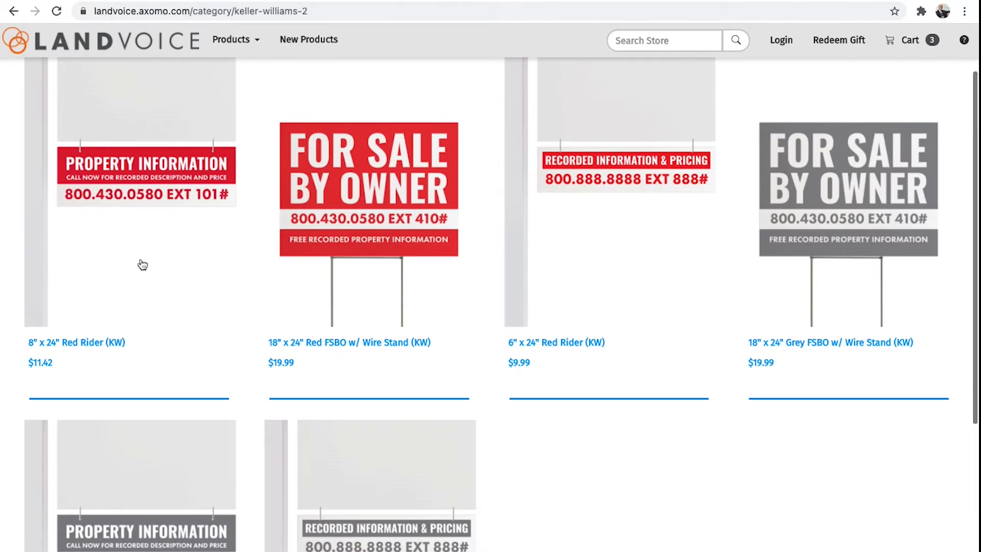
scroll(up, 3)
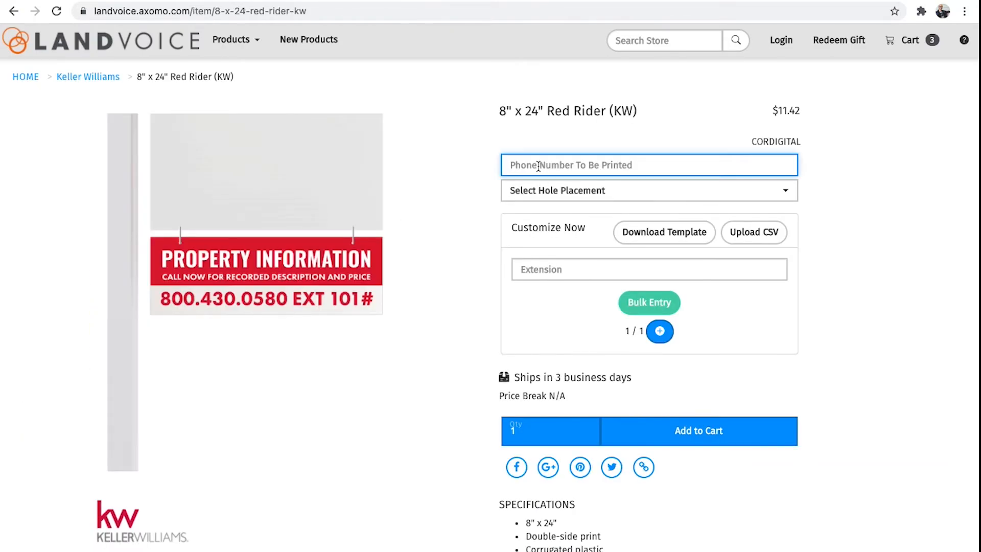
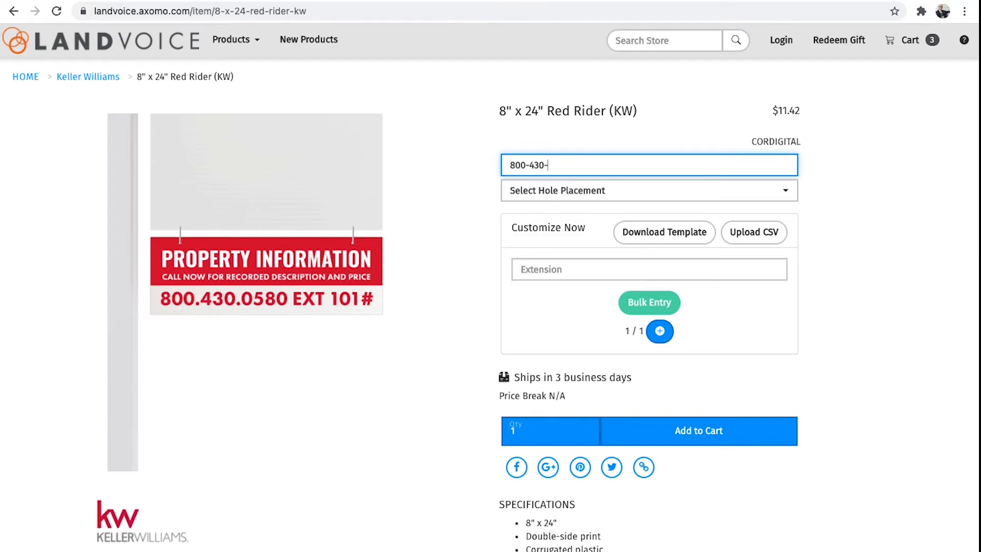
click(648, 190)
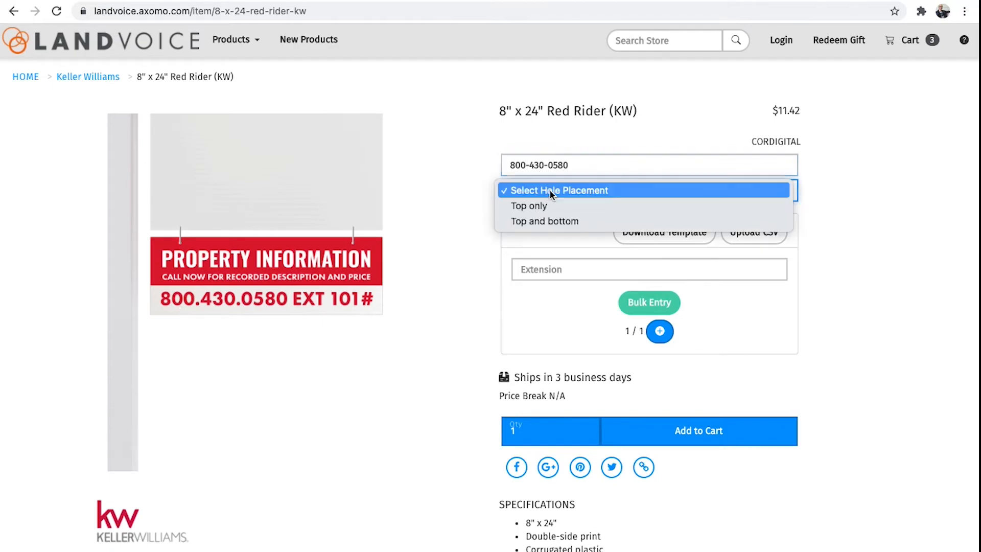
click(545, 221)
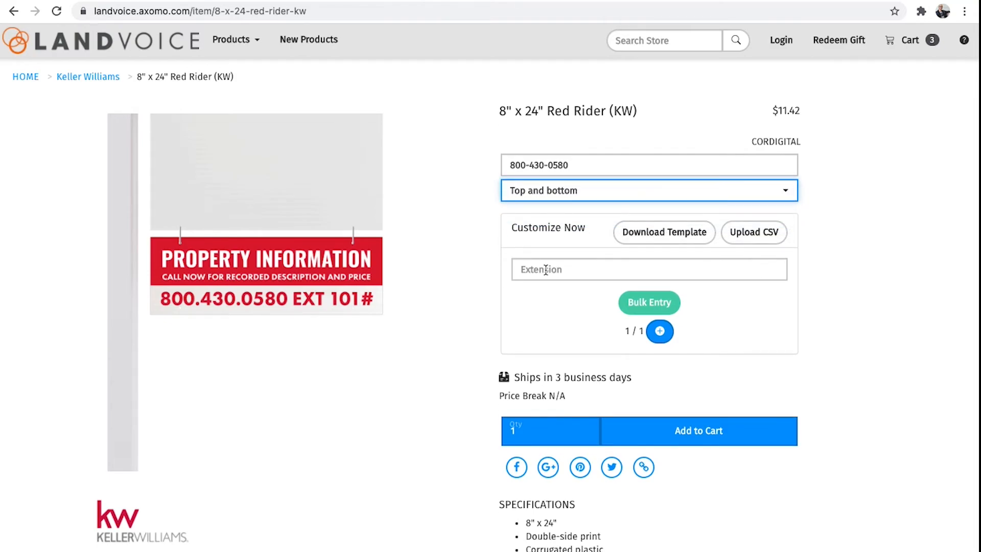
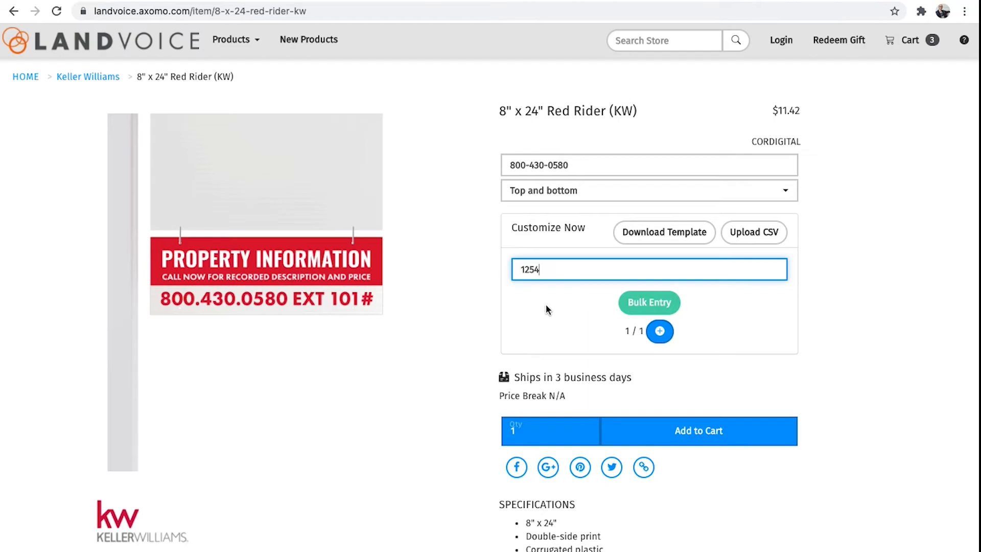
mouse_move(726, 392)
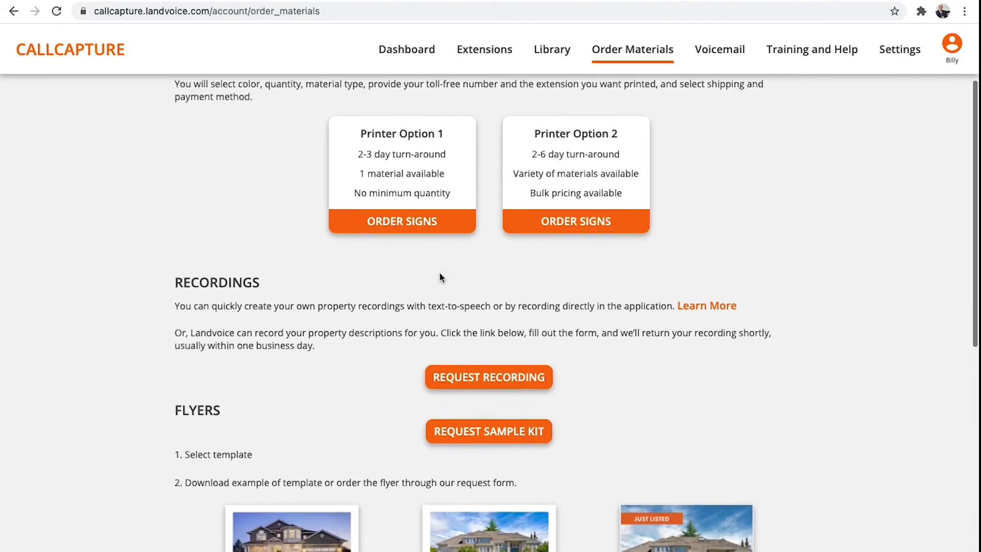
scroll(down, 3)
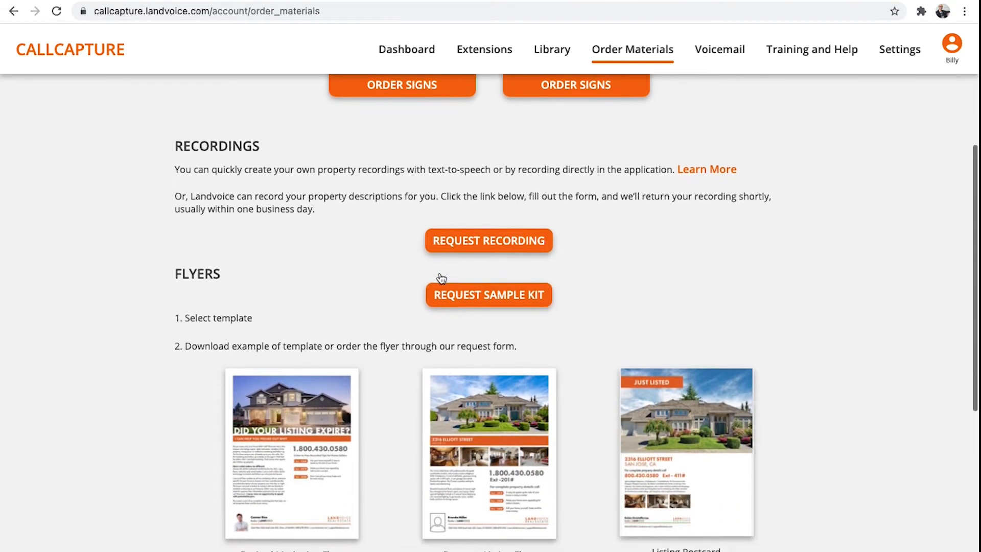
scroll(down, 3)
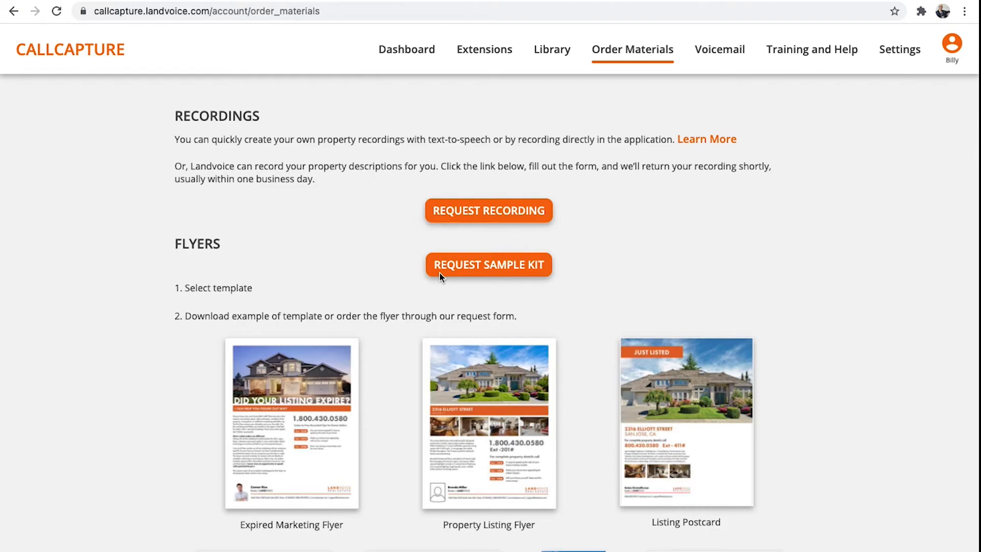
mouse_move(482, 210)
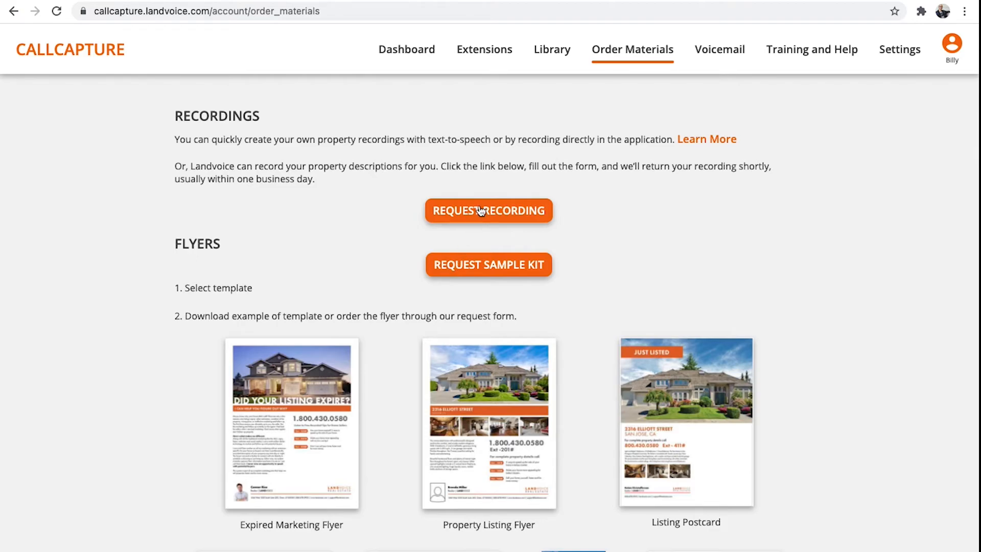
mouse_move(421, 232)
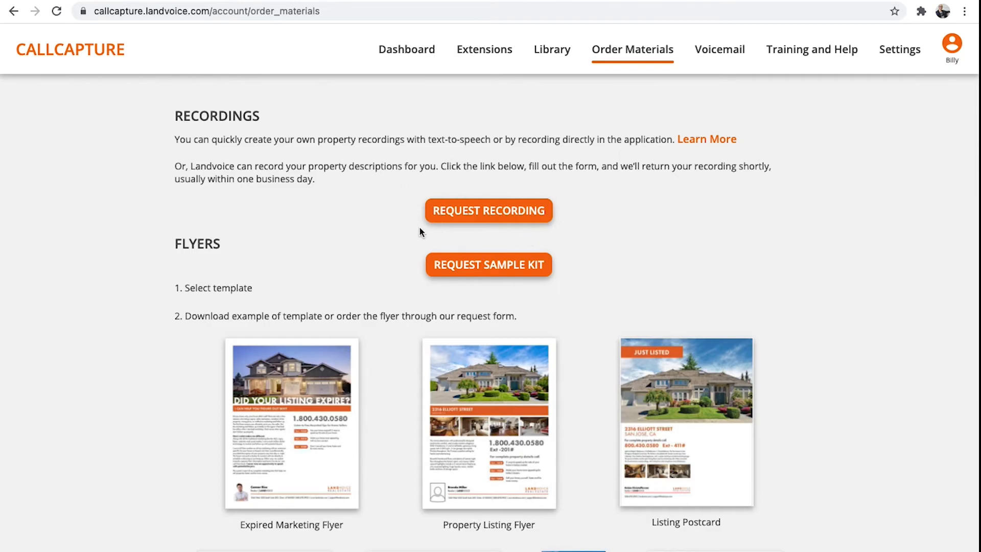
mouse_move(490, 236)
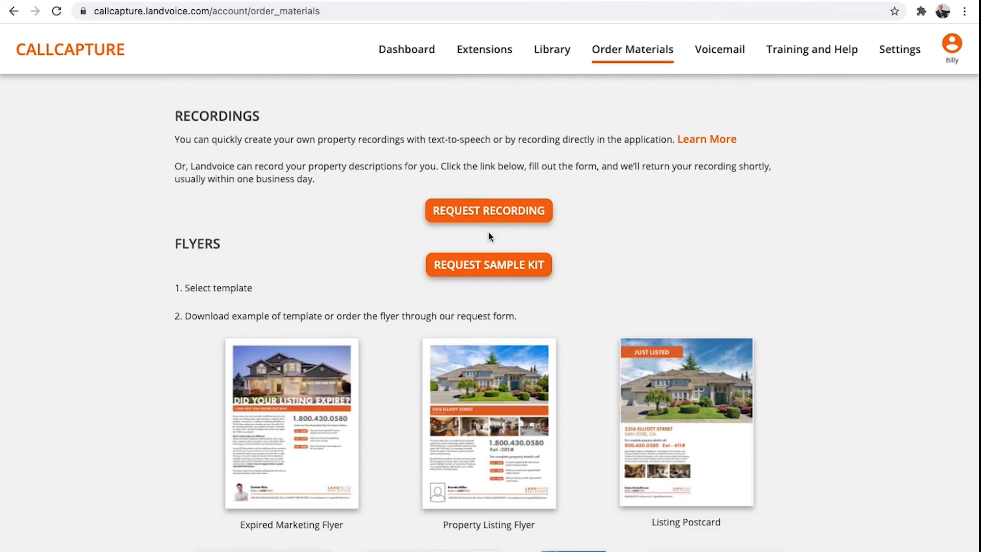
mouse_move(488, 227)
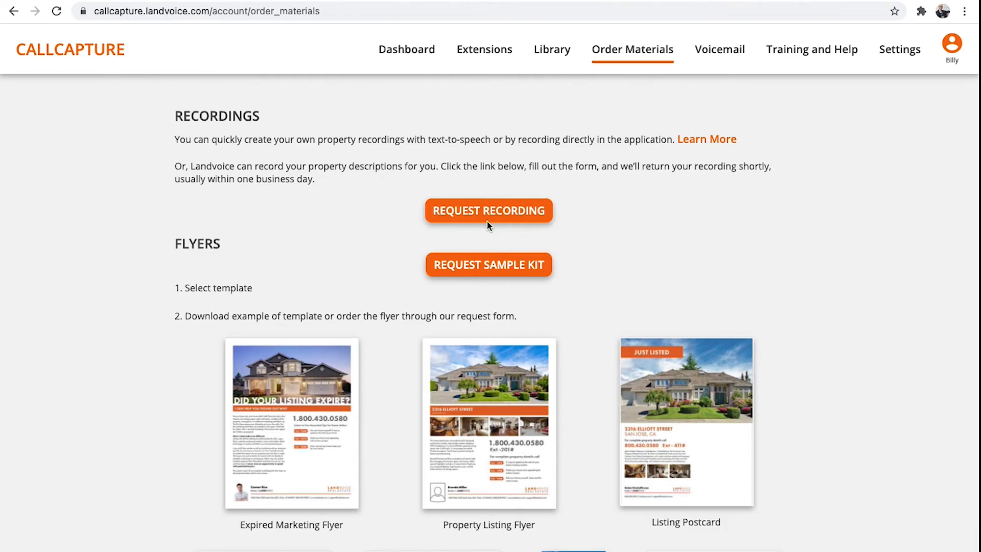
- Open the JotForm recording request and set preferred voice type to no preference
click(489, 210)
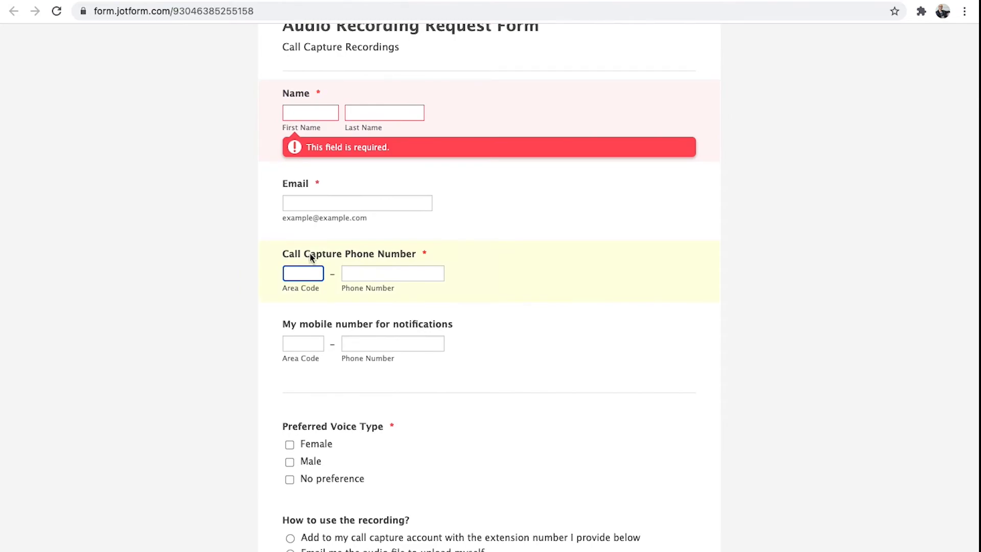
scroll(down, 3)
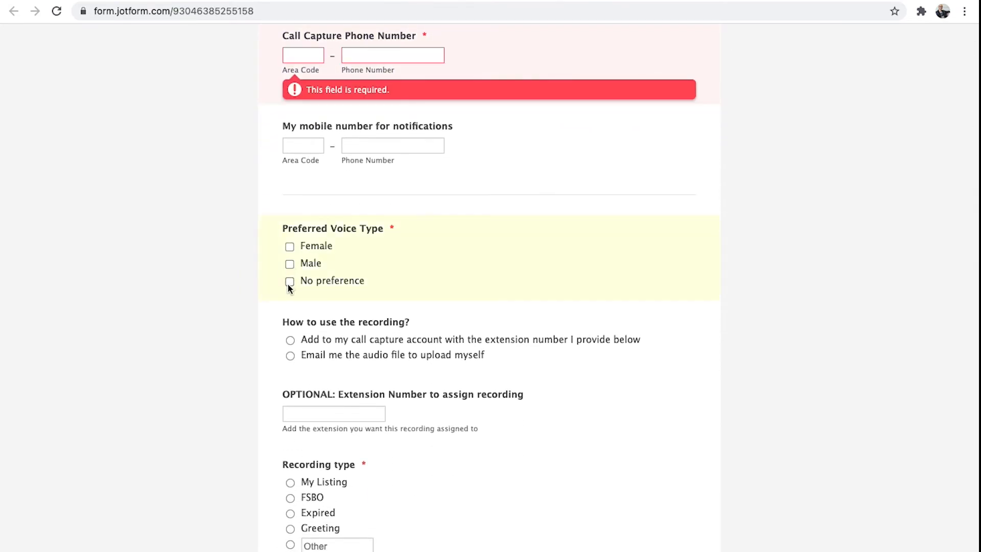
click(289, 281)
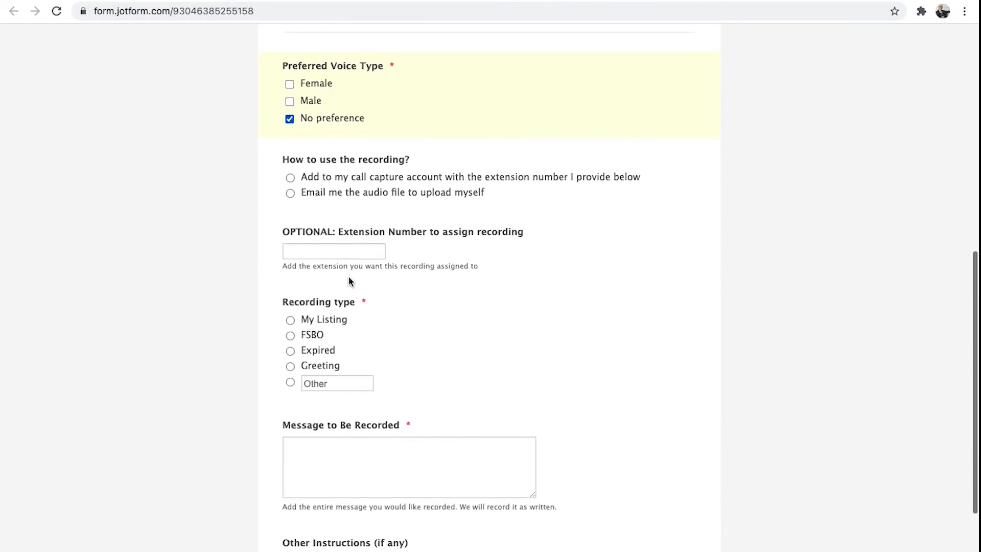
- Choose to have the recording added to the call capture account rather than emailed
scroll(down, 3)
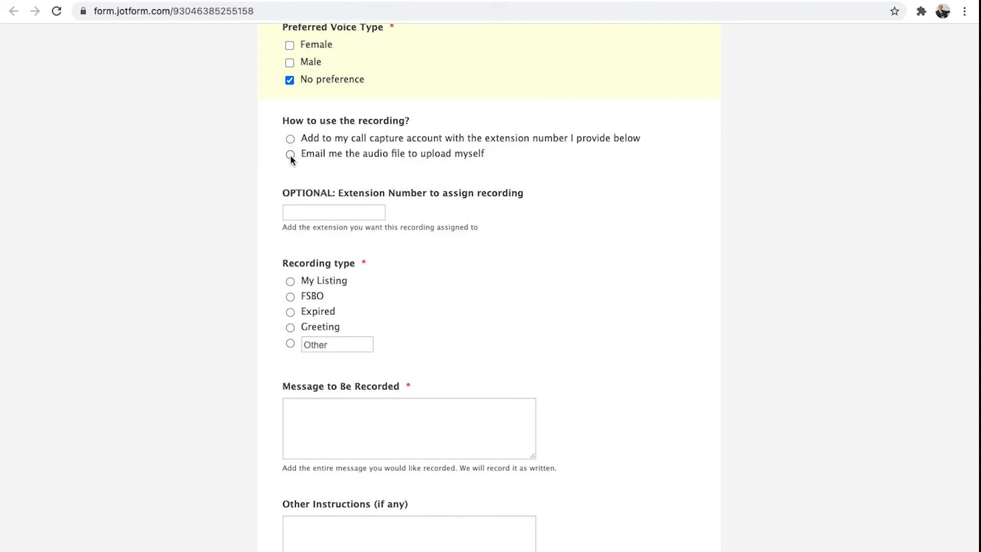
click(289, 154)
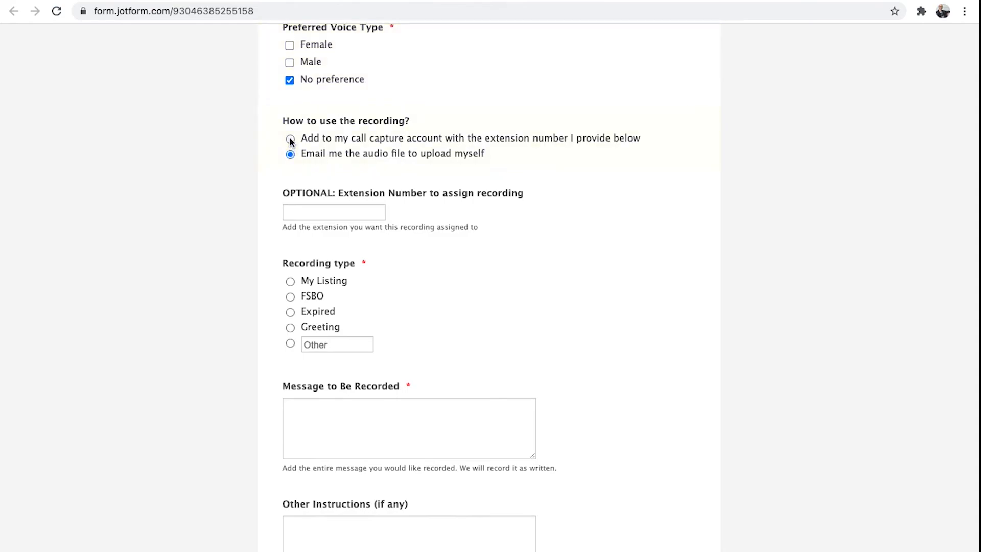
click(289, 138)
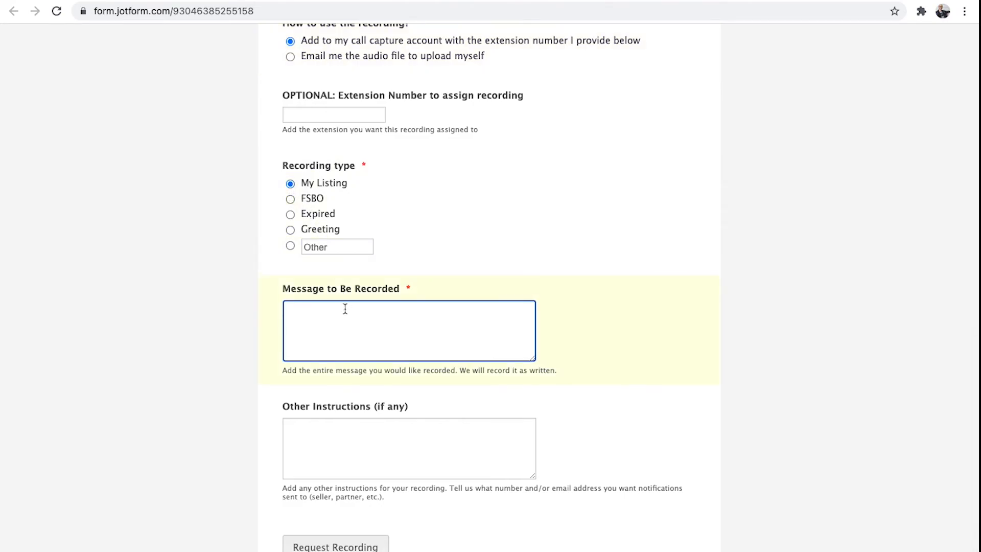
scroll(down, 3)
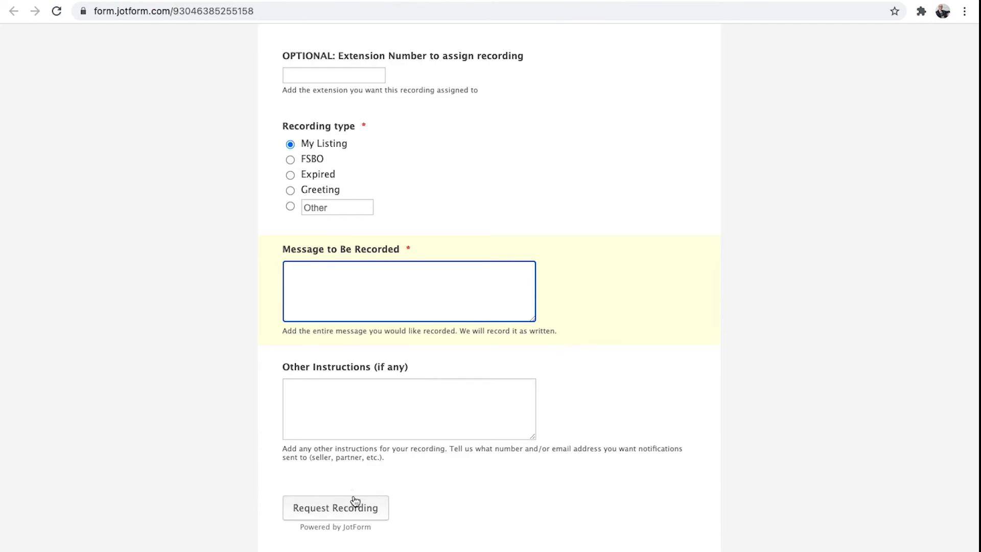
mouse_move(356, 514)
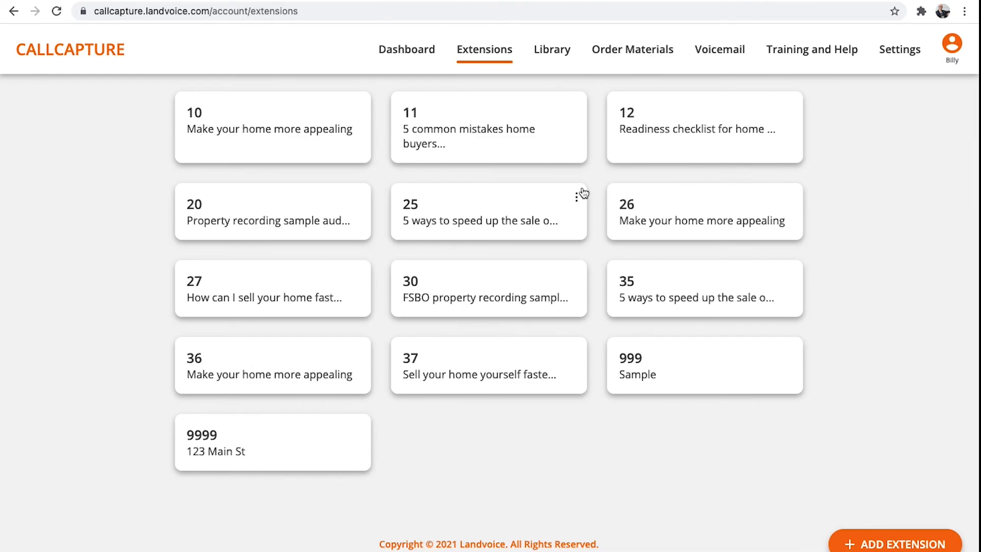
mouse_move(599, 369)
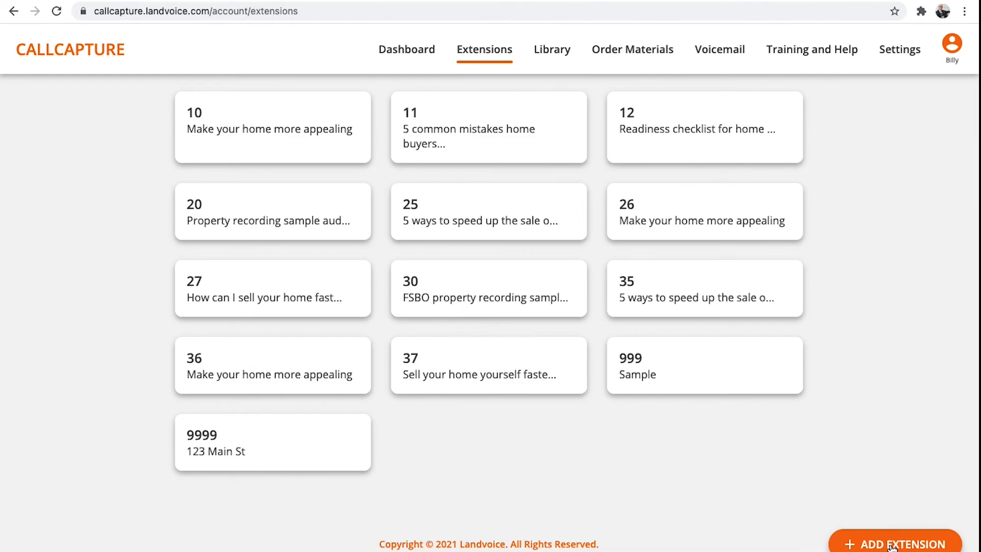
- Create a new extension with number 201 and name 123 Main St
click(897, 543)
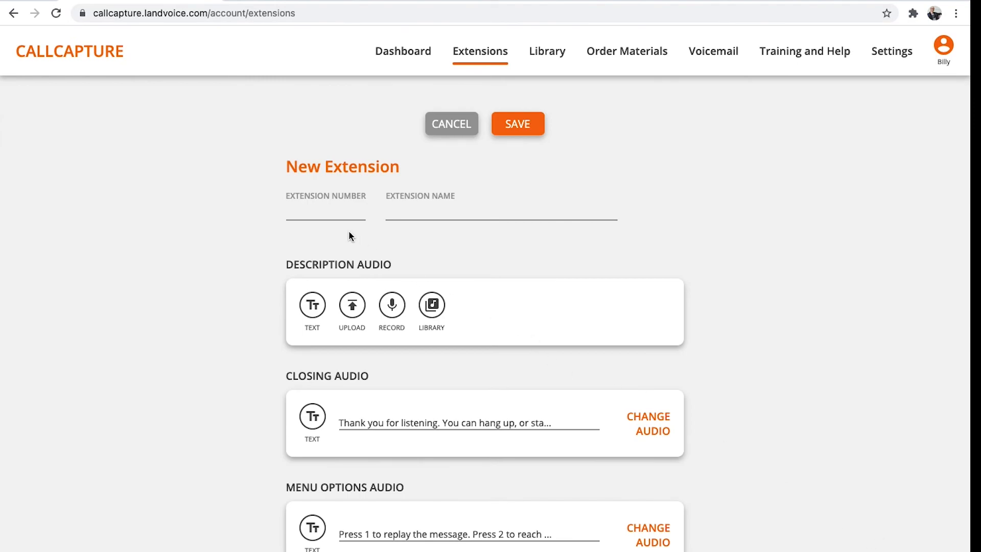
text(20)
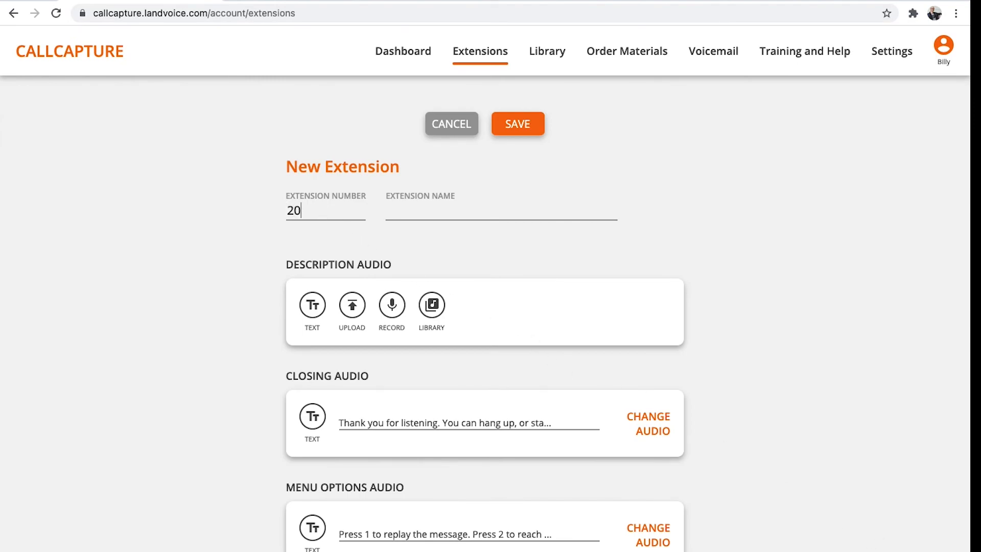
text(1)
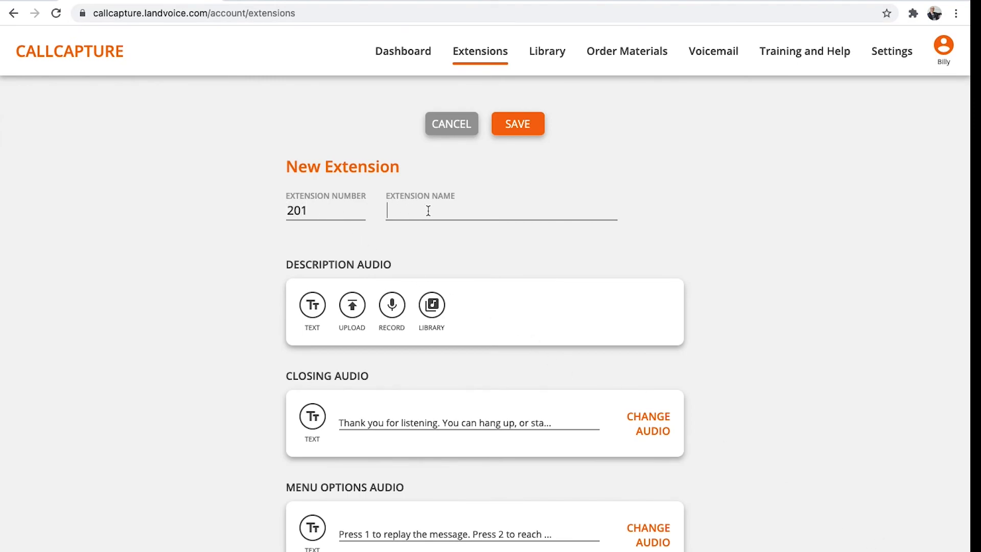
text(123)
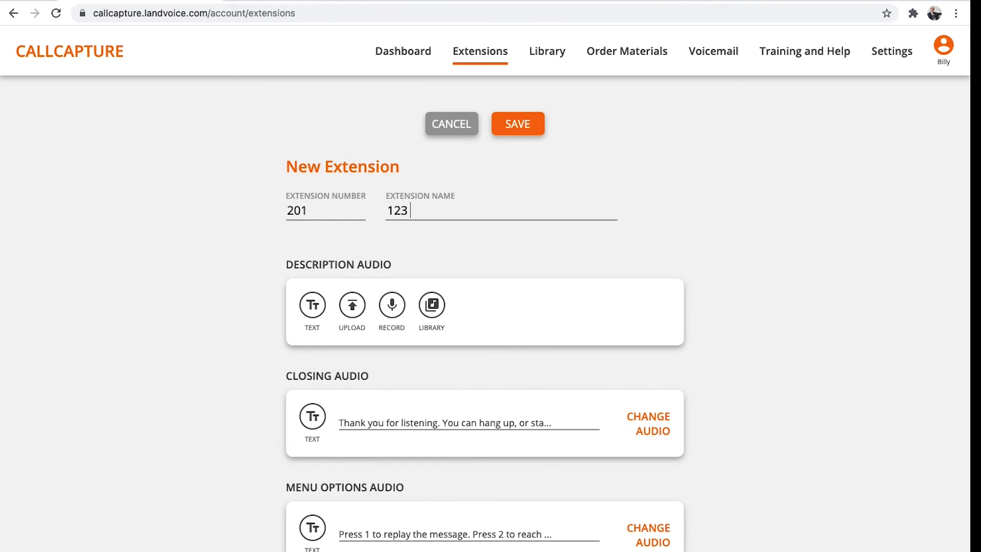
text(Main St)
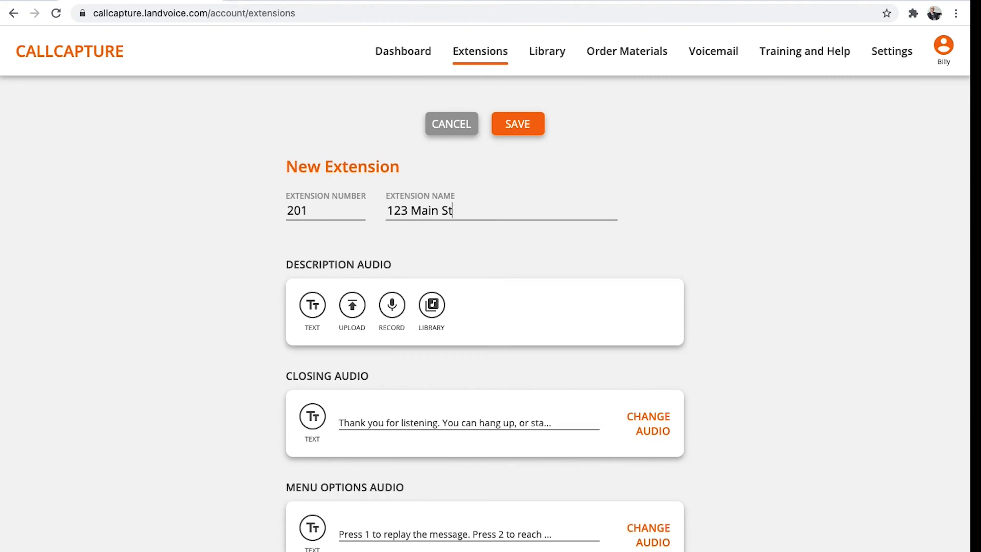
mouse_move(425, 291)
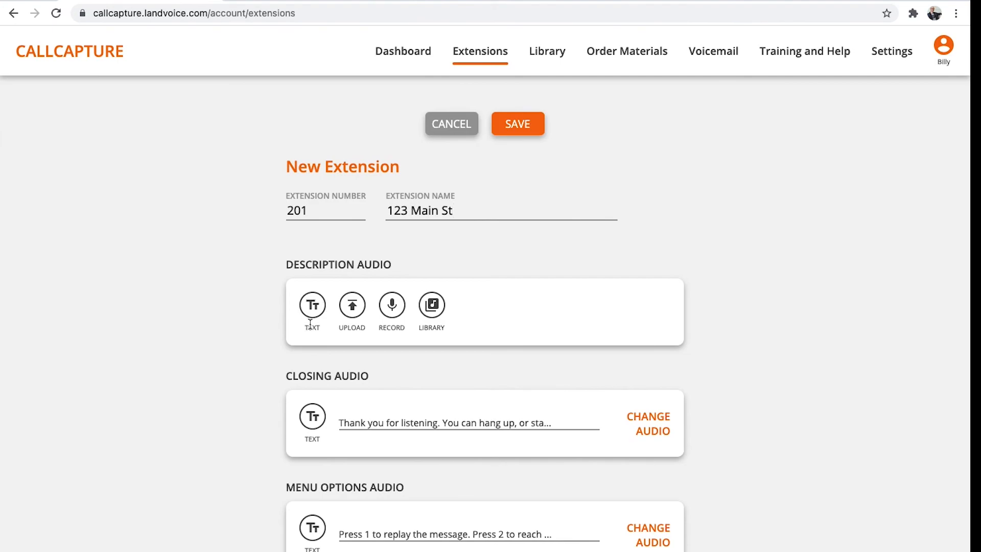
mouse_move(324, 342)
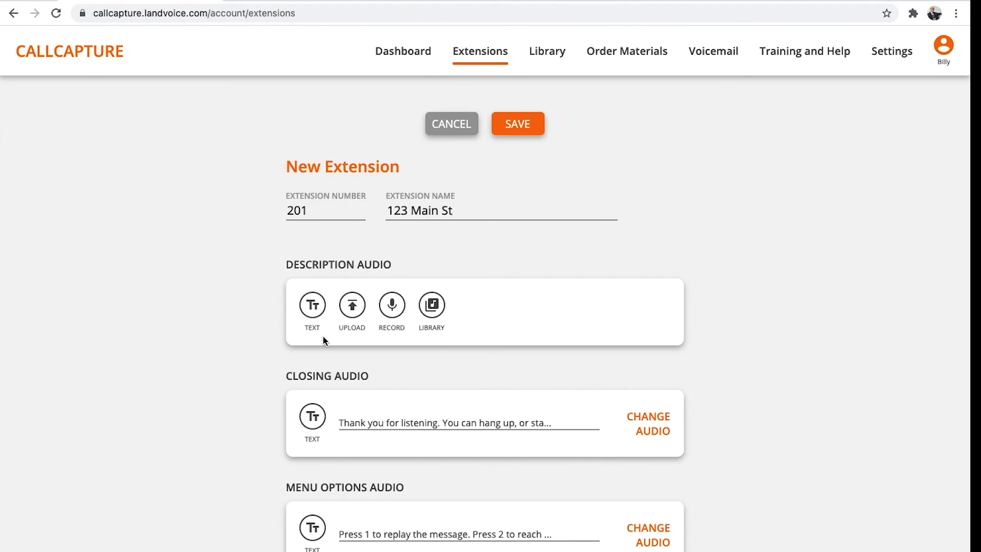
mouse_move(351, 305)
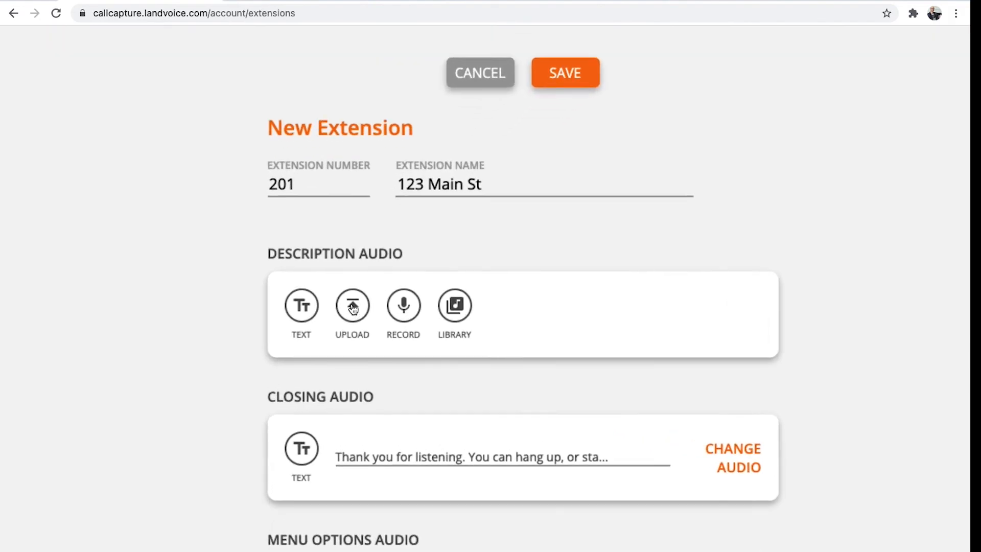
scroll(up, 3)
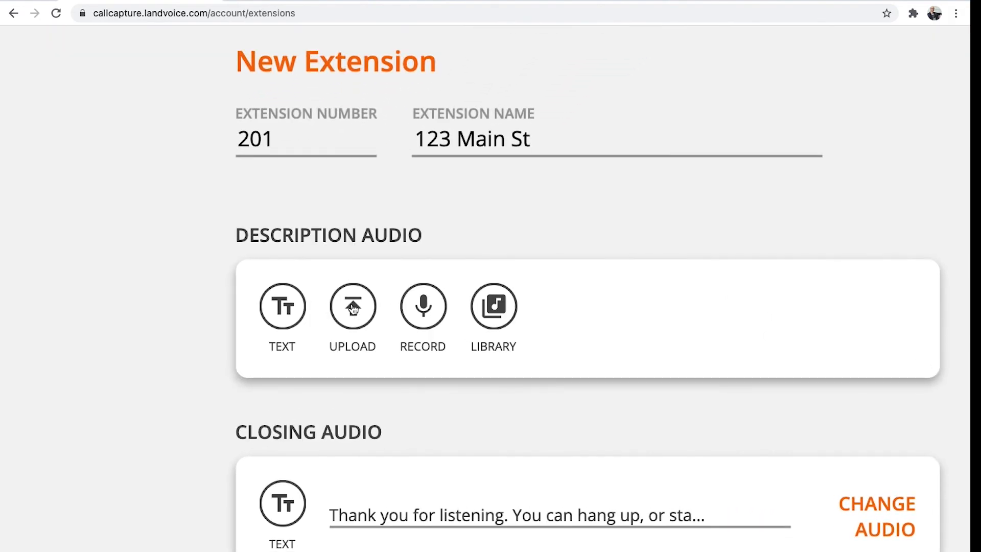
mouse_move(352, 308)
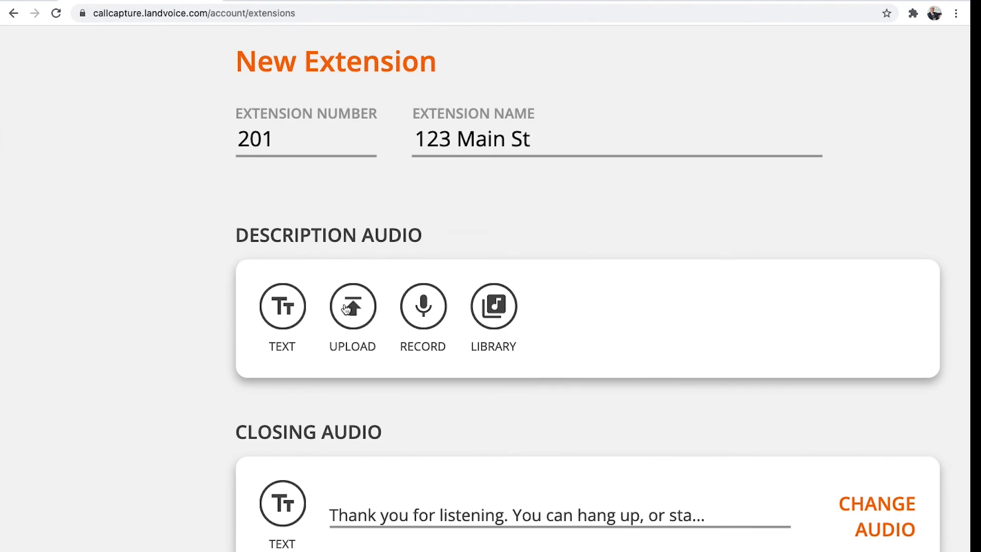
- Record a short description audio named 123 Main and save Extension 201
click(422, 307)
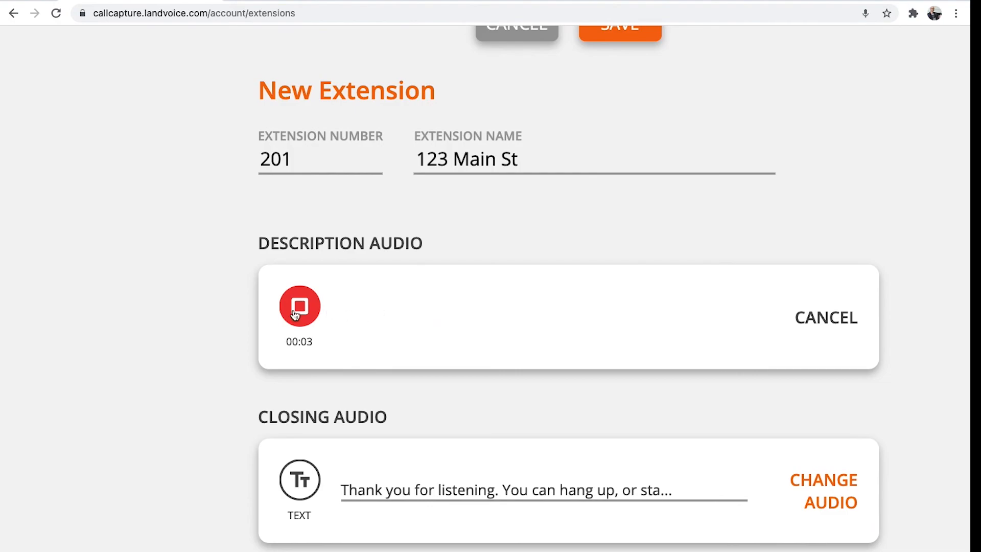
click(299, 306)
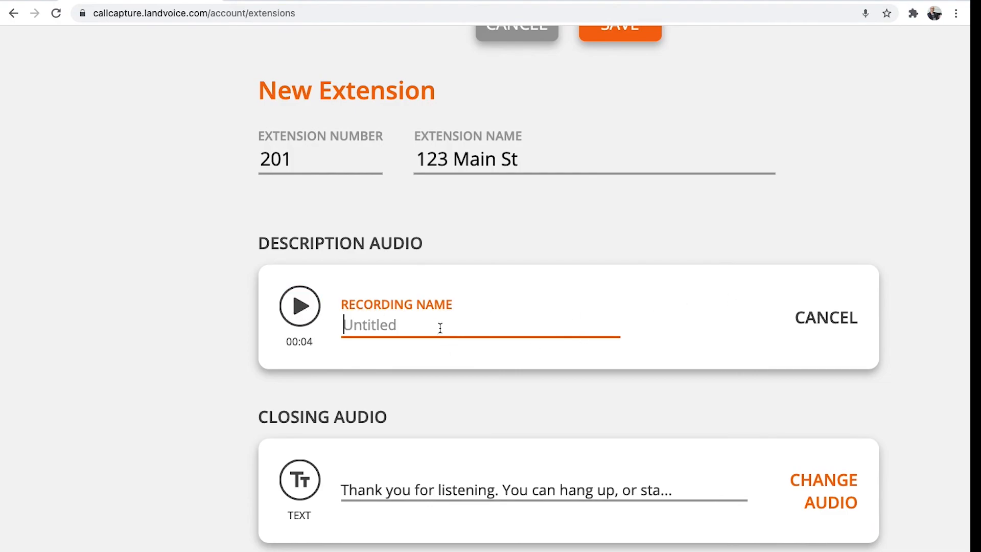
text(123 Main)
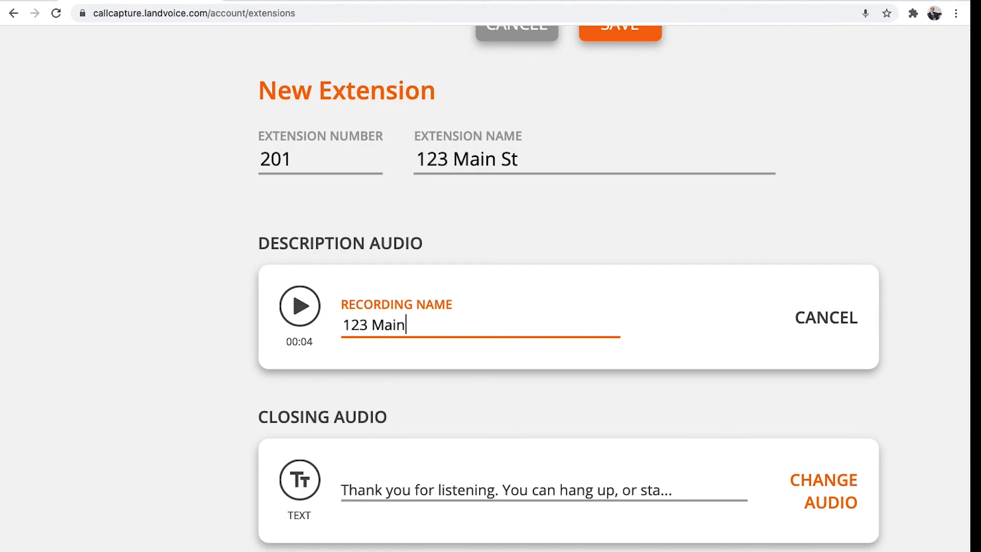
scroll(up, 3)
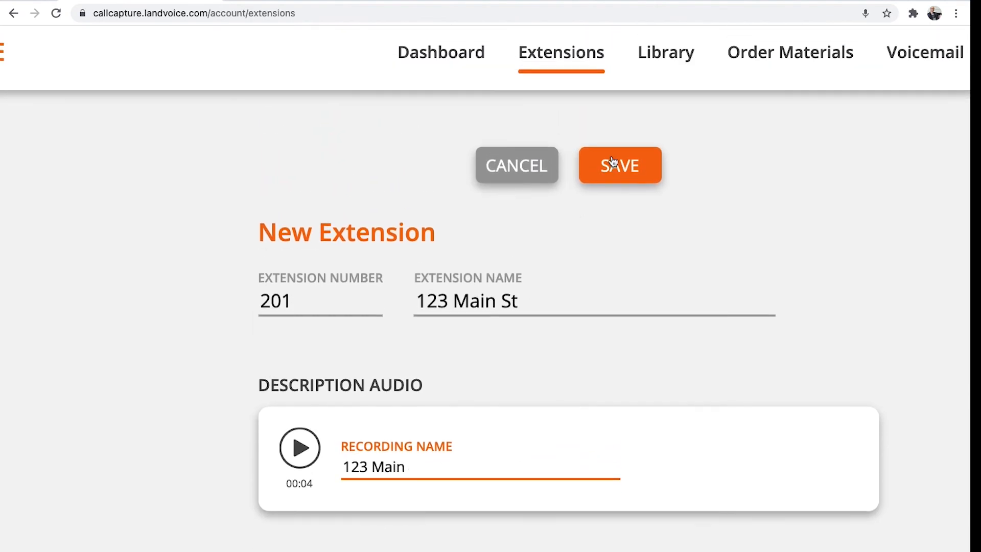
click(619, 165)
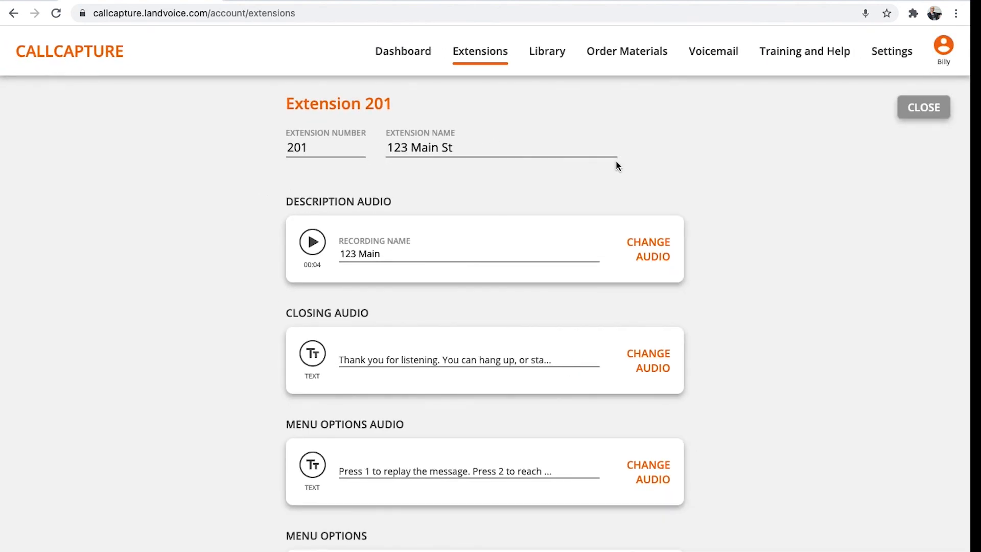
- Browse the Training and Help page down to the FSBO and greeting call scripts
click(805, 51)
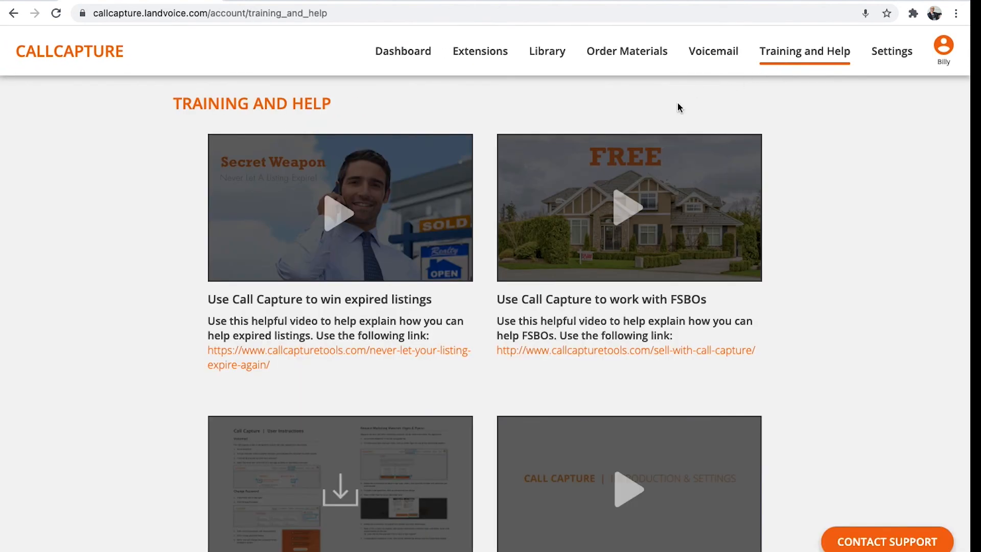
scroll(down, 3)
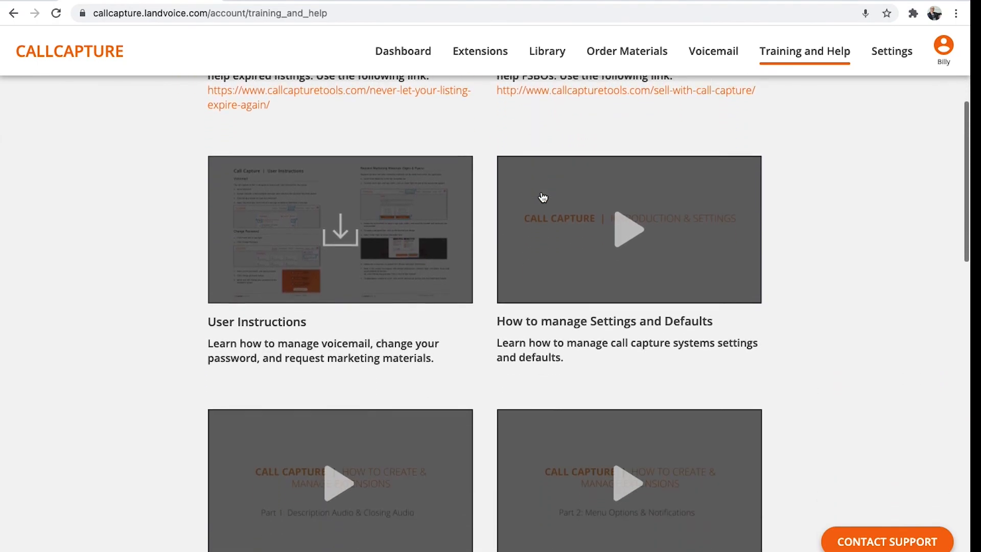
scroll(down, 3)
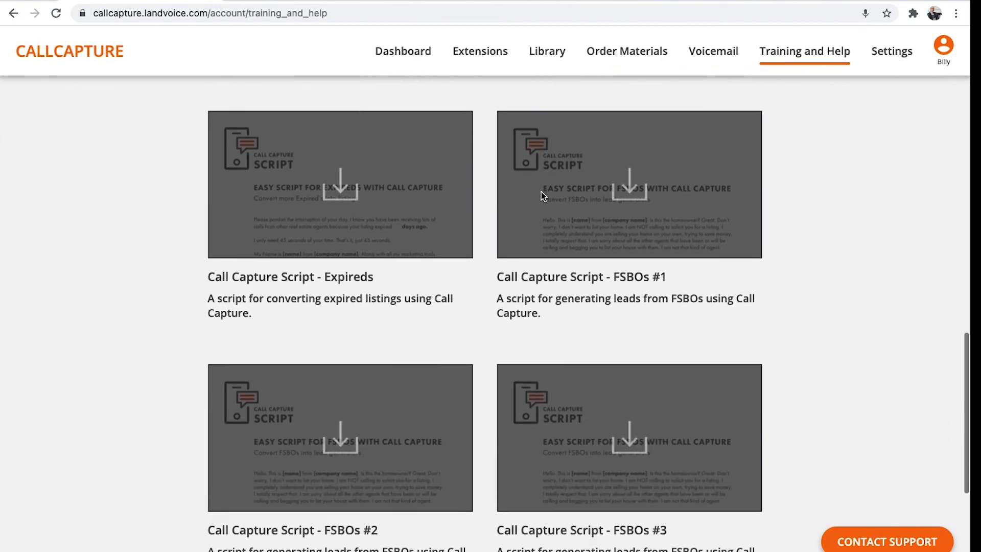
scroll(down, 3)
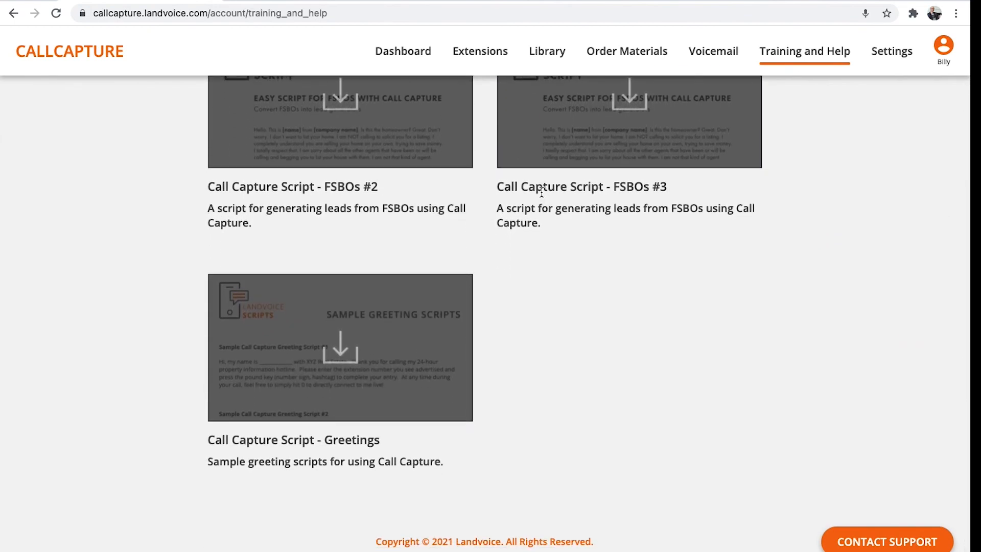